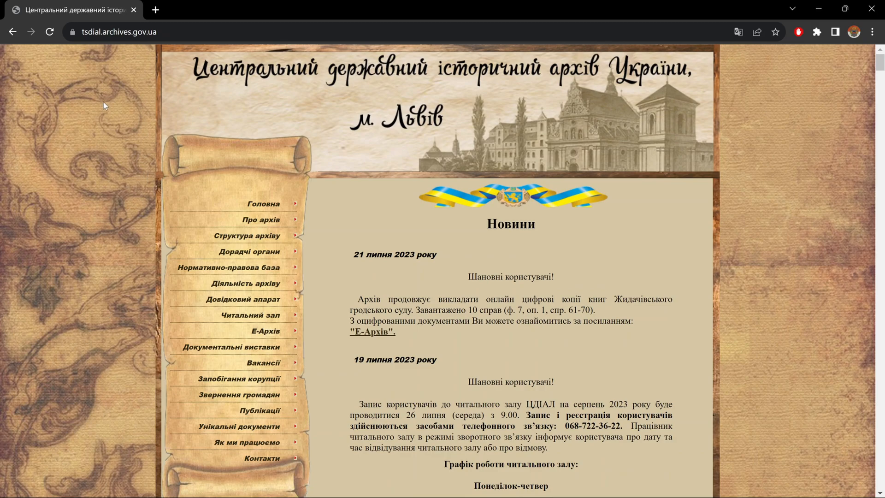
mouse_move(101, 62)
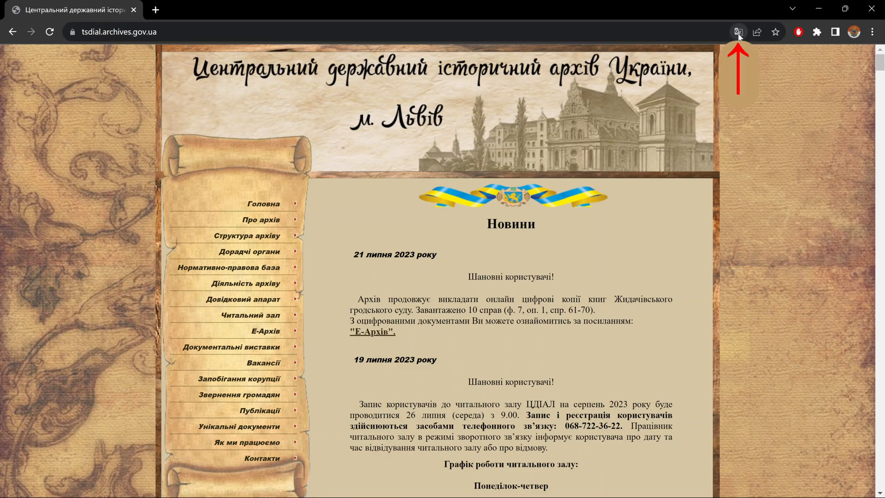
- Translate the TsDIAL homepage into English and always auto-translate Ukrainian pages
left_click(738, 32)
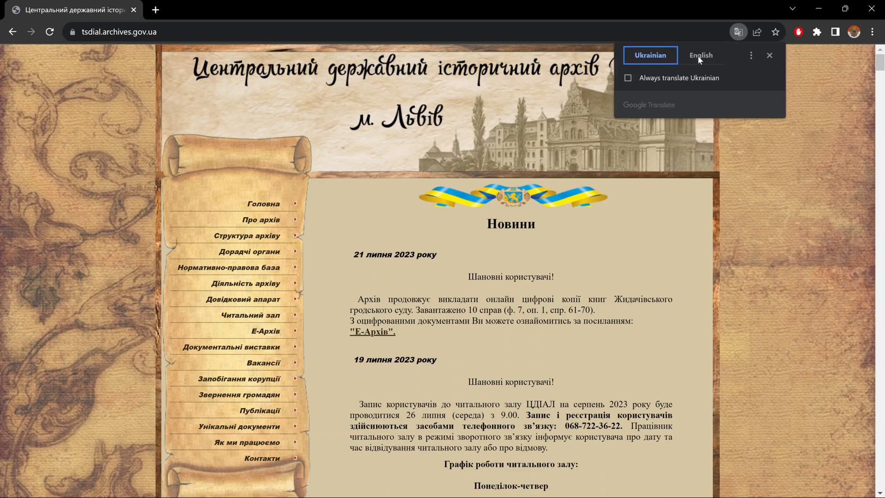
left_click(702, 55)
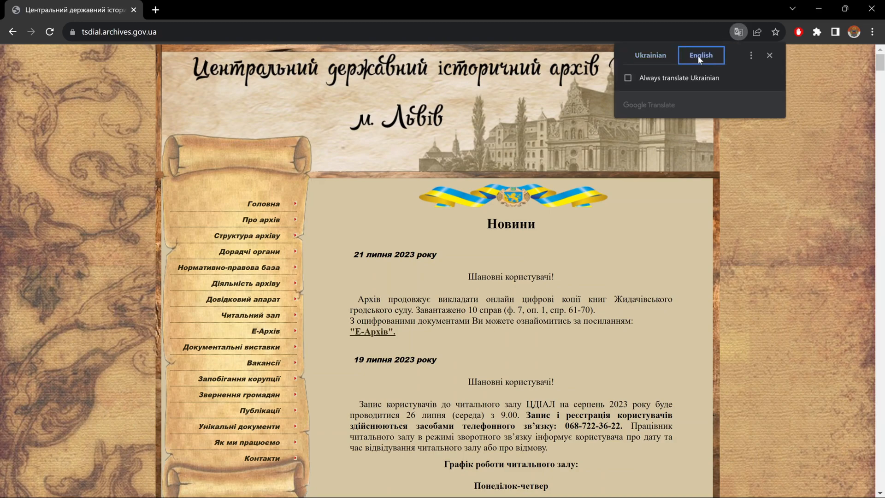
left_click(628, 77)
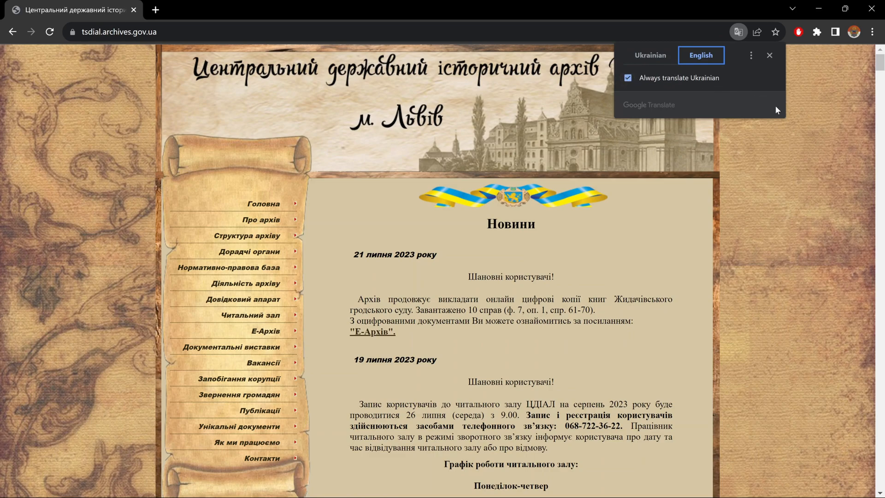
left_click(701, 55)
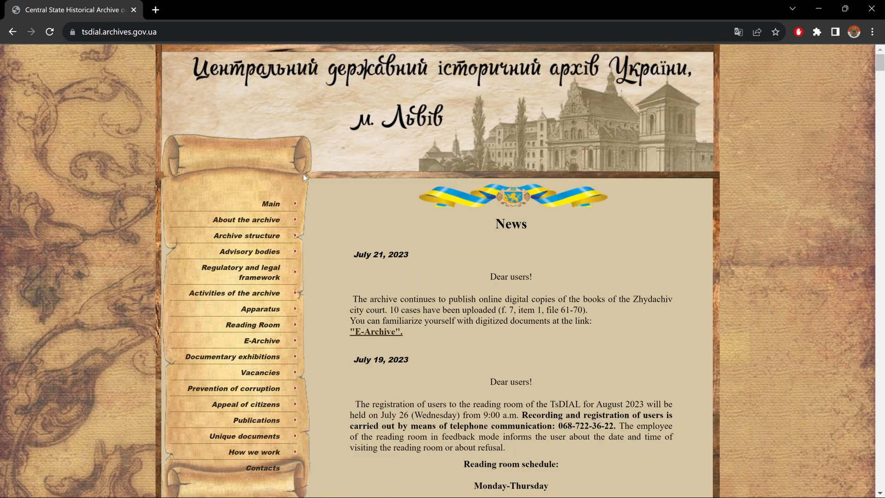
scroll("down", 3)
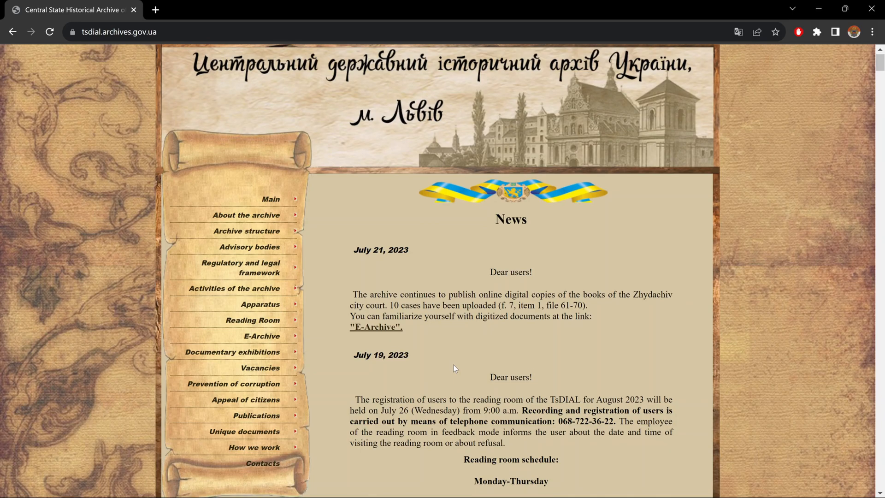
scroll("down", 3)
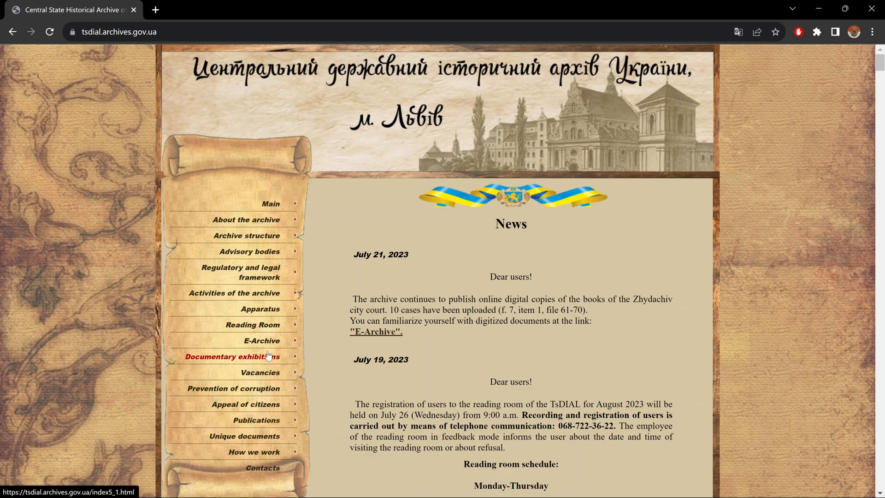
mouse_move(296, 314)
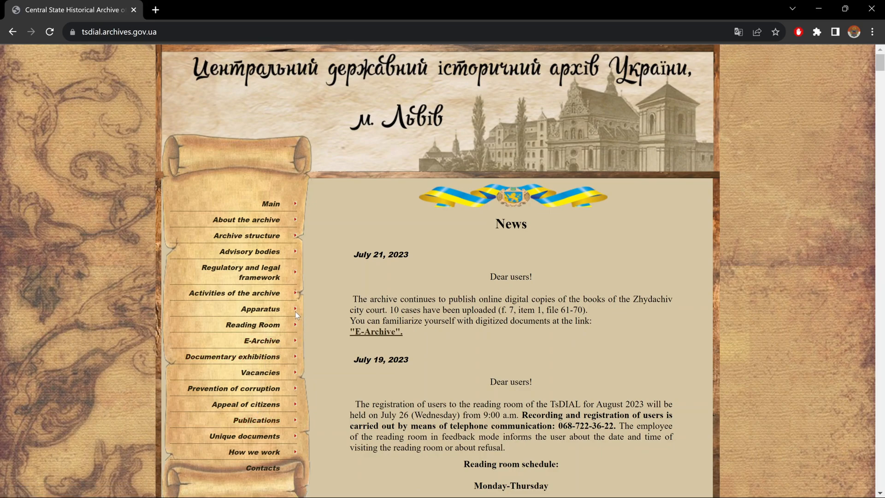
mouse_move(261, 340)
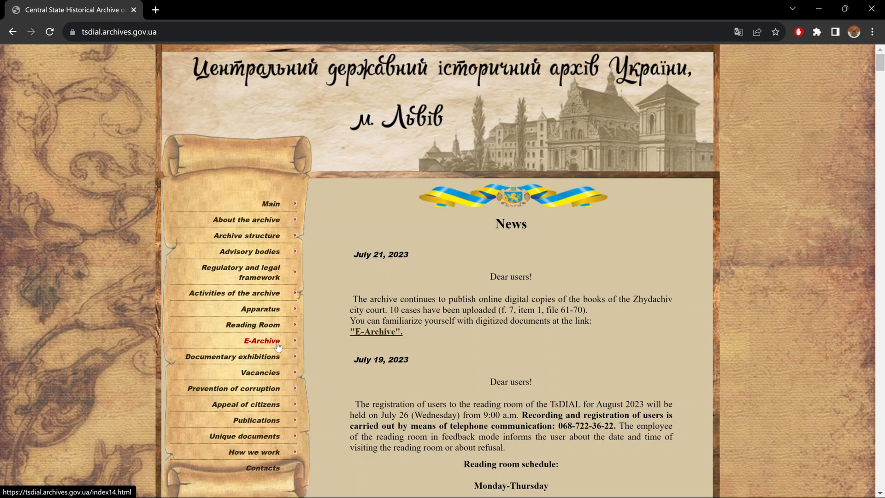
- Open E-Archive and scroll to the digitized Fond tiles such as 7, 12, 132, 310, 521
left_click(261, 341)
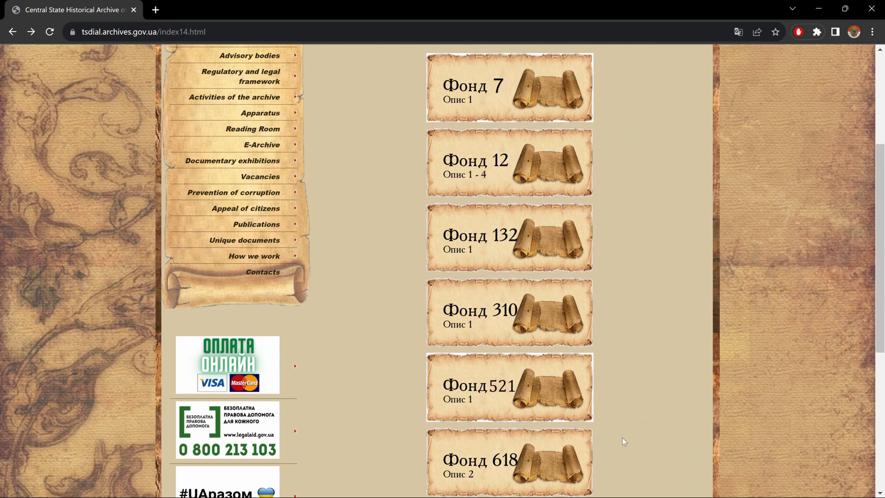
scroll("down", 3)
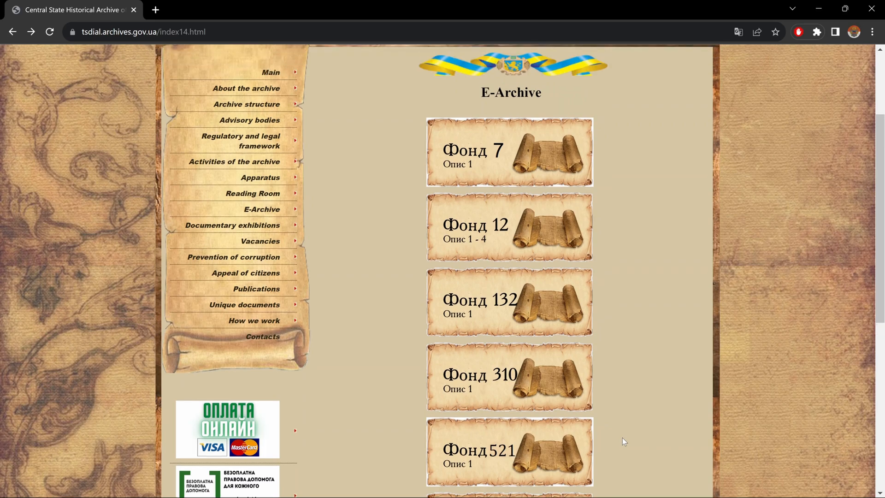
mouse_move(516, 232)
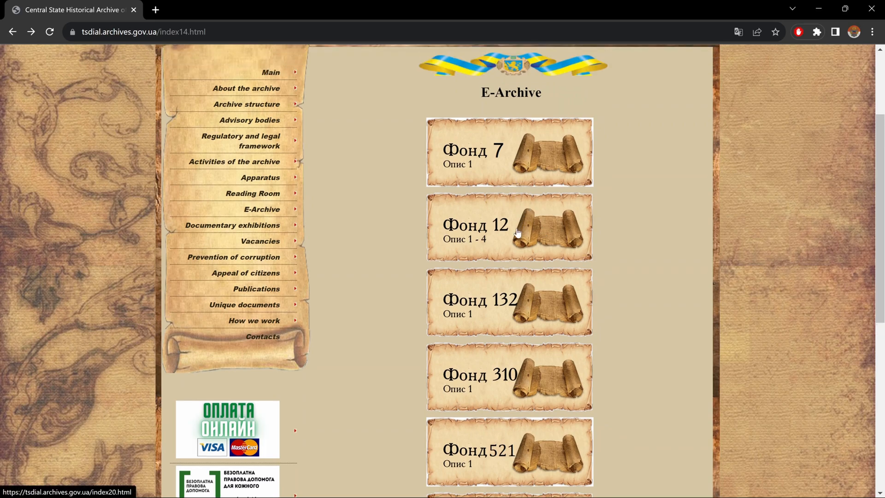
mouse_move(495, 301)
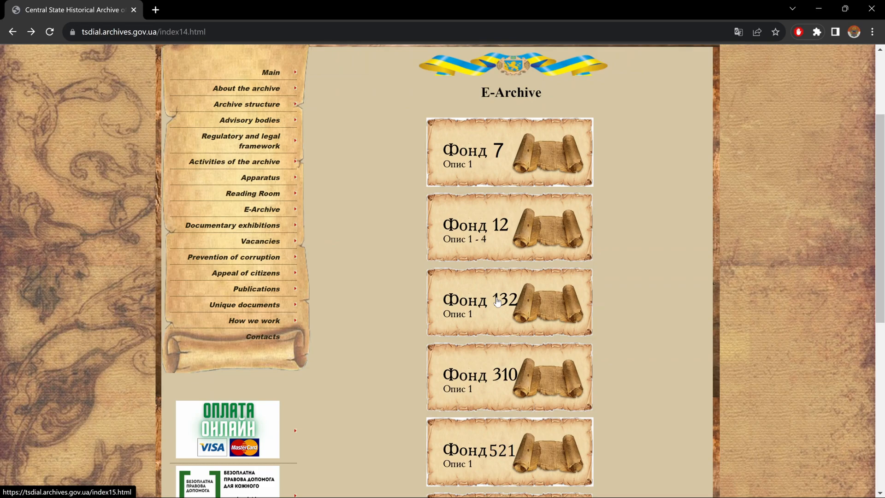
mouse_move(488, 321)
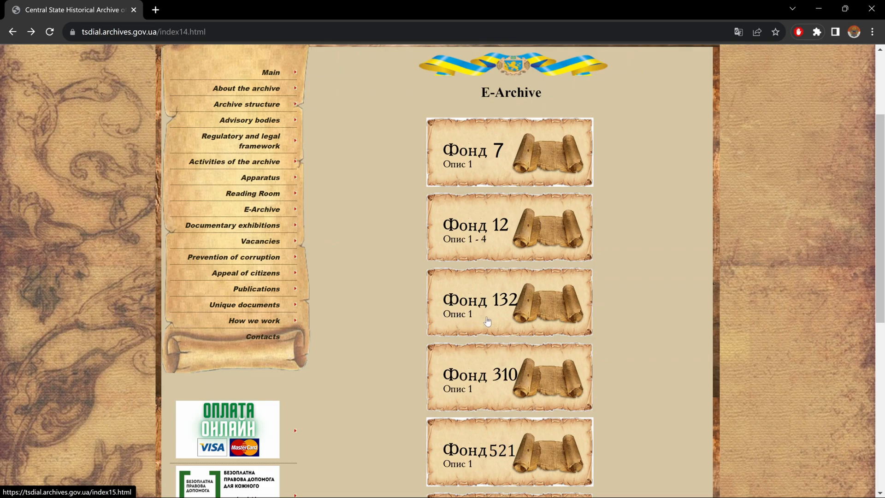
mouse_move(453, 304)
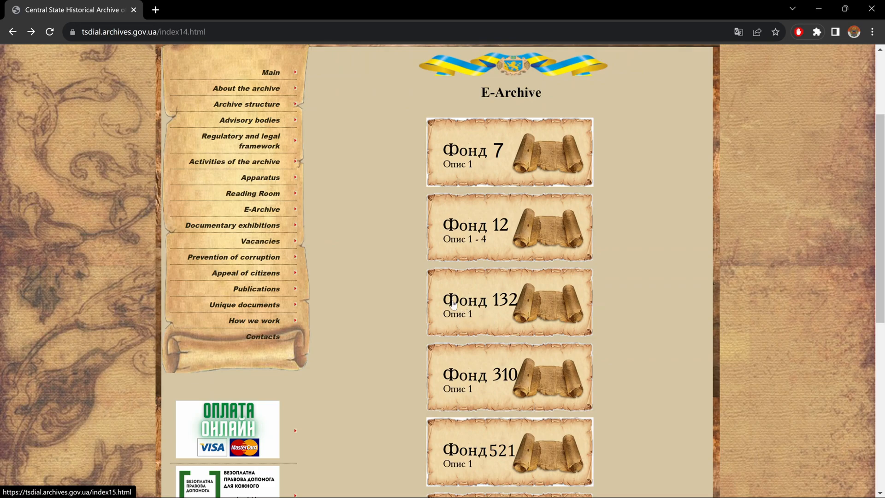
mouse_move(463, 304)
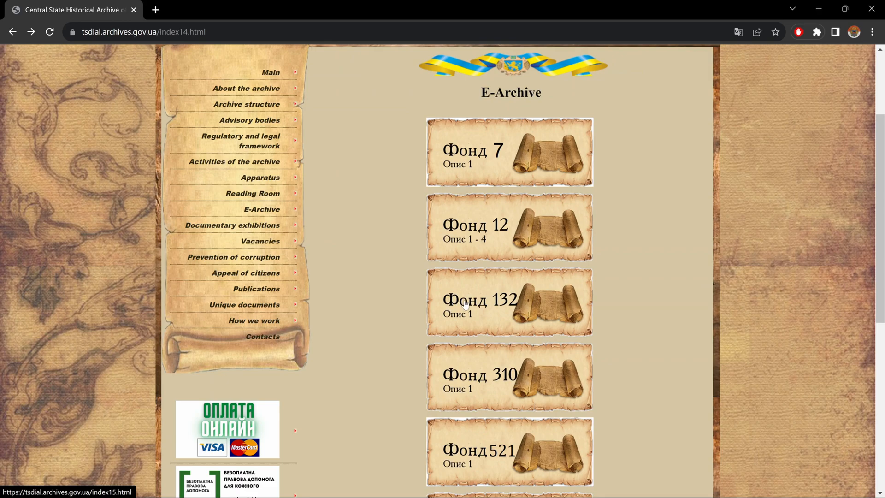
mouse_move(502, 319)
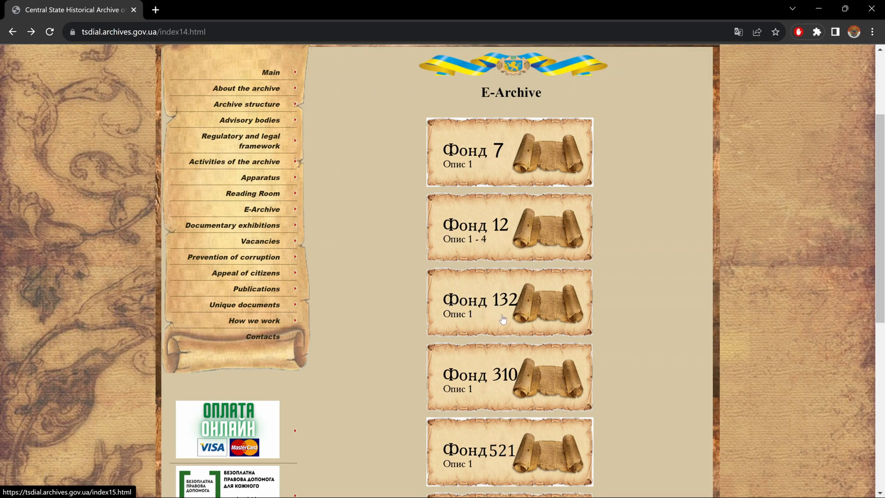
mouse_move(456, 322)
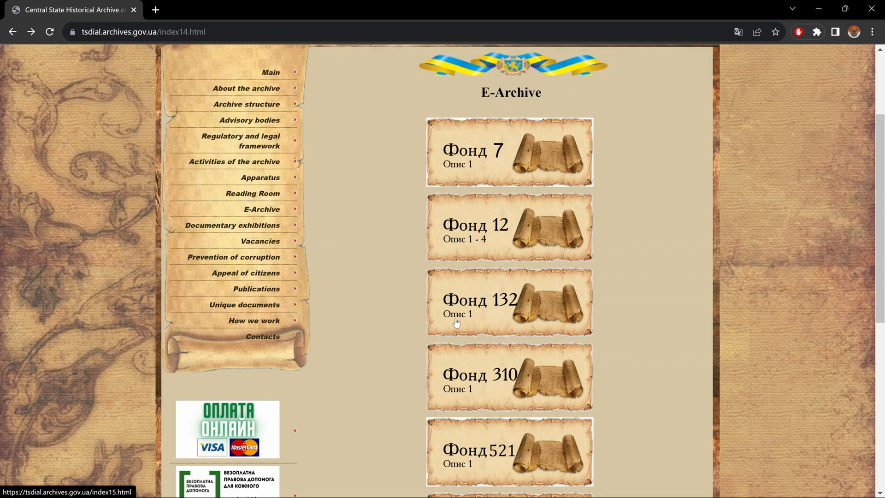
mouse_move(465, 324)
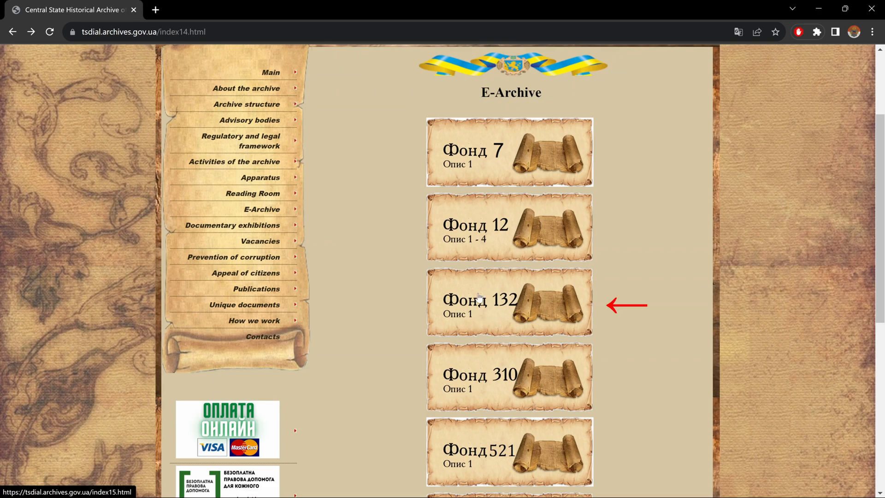
mouse_move(513, 301)
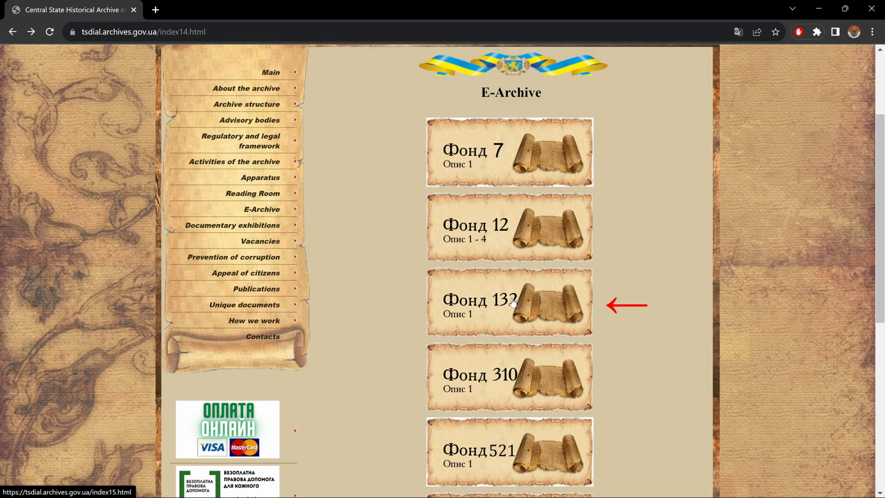
- Open the Fond 132 / Opis 1 tile listing cases 132-1-1 through 132-1-37
left_click(508, 302)
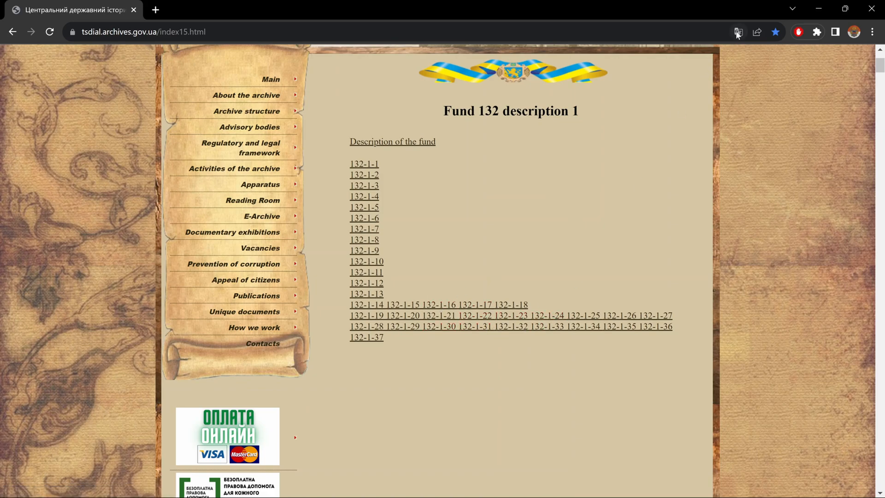
left_click(738, 32)
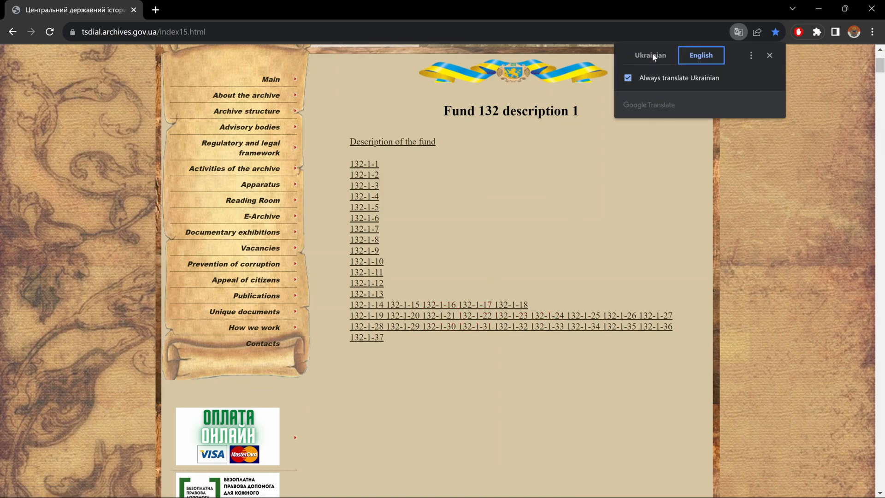
left_click(651, 55)
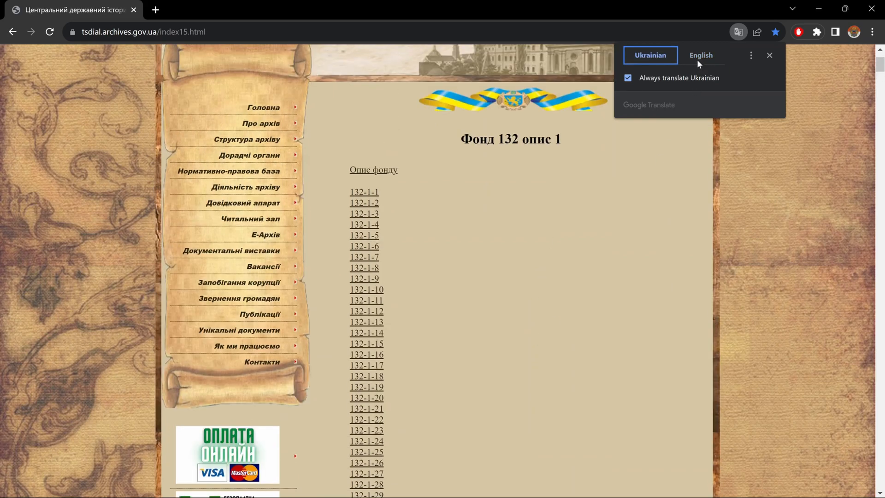
left_click(702, 55)
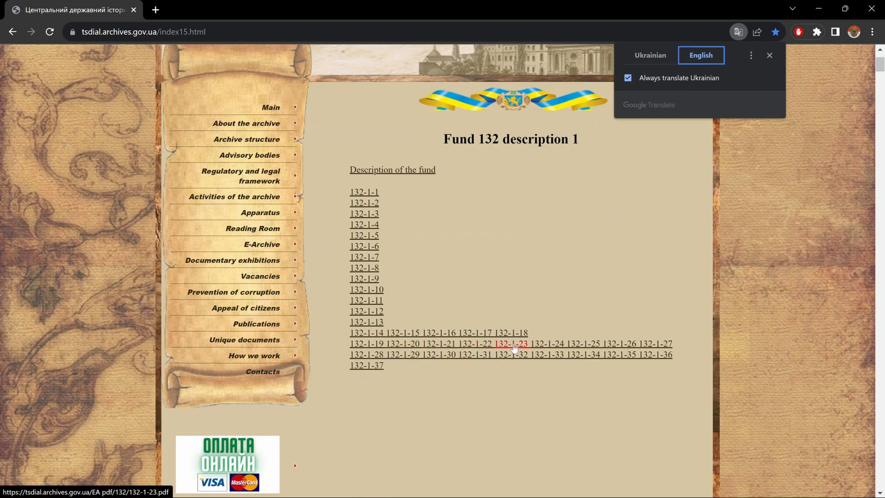
mouse_move(587, 345)
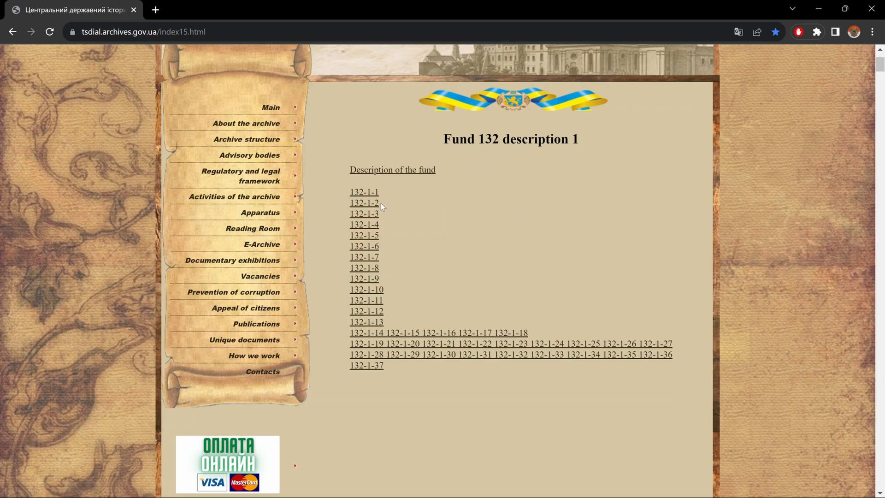
mouse_move(363, 192)
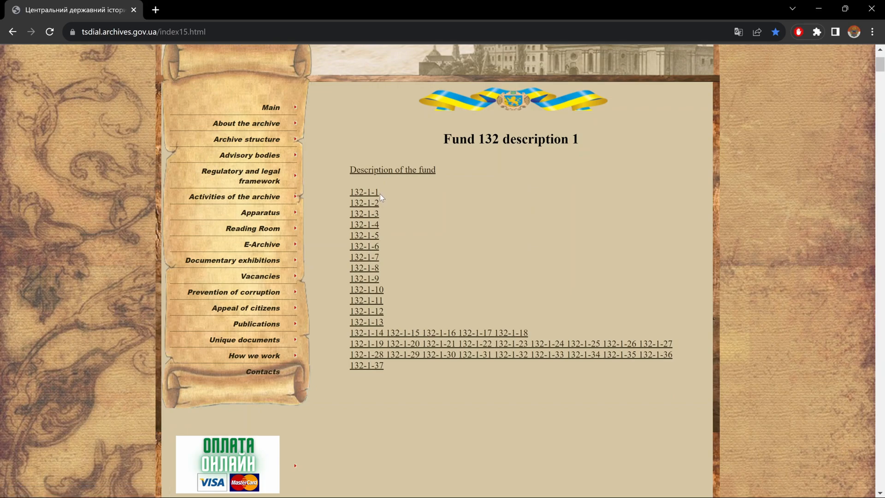
mouse_move(406, 199)
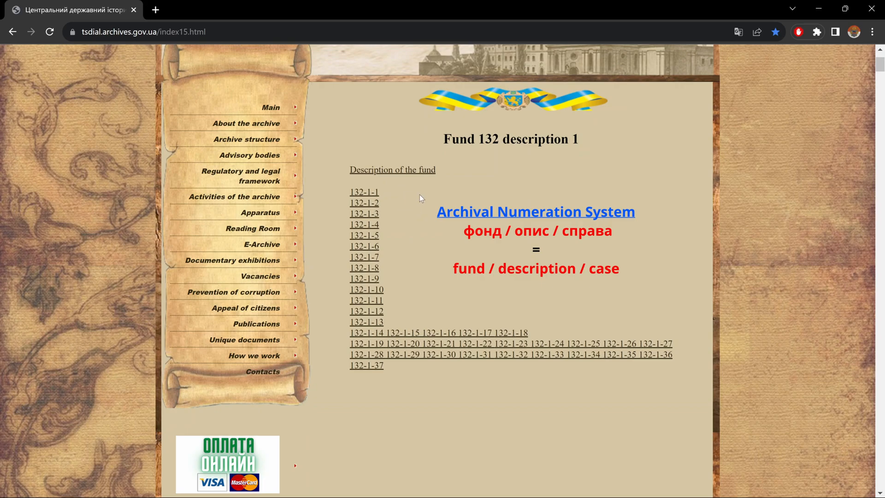
mouse_move(419, 198)
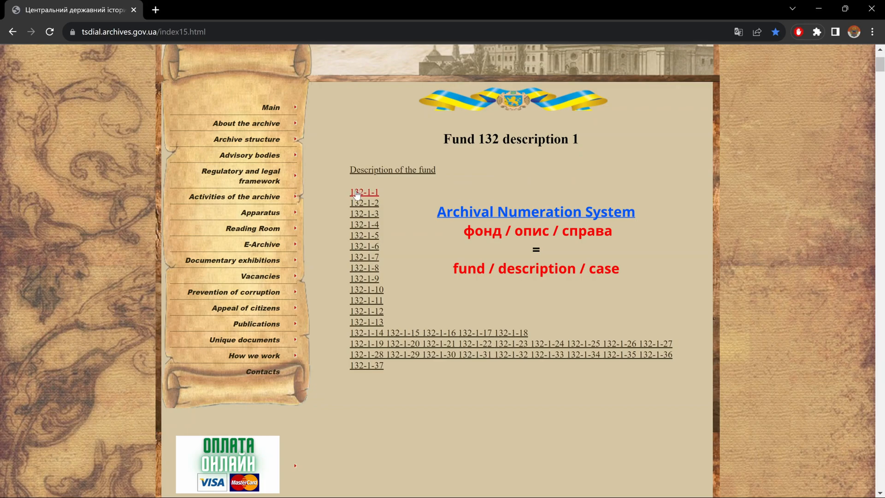
mouse_move(364, 193)
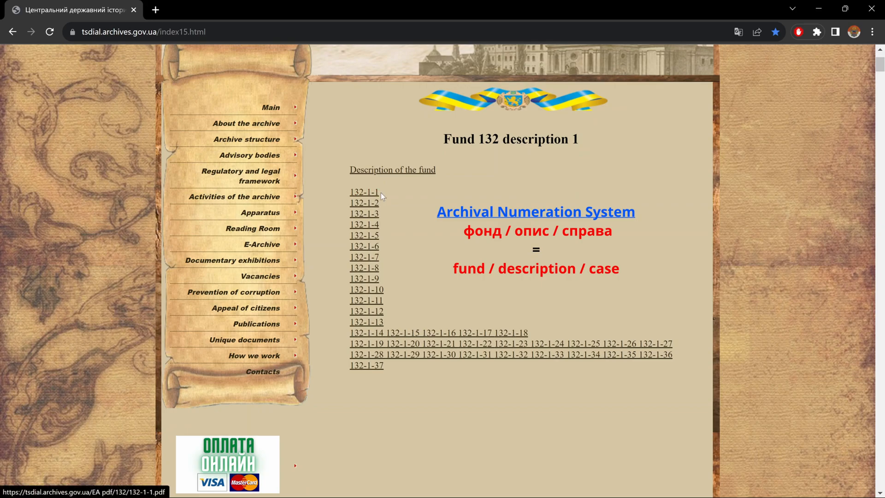
mouse_move(457, 192)
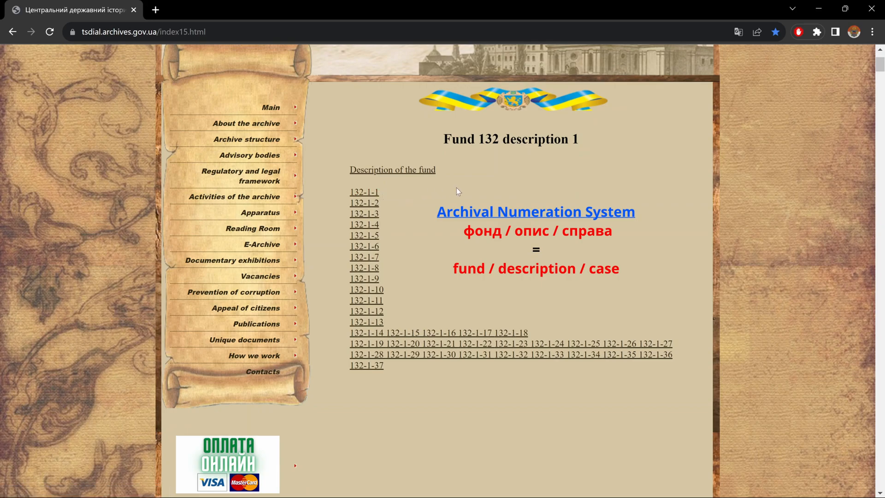
mouse_move(475, 206)
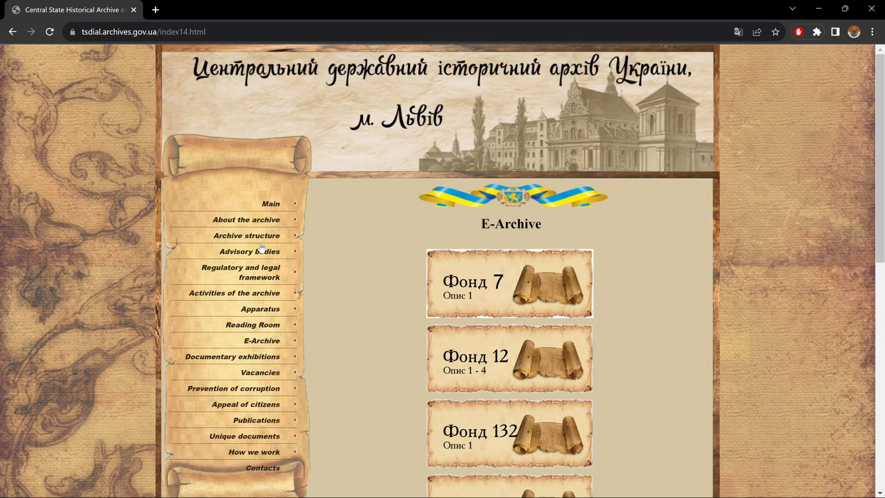
- Scroll the E-Archive tiles and Fund 618 description 2 case links from 618-2-1
scroll("down", 3)
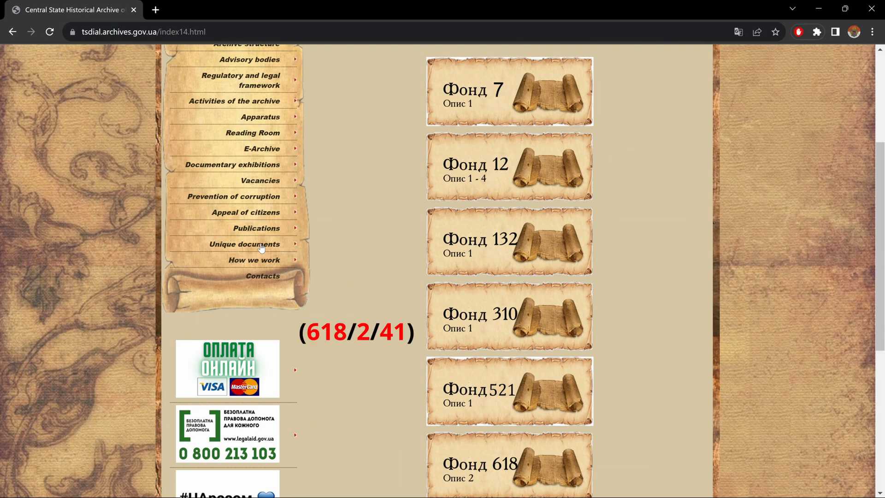
mouse_move(461, 402)
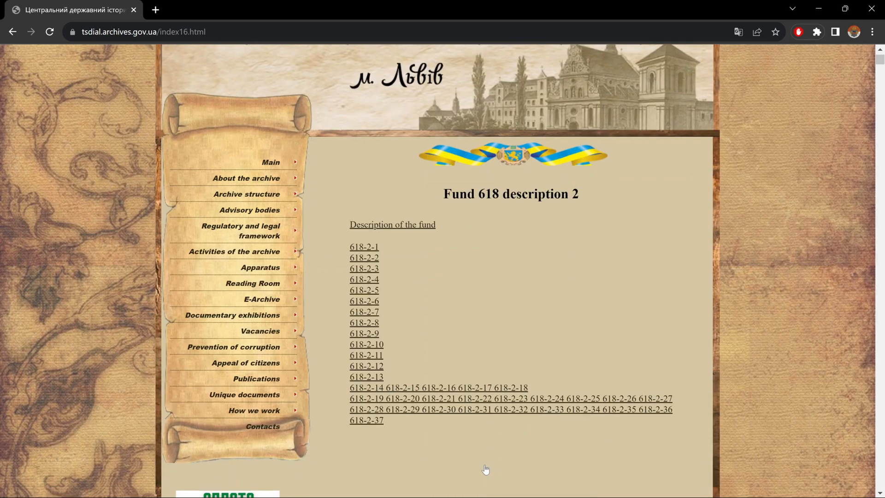
scroll("down", 3)
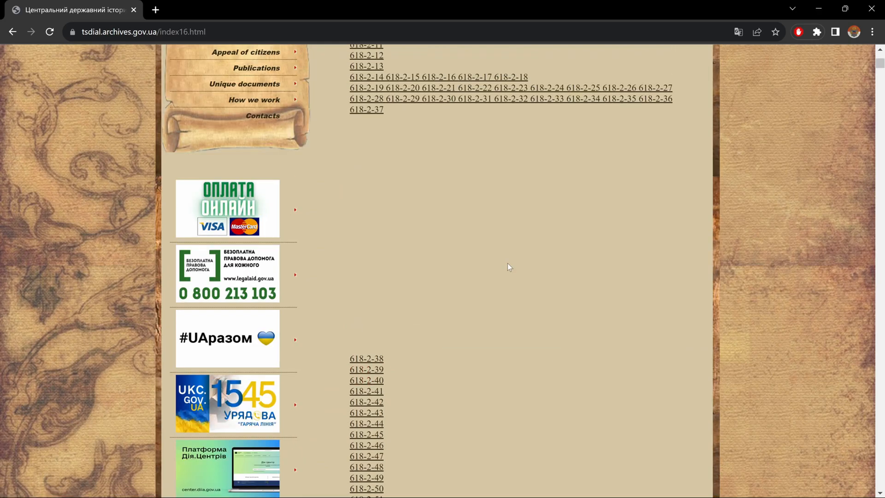
scroll("up", 3)
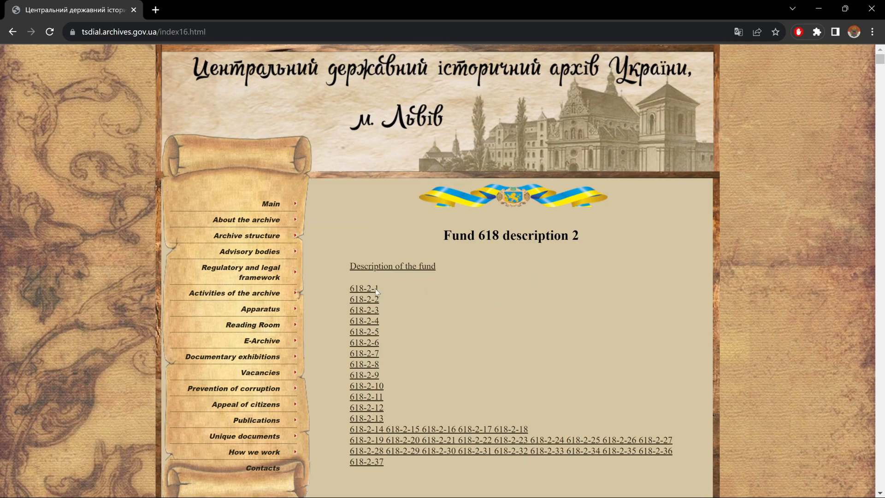
mouse_move(397, 295)
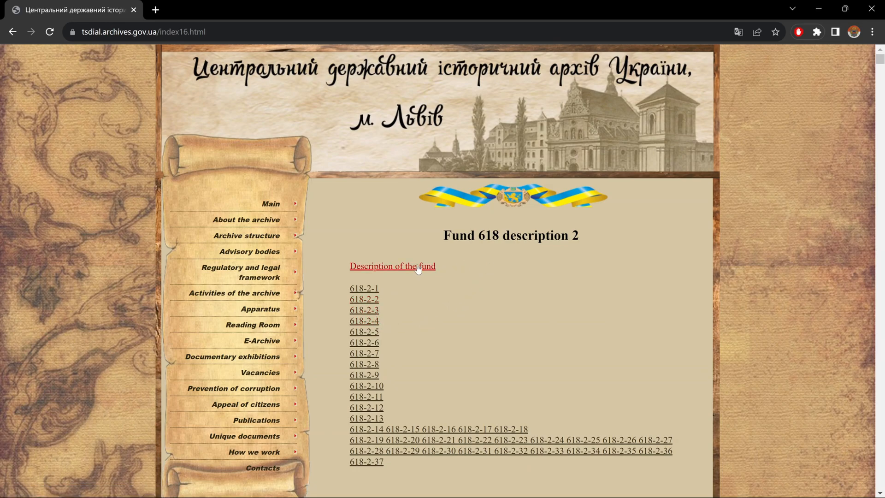
mouse_move(375, 274)
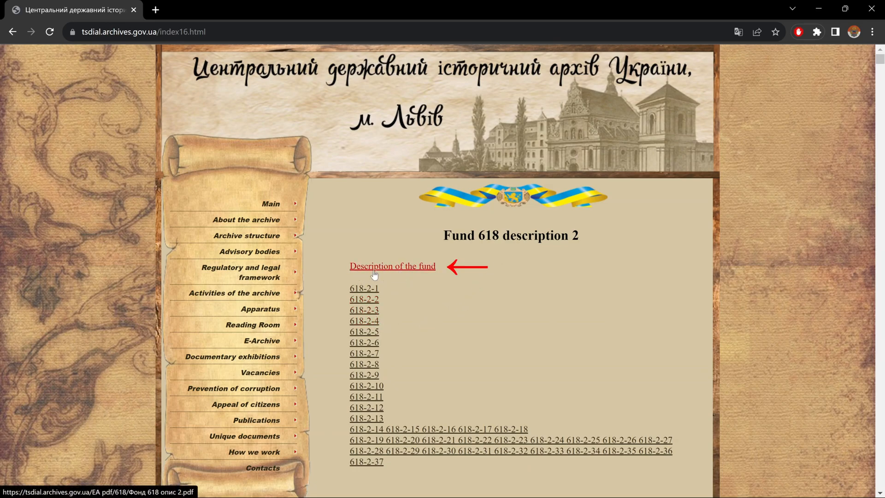
mouse_move(428, 273)
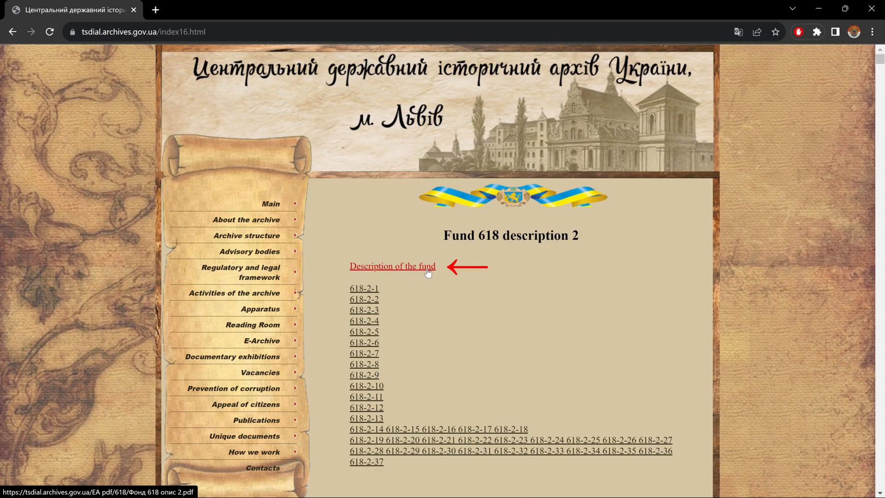
- Open the Fund 618 'Description of the fund' PDF and scroll to its closing pages
left_click(392, 266)
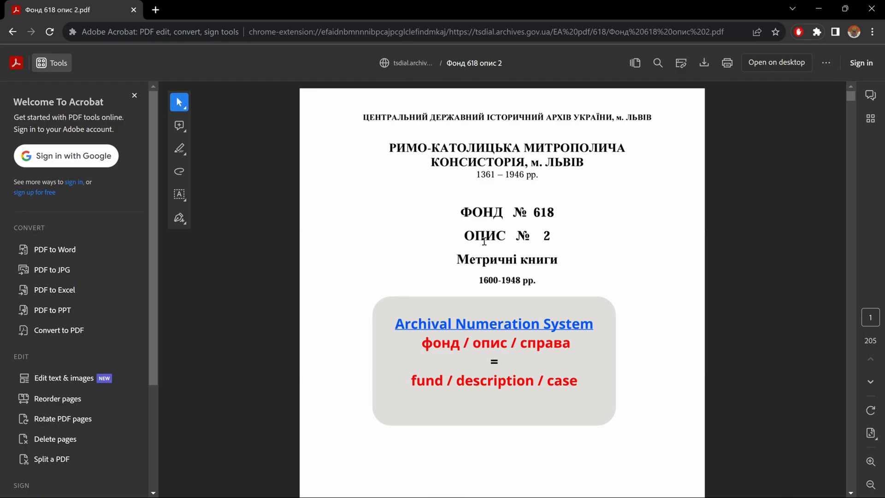
mouse_move(569, 276)
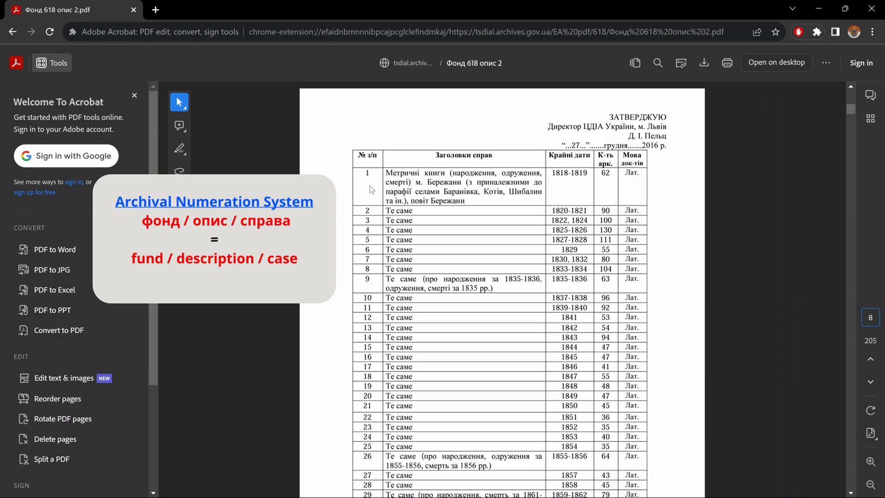
mouse_move(398, 182)
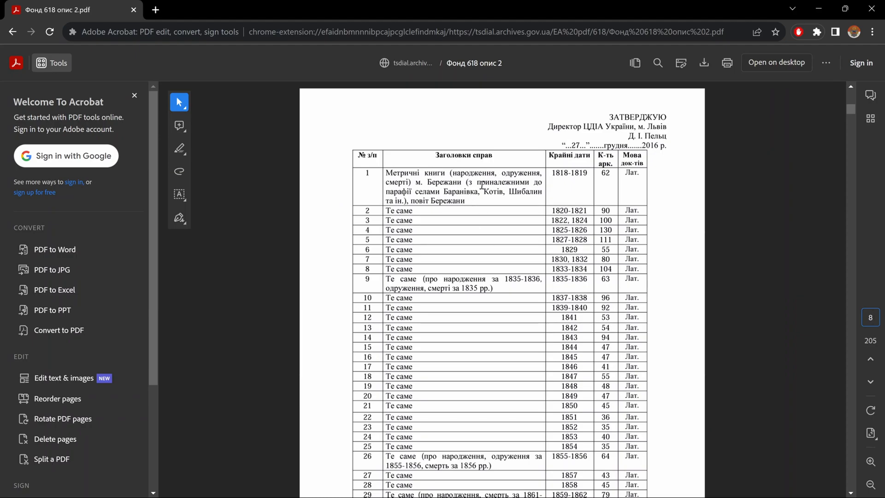
mouse_move(777, 310)
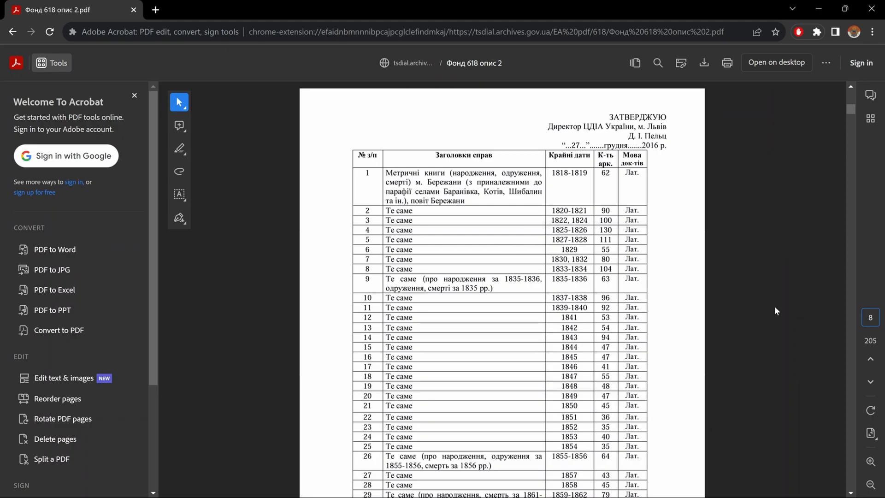
mouse_move(871, 318)
type("147")
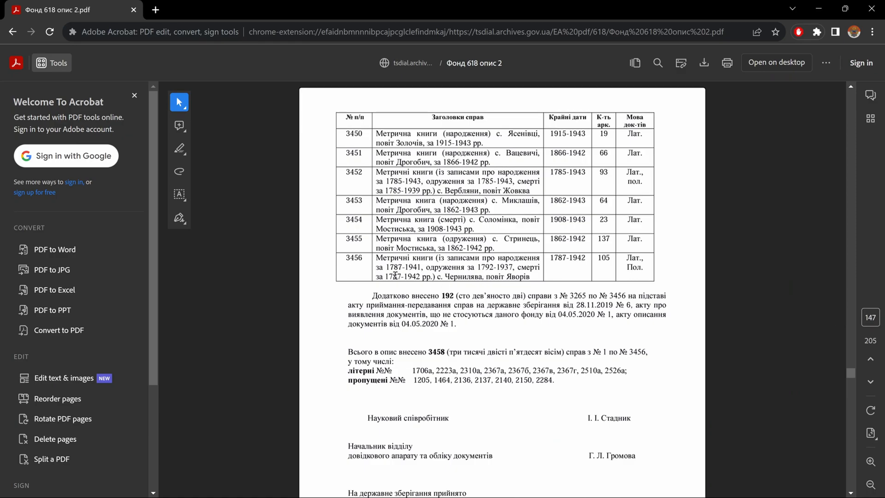
scroll("down", 3)
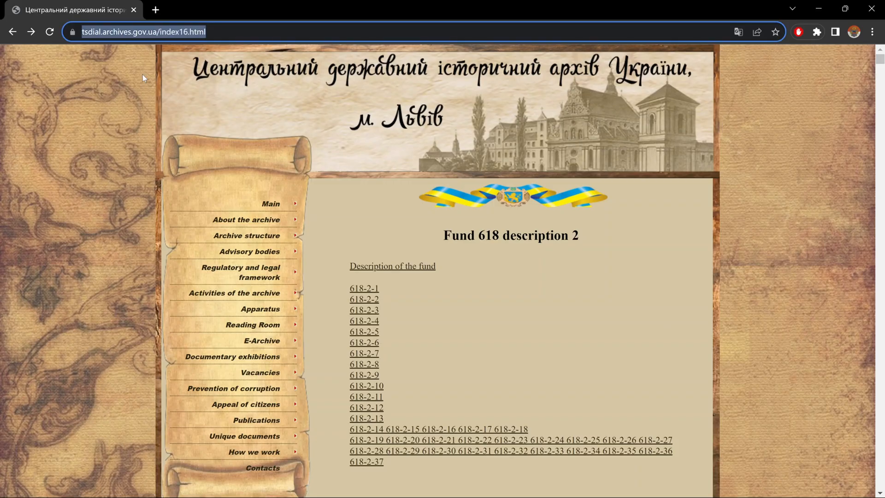
mouse_move(155, 10)
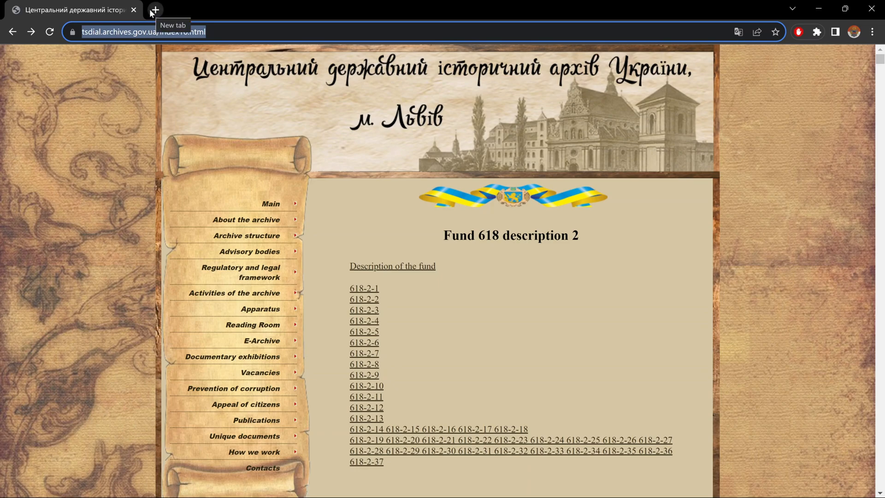
- Load tsdial.archives.gov.ua/index16.html in a new browser tab
left_click(154, 10)
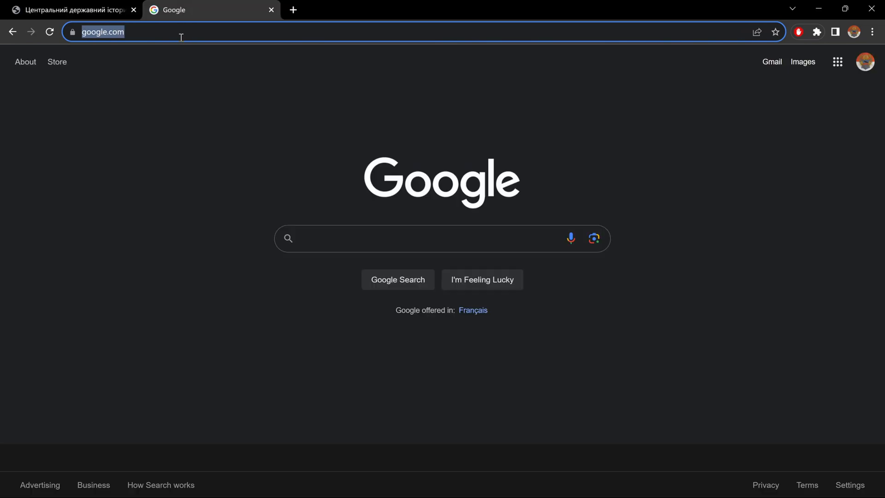
type("tsdial.archives.gov.ua/index16.html")
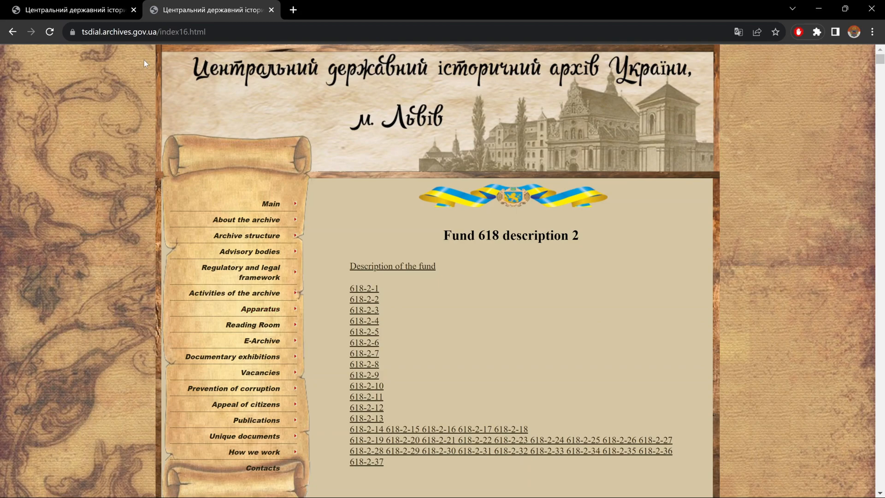
mouse_move(281, 301)
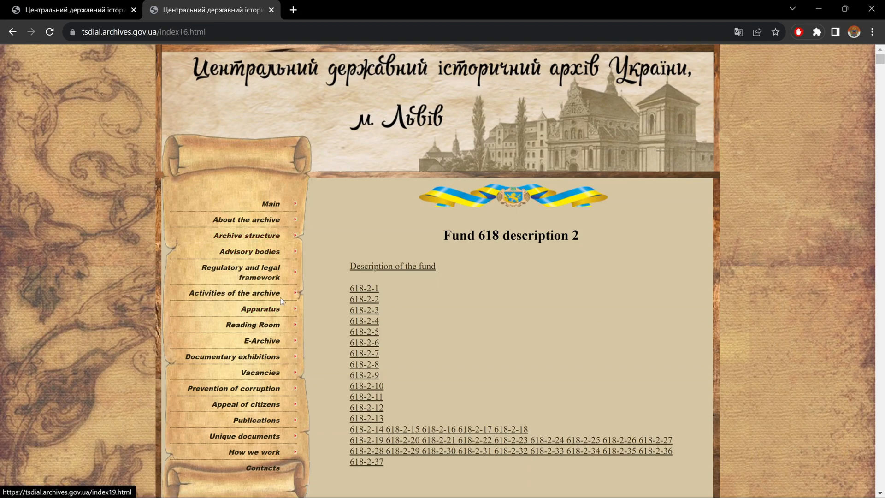
mouse_move(260, 309)
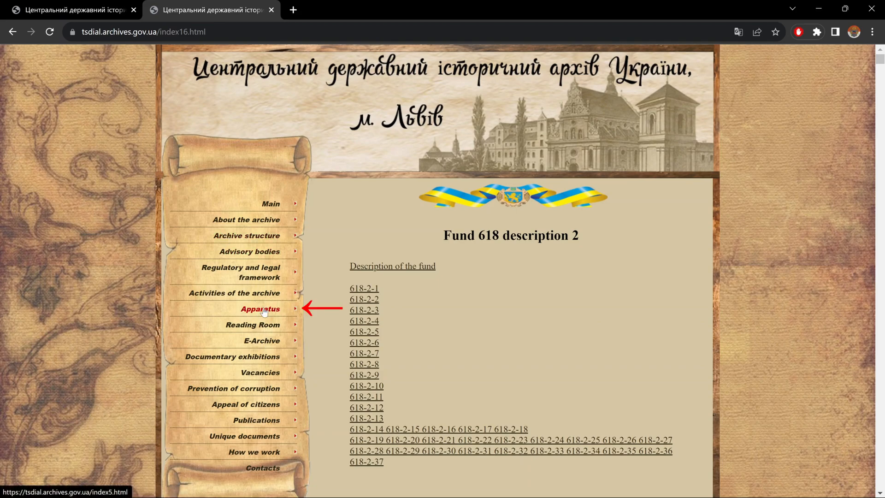
- Go to the Apparatus page and scroll down to the Descriptions section of fund PDFs
left_click(260, 309)
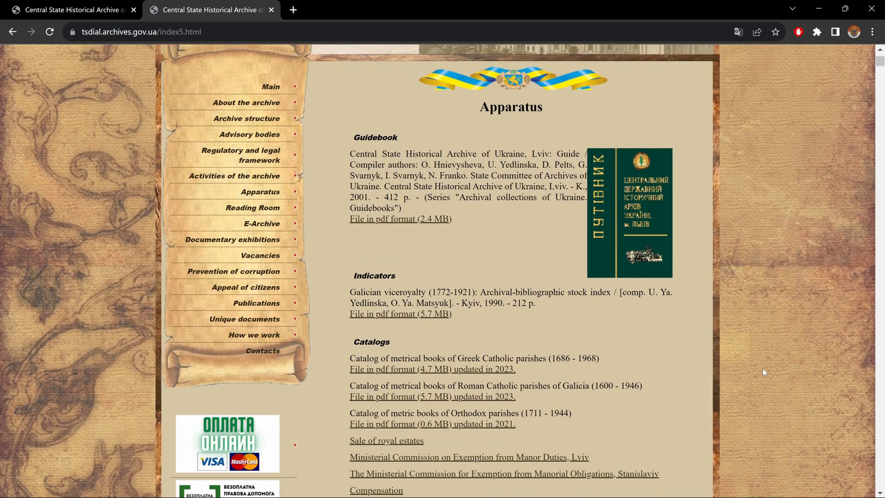
scroll("down", 3)
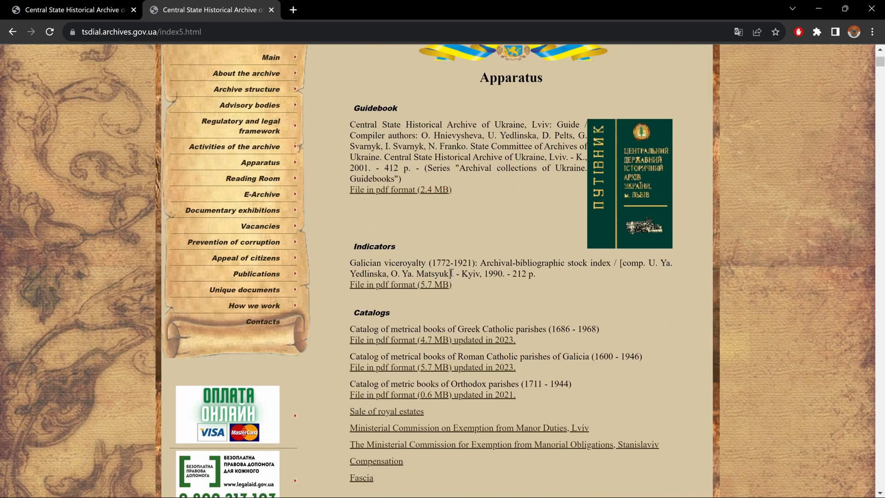
scroll("down", 3)
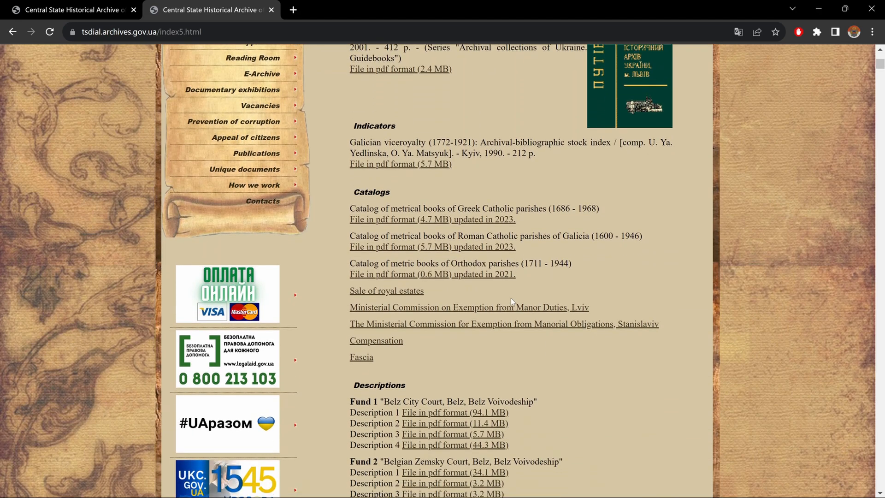
scroll("down", 3)
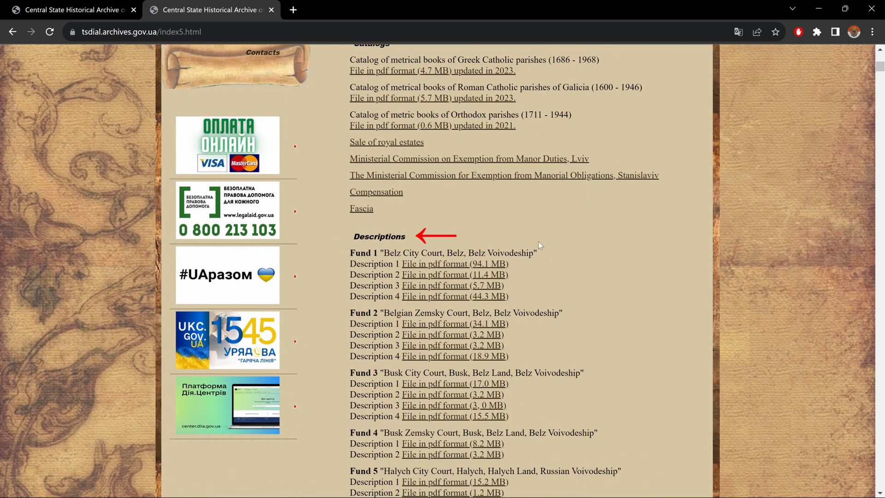
scroll("down", 3)
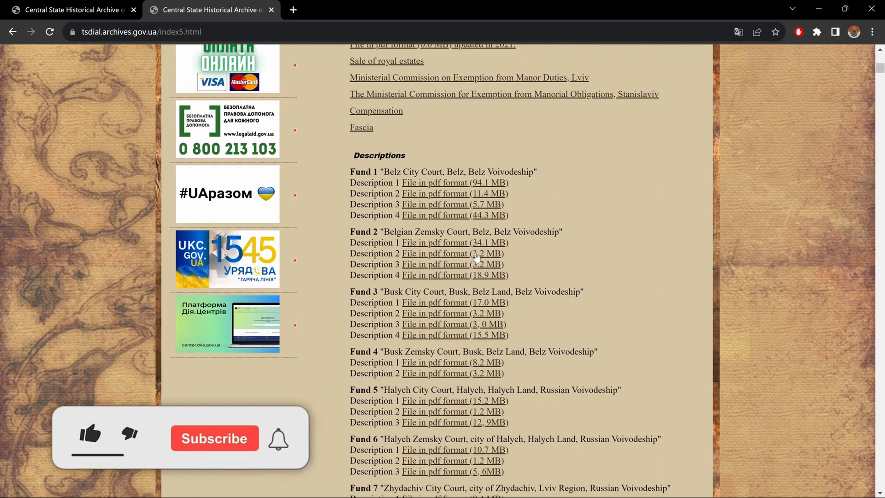
left_click(89, 435)
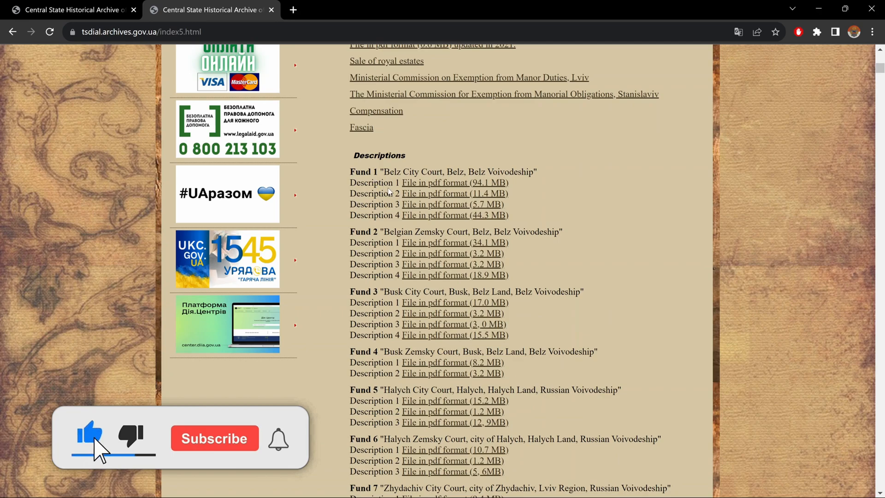
- Search the page for 'fund 618' to find the Roman Catholic Metropolitan Consistory, Lviv entry
key("ctrl+f")
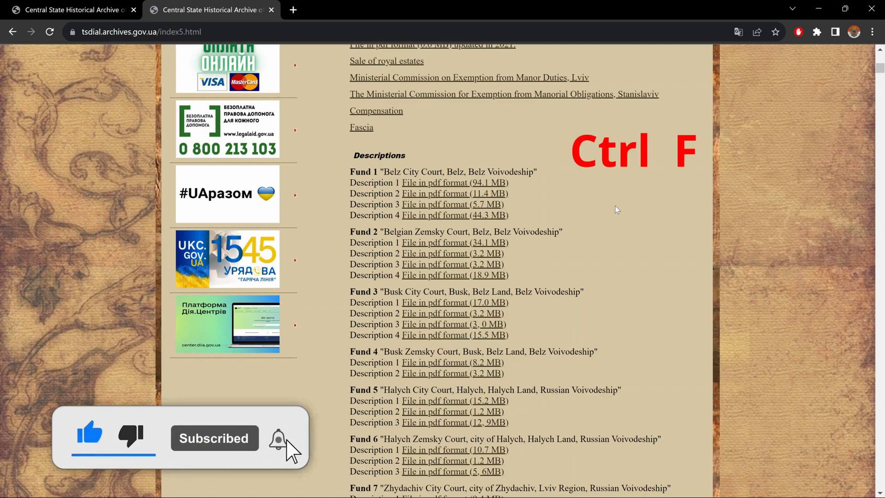
key("ctrl+f")
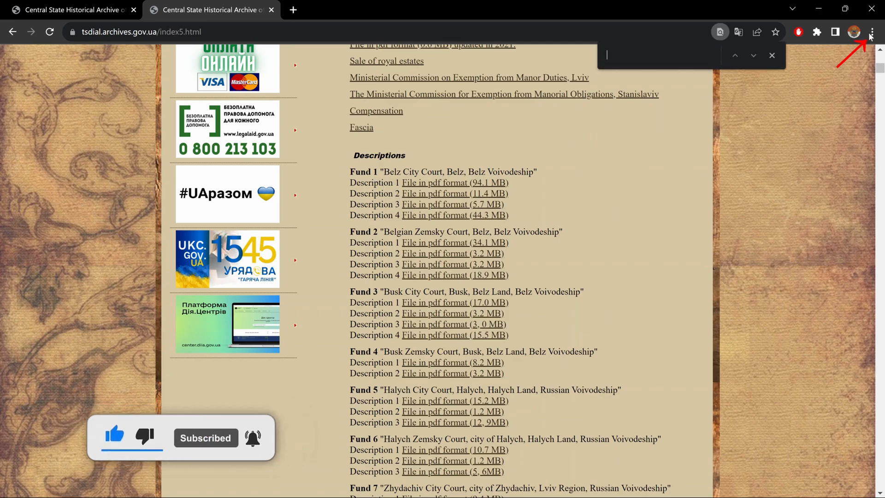
left_click(871, 33)
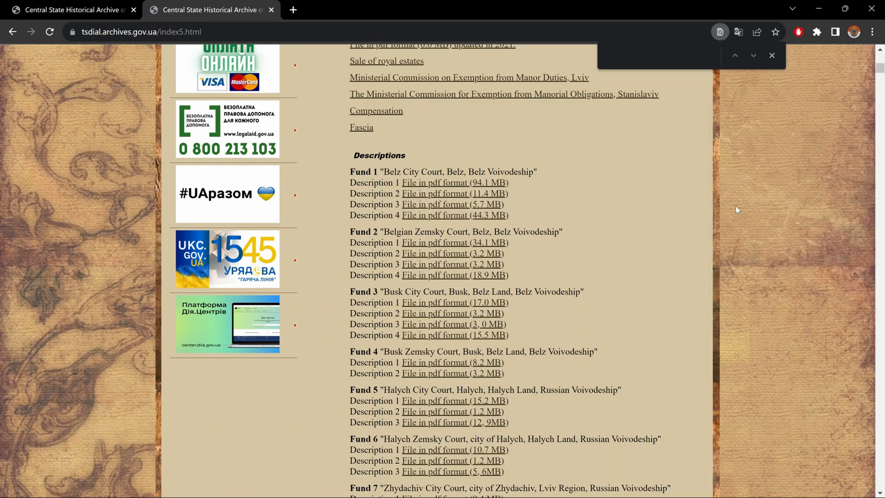
type("fun")
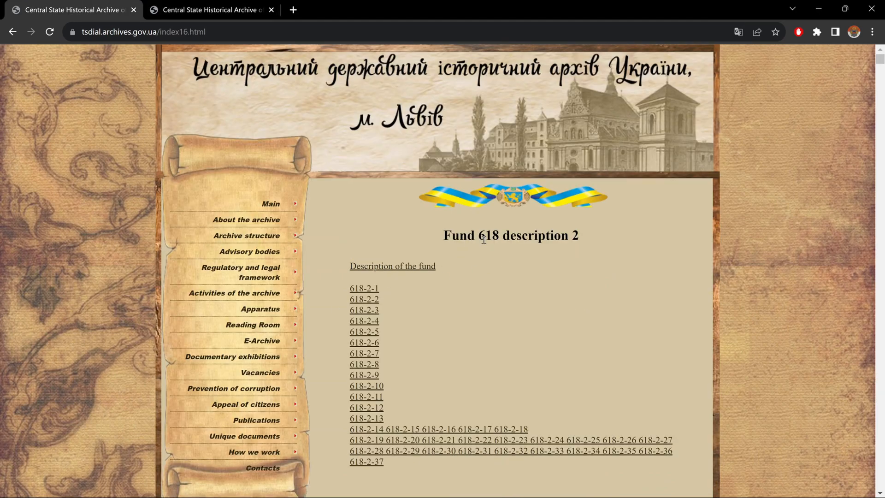
mouse_move(387, 272)
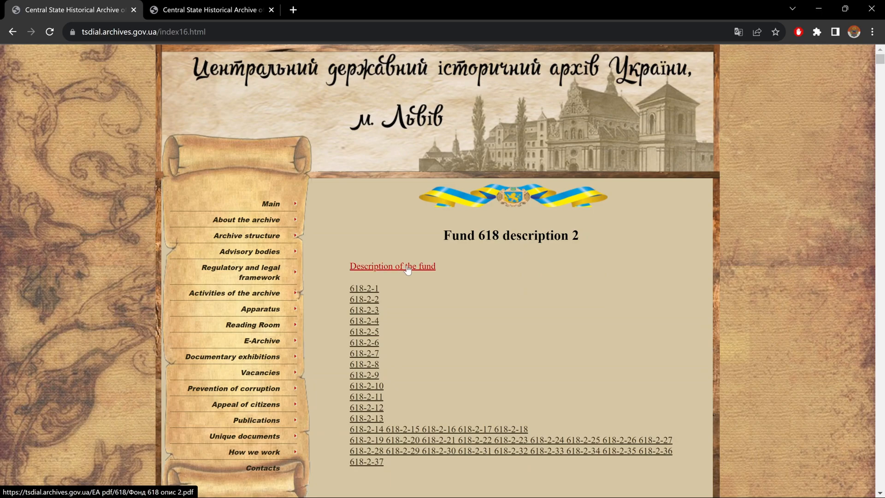
left_click(212, 9)
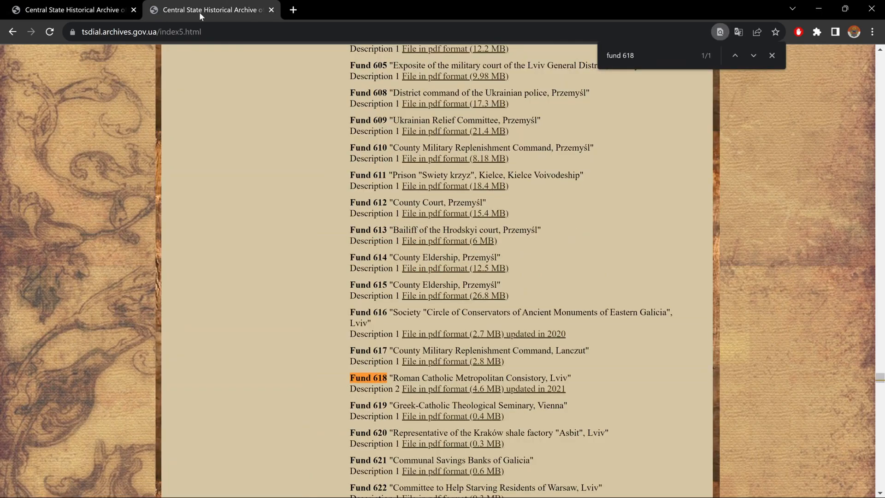
mouse_move(401, 380)
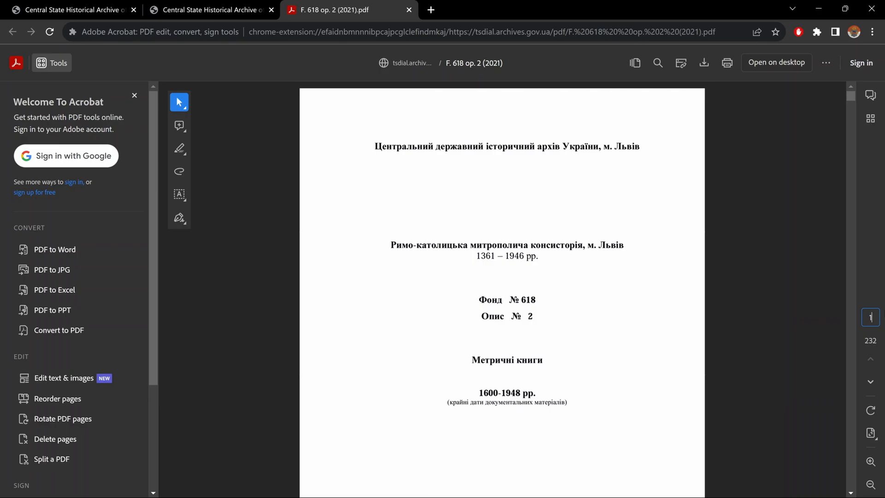
- Scroll the Fund 618 catalogue PDF to page 172 where the case list ends
scroll("down", 3)
type("72")
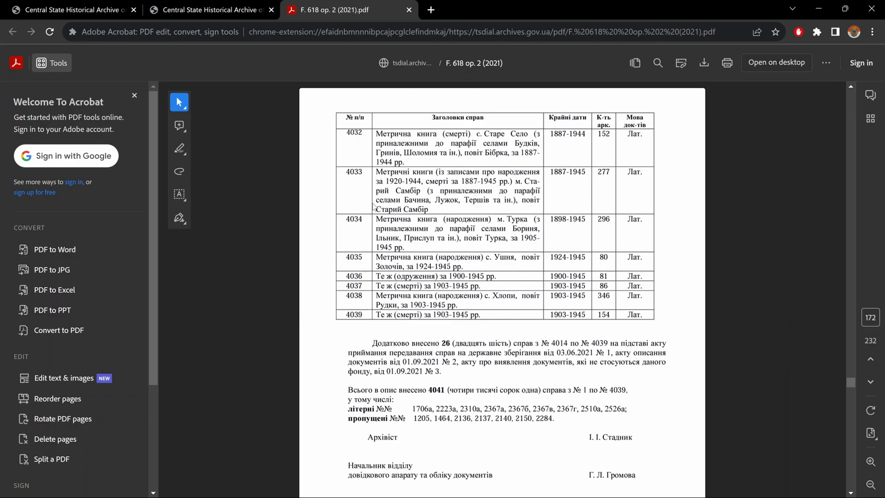
left_click(210, 9)
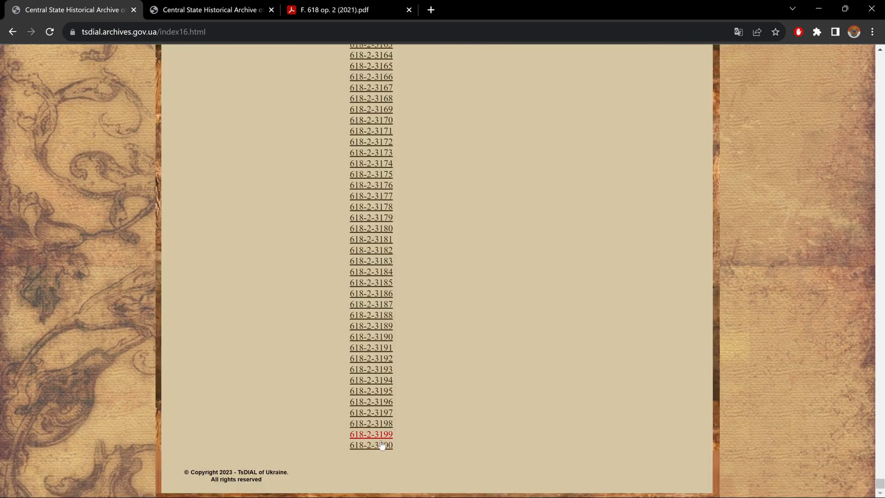
mouse_move(371, 445)
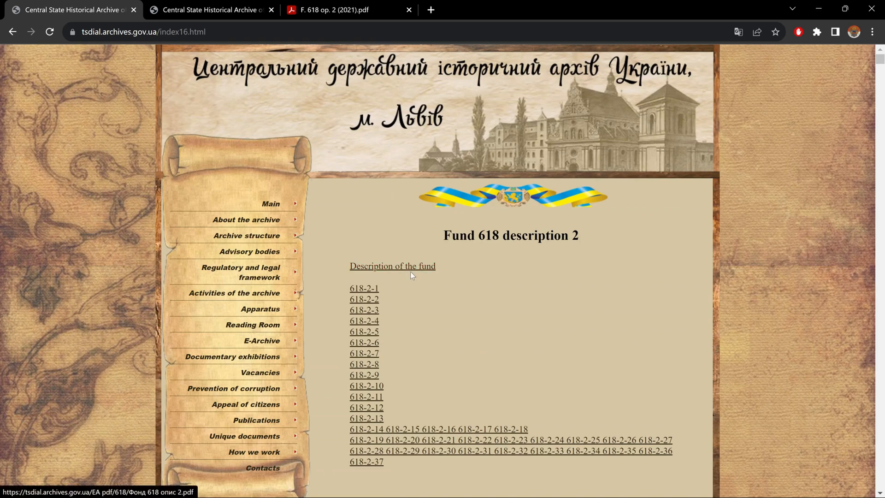
mouse_move(267, 38)
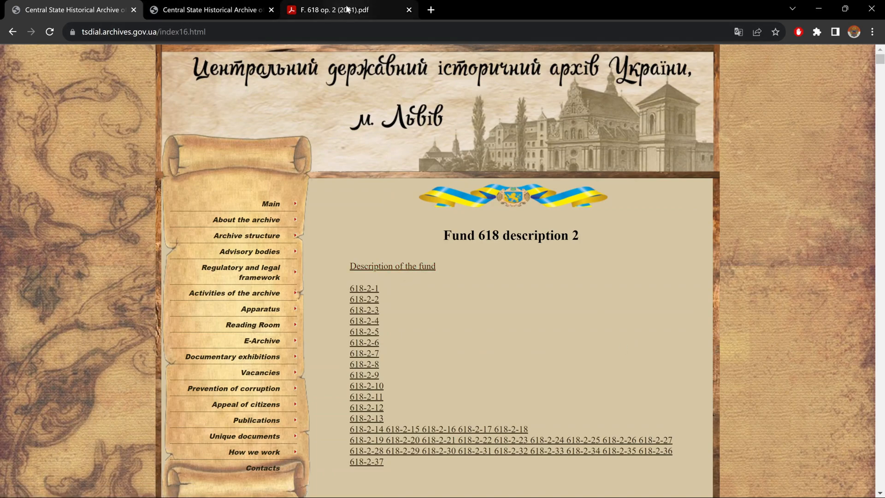
- Return to the Fund 618 catalogue PDF at its closing page totalling 4,041 cases
left_click(348, 10)
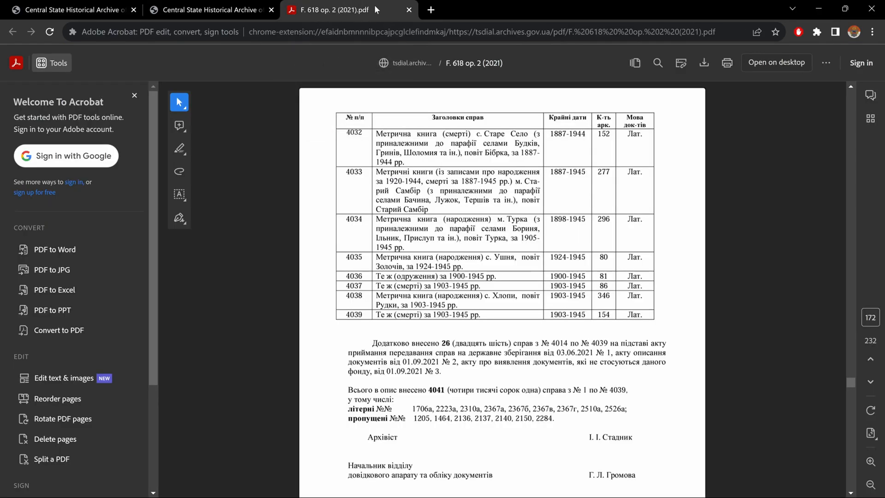
mouse_move(72, 9)
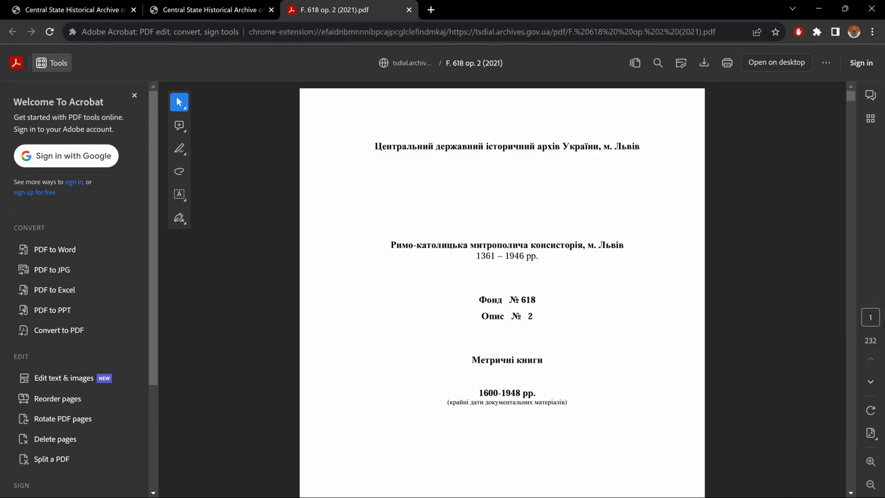
mouse_move(685, 286)
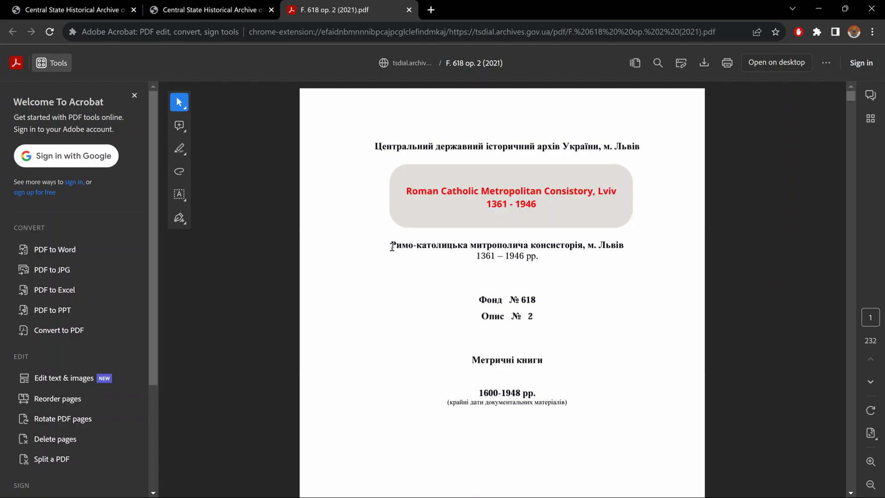
mouse_move(523, 242)
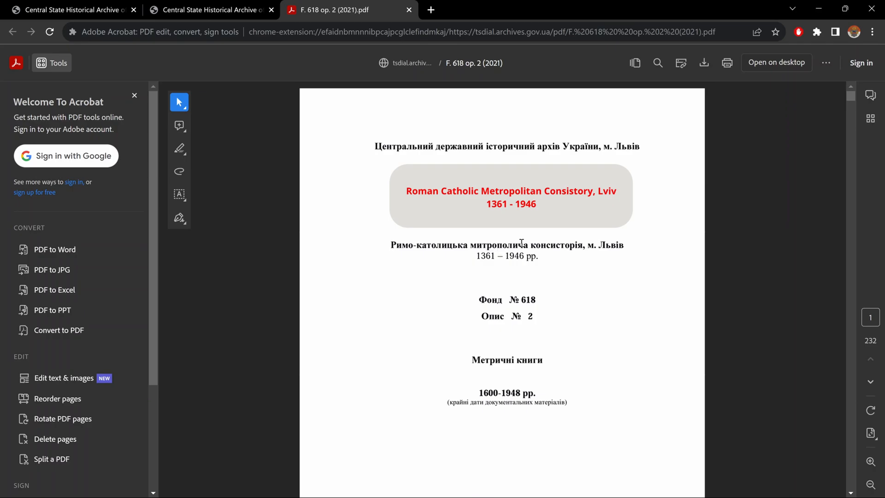
mouse_move(617, 257)
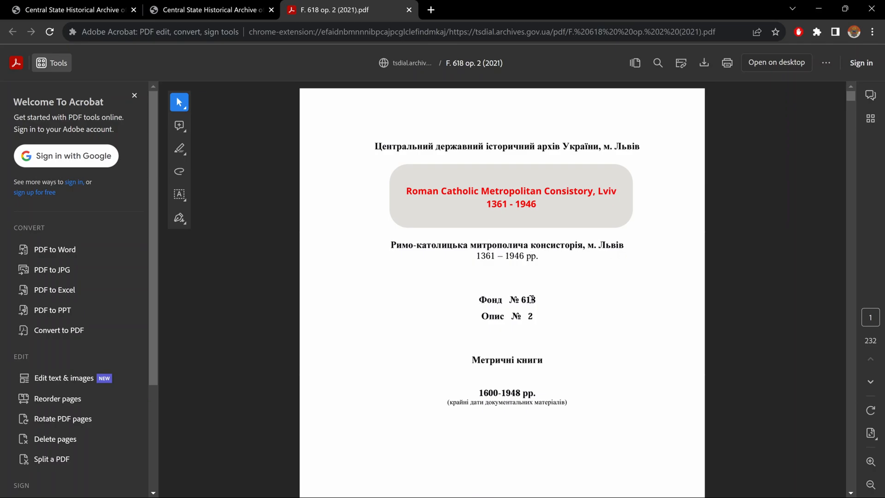
- Scroll to page 6 of the Fund 618 catalogue to show the abbreviations list
scroll("down", 3)
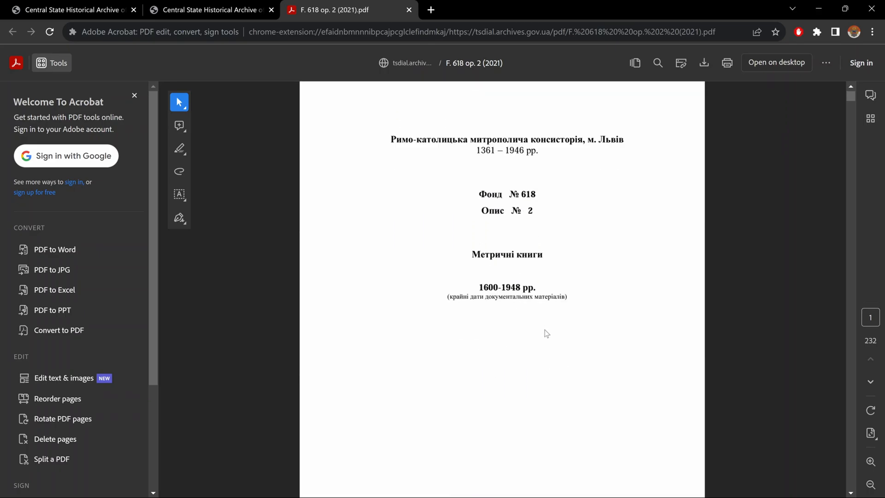
scroll("down", 3)
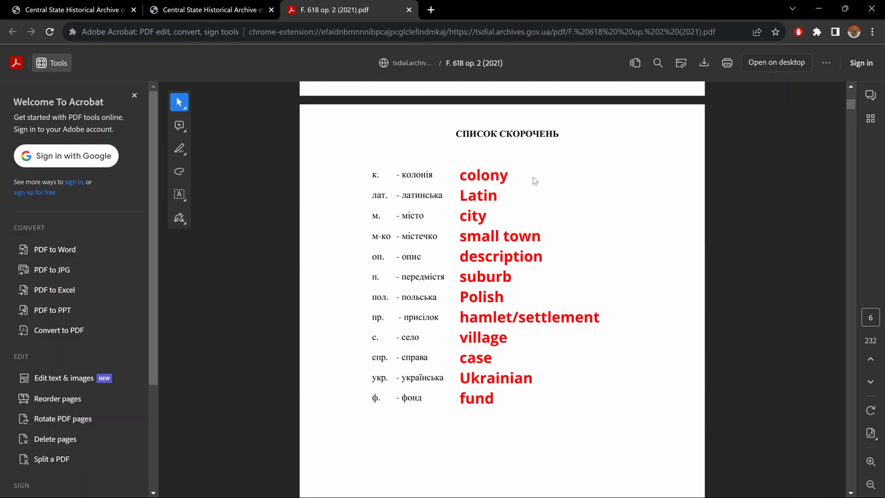
mouse_move(573, 424)
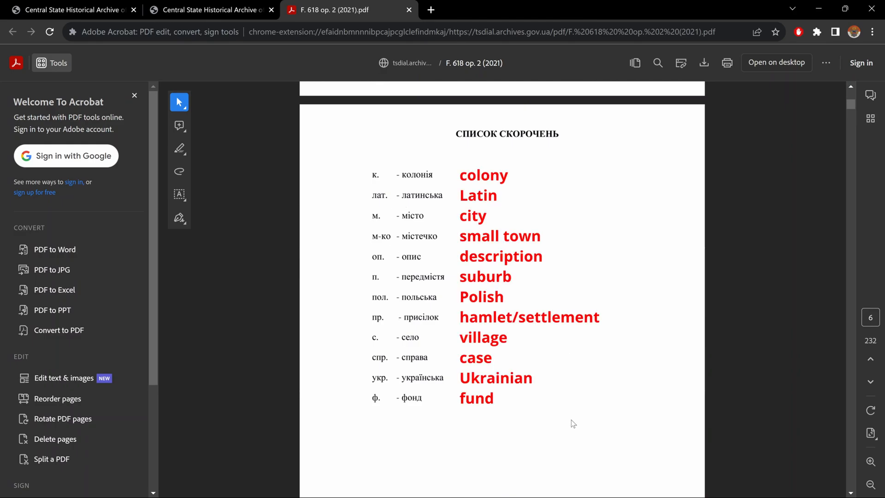
- Scroll past the abbreviations to page 7, where the Бережани metrical book cases begin
scroll("down", 3)
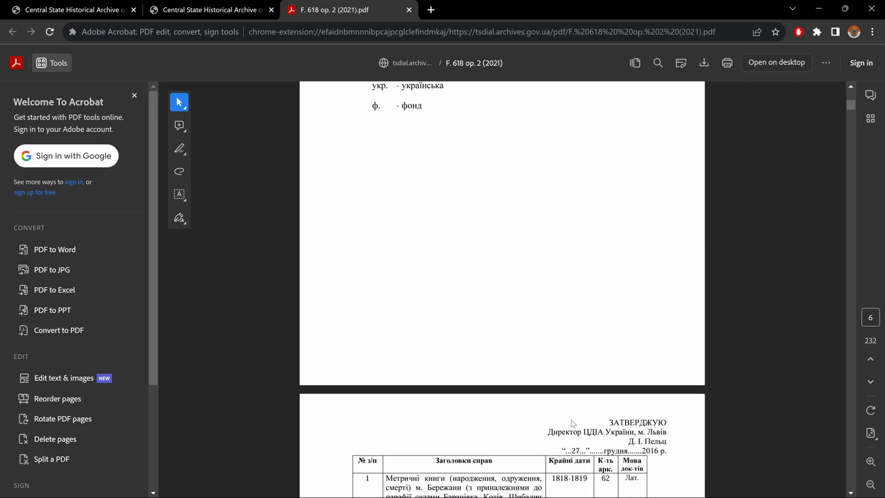
scroll("down", 3)
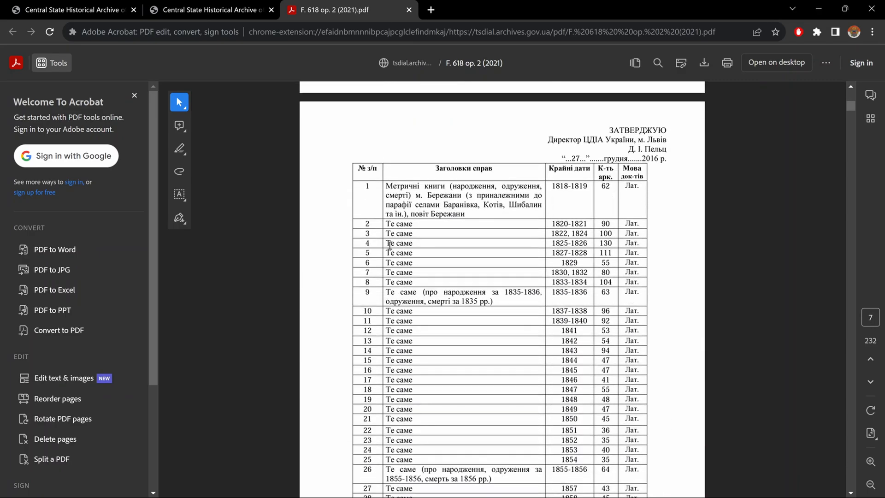
mouse_move(369, 208)
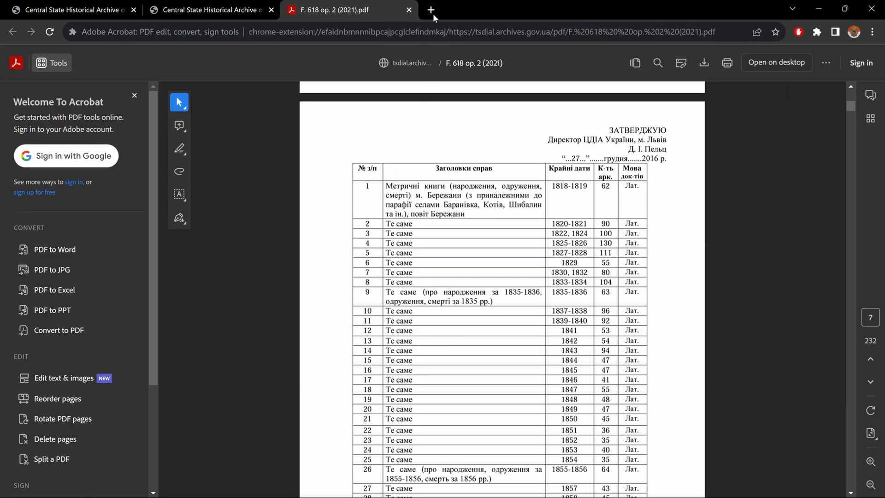
mouse_move(431, 10)
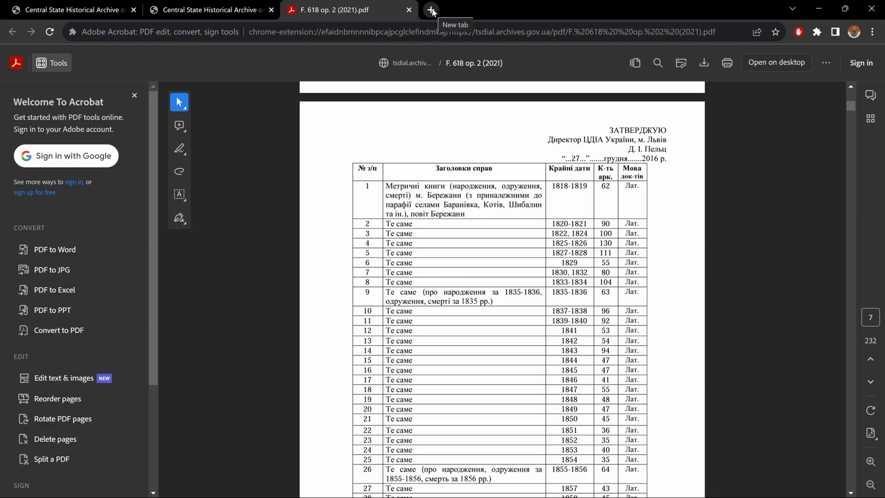
- Search for Google Translate in a new tab and set Ukrainian as the source language
left_click(430, 10)
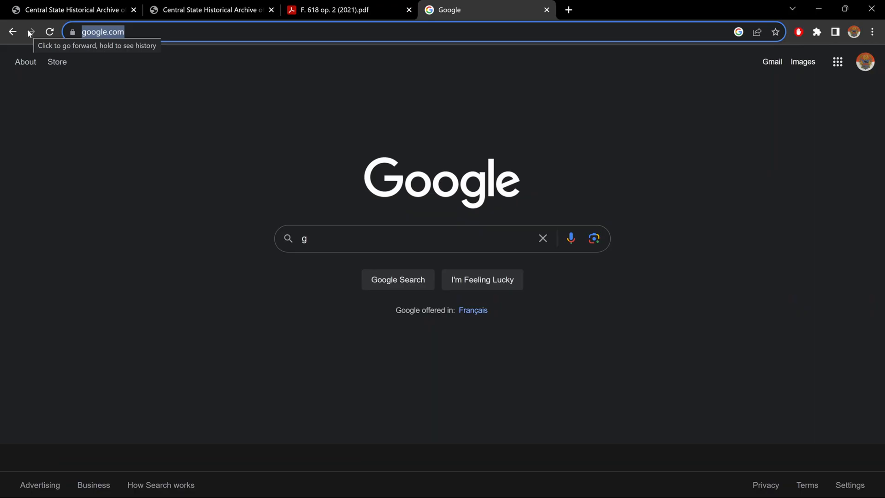
type("google translater")
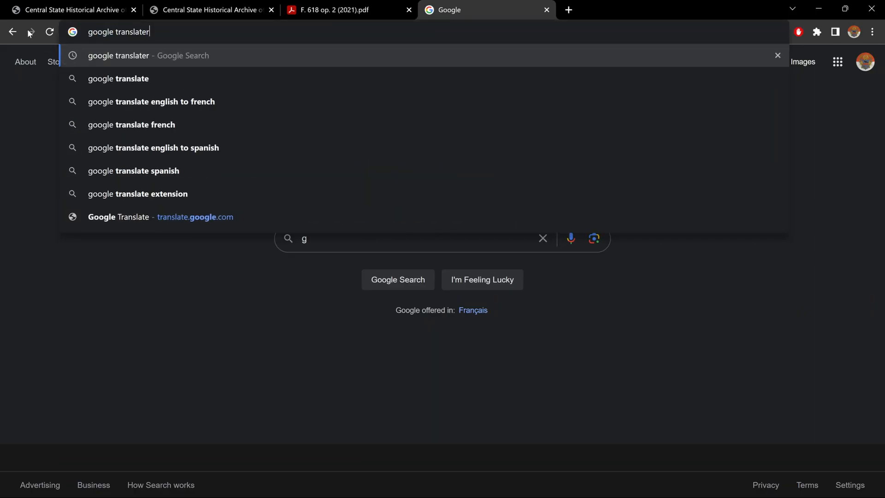
key("Enter")
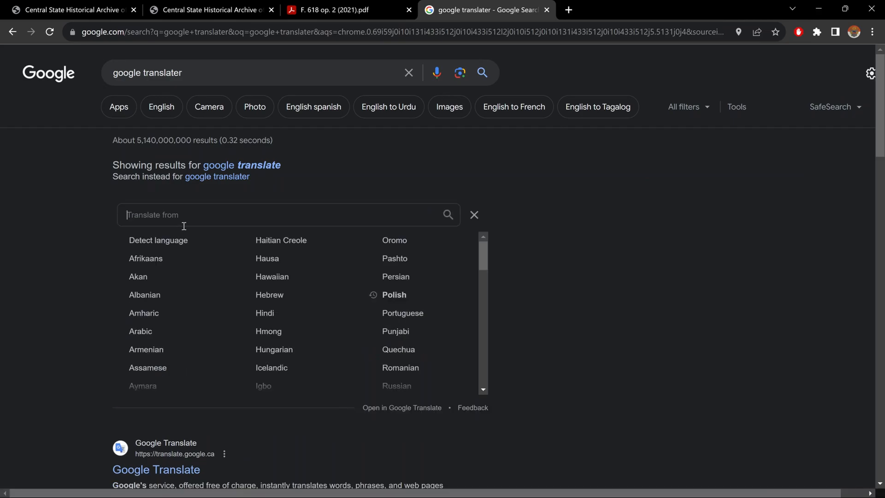
type("uk")
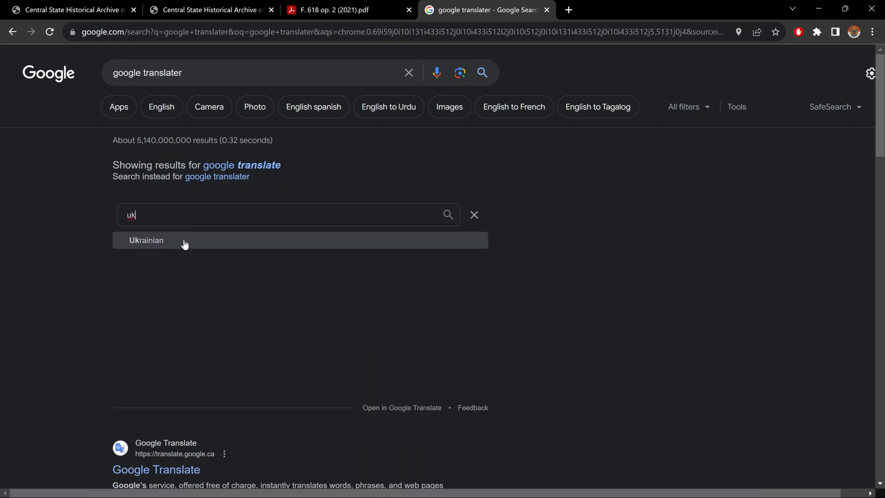
left_click(328, 10)
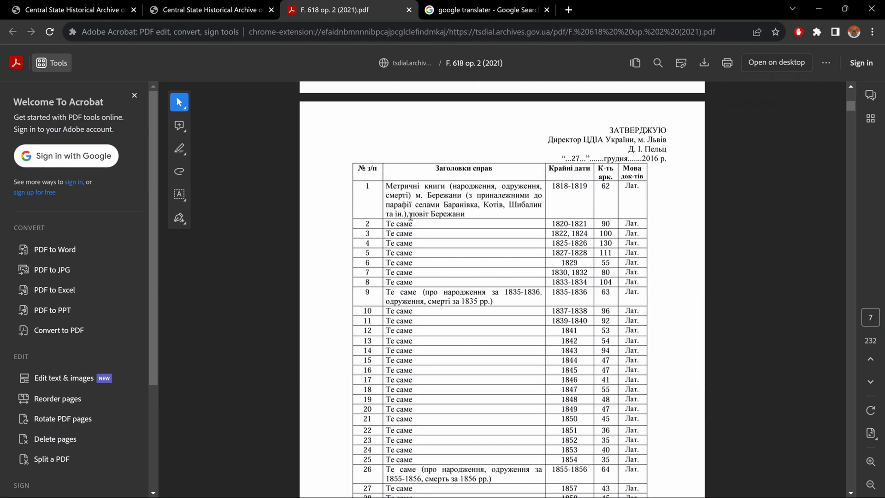
- Copy case 1's description from the catalogue into the translator to get 'Berezhany registry books'
left_click_drag(385, 186, 467, 215)
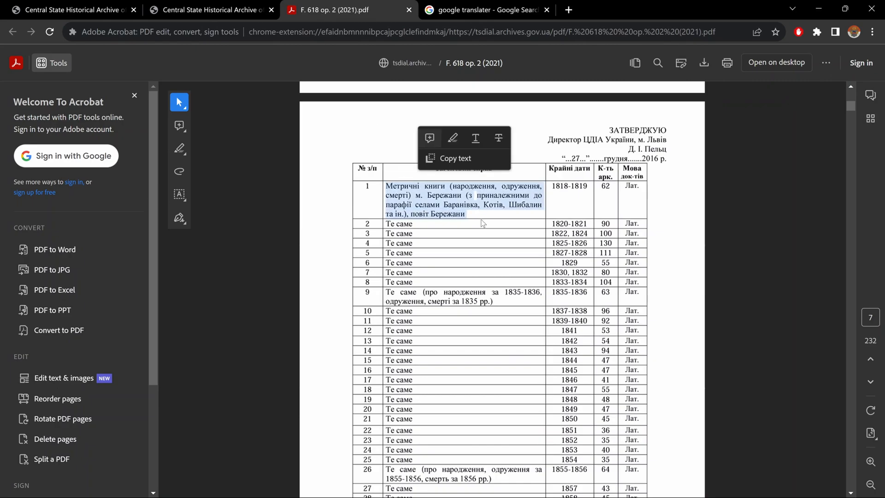
key("ctrl+c")
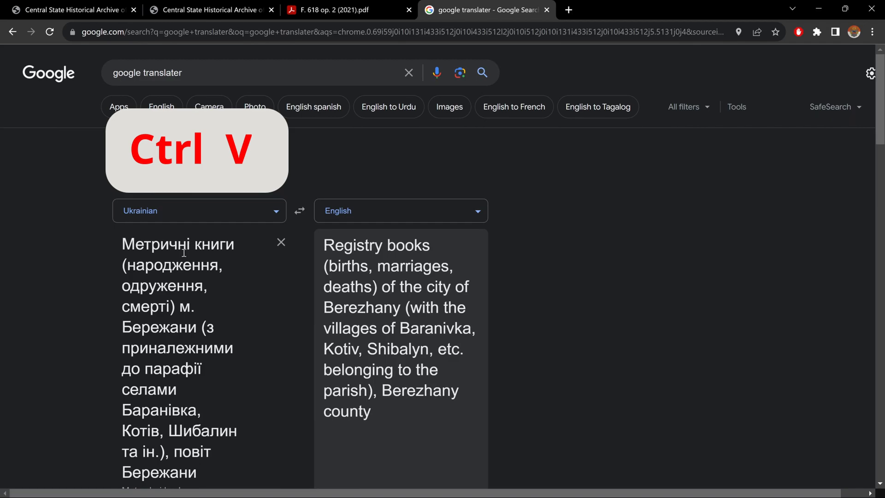
key("ctrl+v")
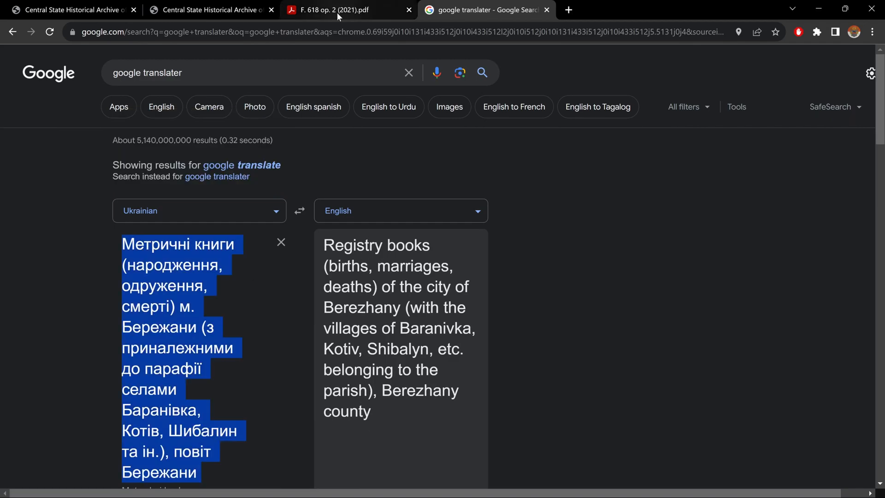
- Translate case 2's phrase 'Те саме' as 'The same' and return to the catalog PDF
left_click(333, 10)
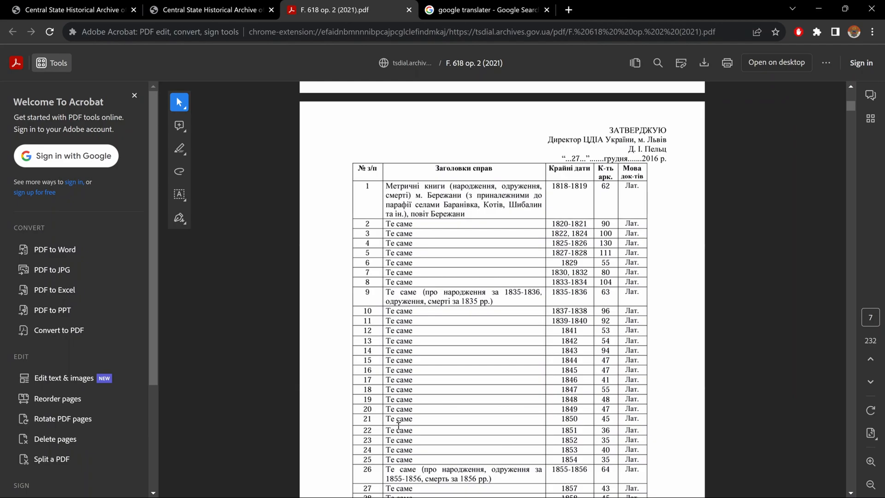
double_click(399, 223)
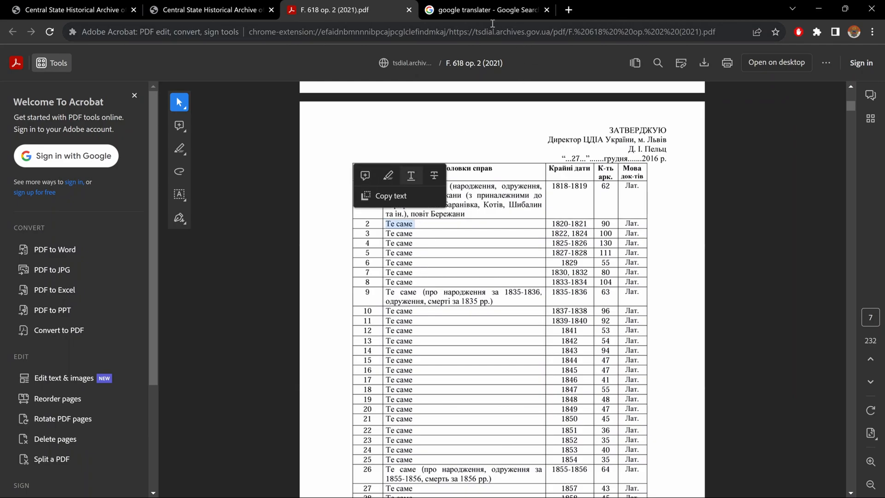
left_click(483, 10)
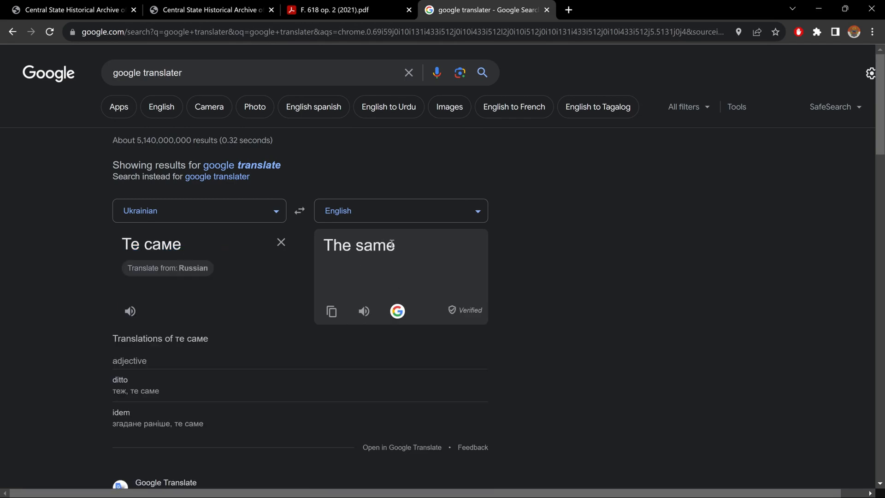
left_click(337, 10)
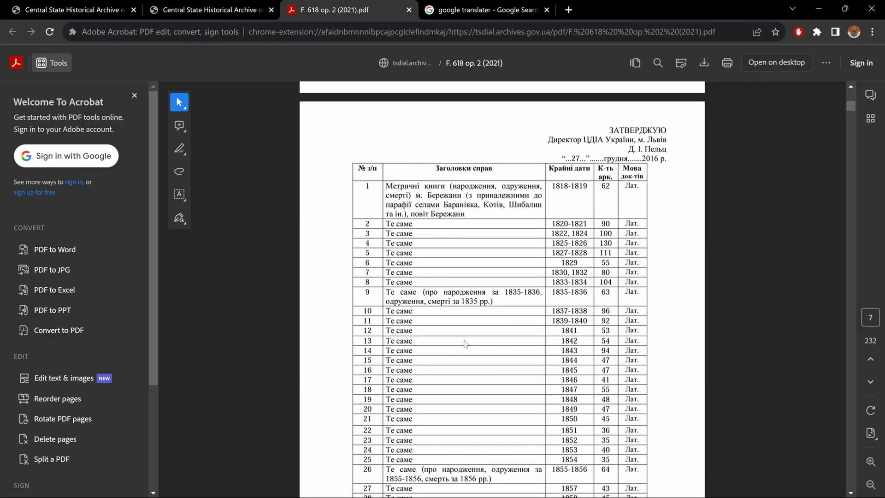
- Search the catalogue for 'kurdwanowka', get 0 of 0 matches, and select the search term
scroll("down", 3)
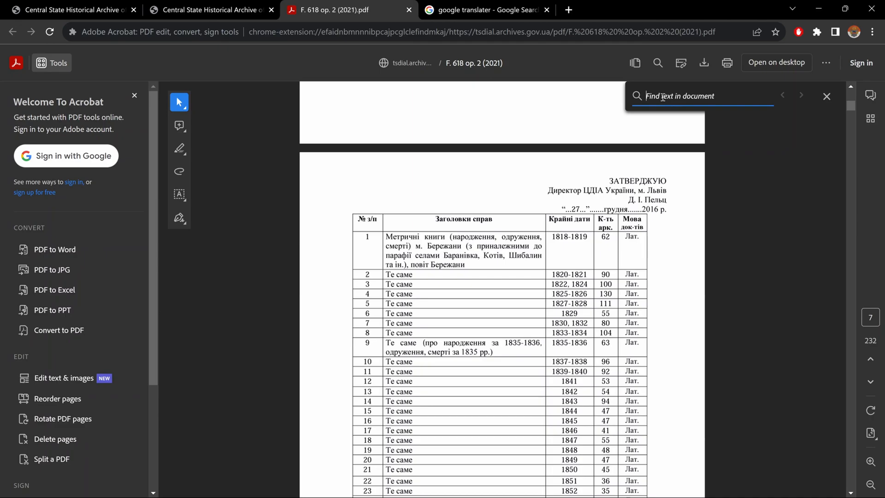
type("k")
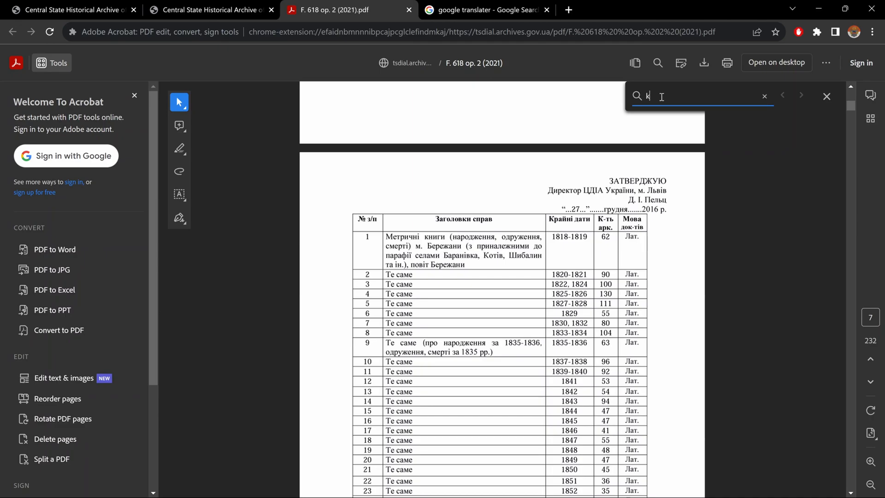
type("urdwanowka")
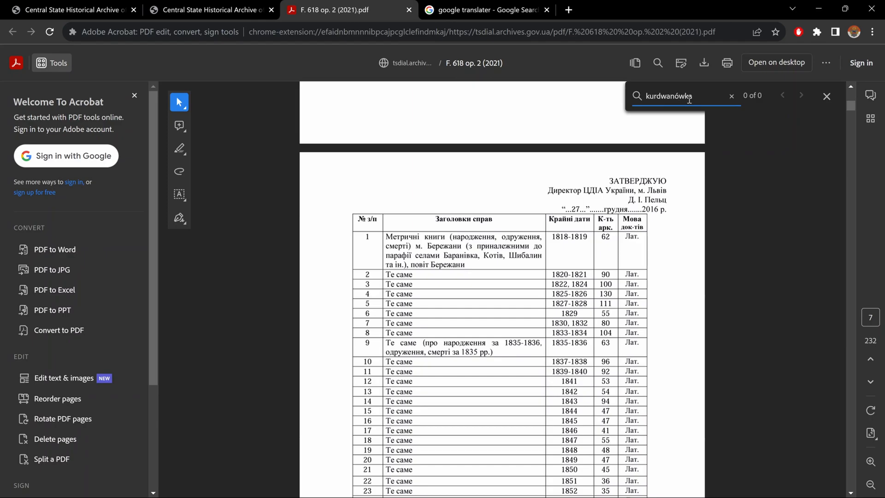
triple_click(670, 95)
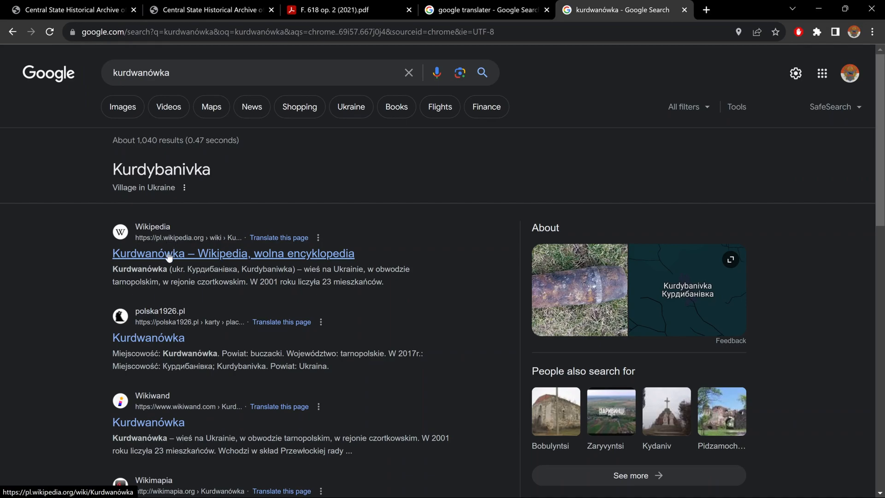
- Copy the Ukrainian name Курдибанівка from the Kurdwanówka Wikipedia article and return to the catalog PDF
left_click(233, 253)
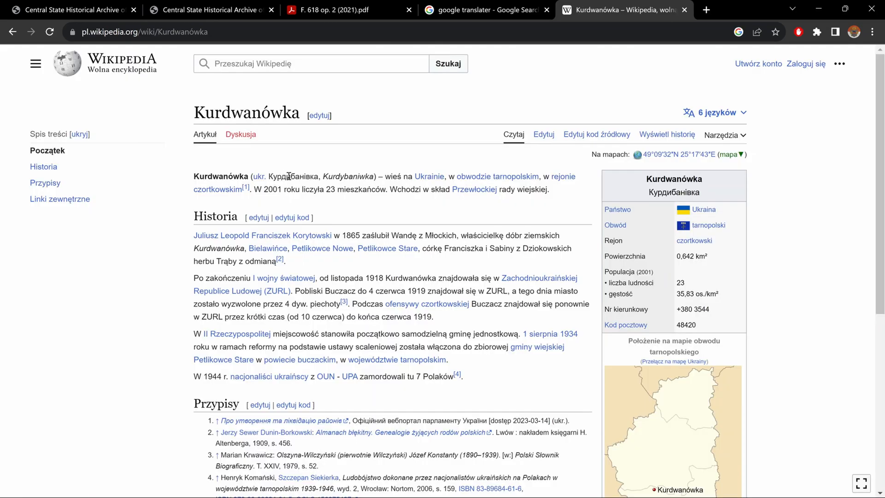
double_click(289, 176)
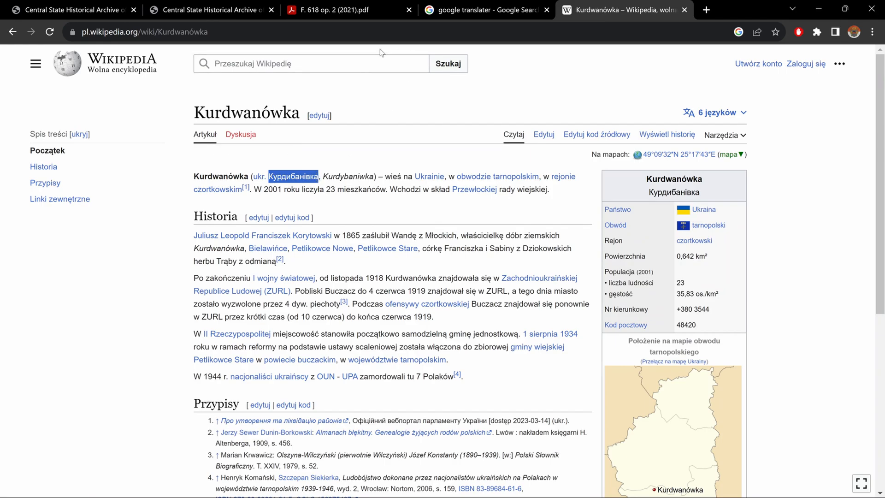
left_click(328, 9)
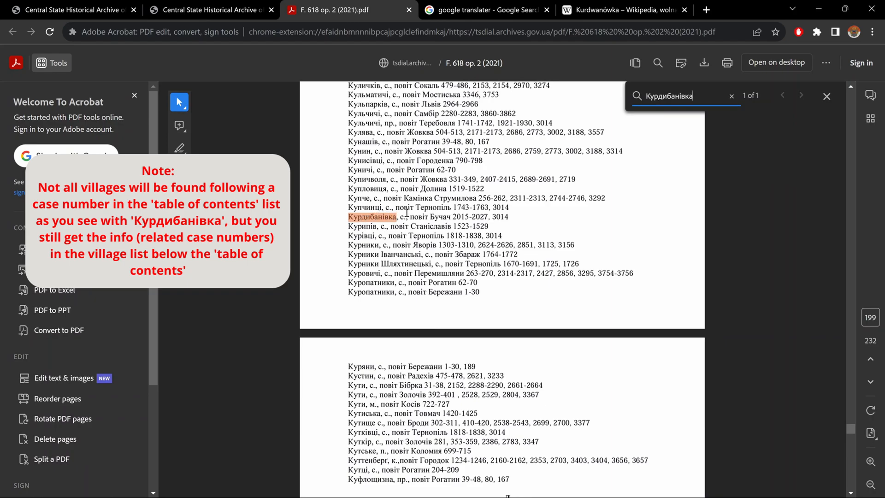
mouse_move(454, 219)
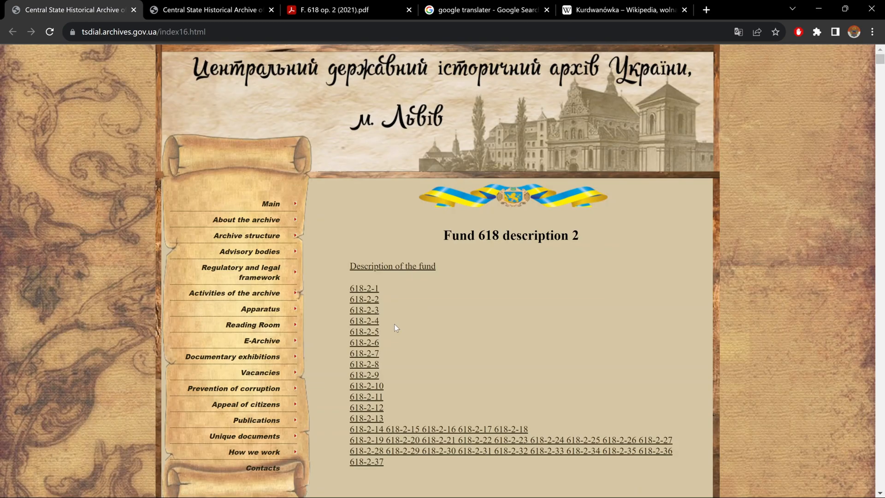
mouse_move(419, 327)
type("2")
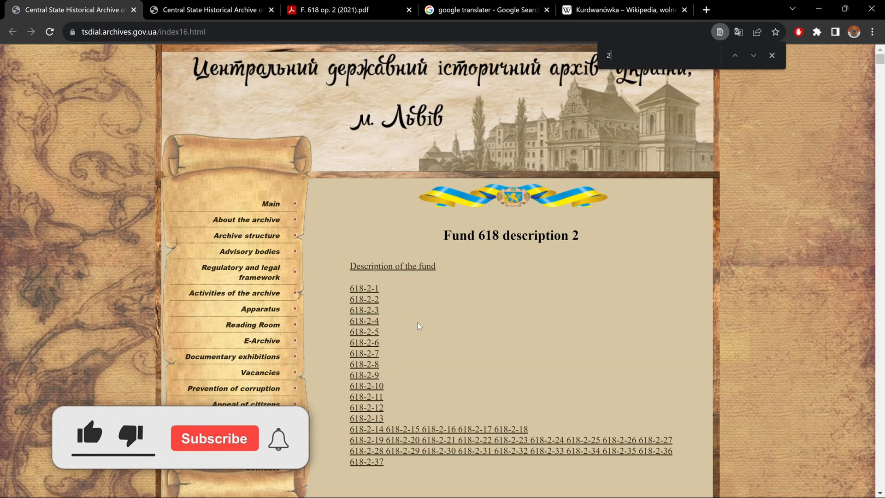
- Find link 618-2-2015 by searching '2015' on the page, then return to the catalog PDF
type("015")
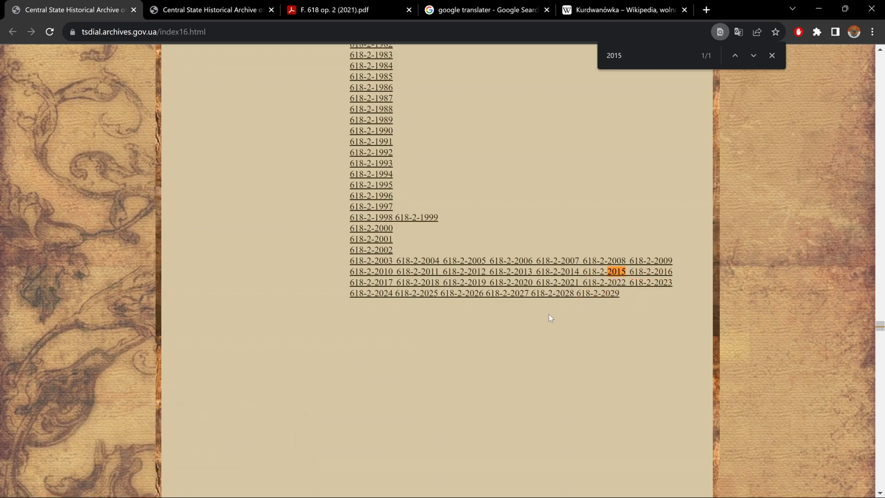
mouse_move(506, 294)
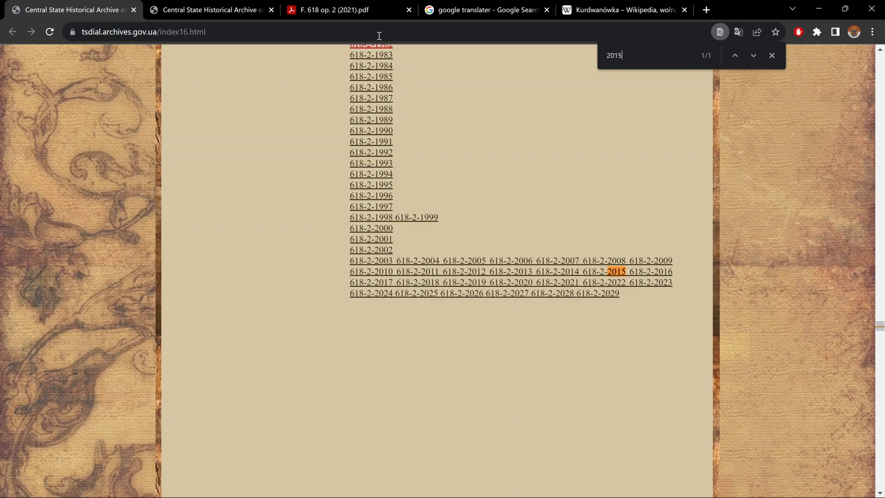
left_click(335, 10)
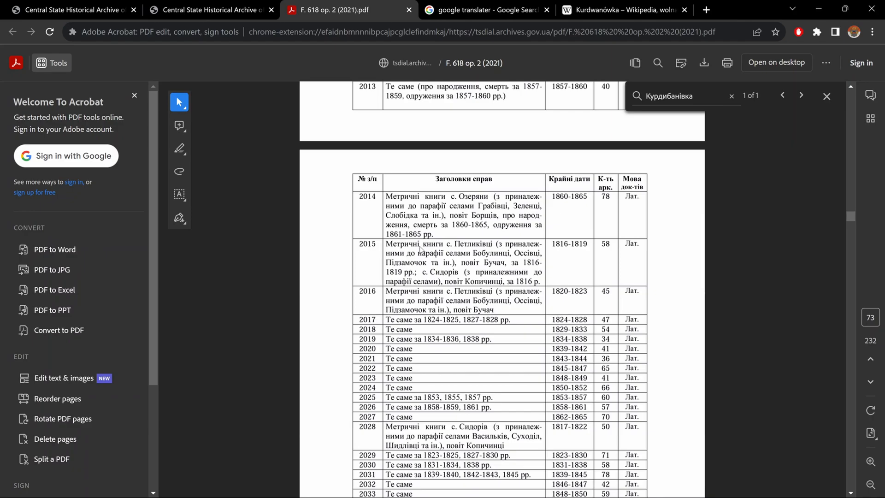
mouse_move(499, 295)
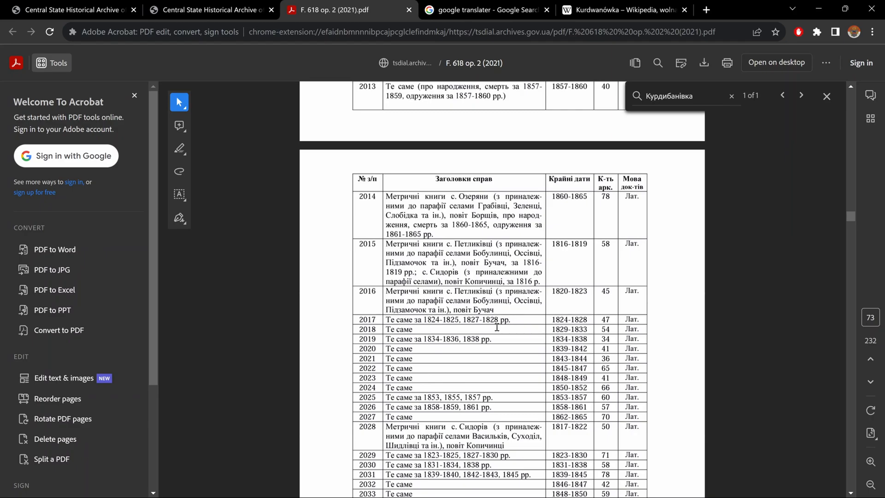
mouse_move(568, 192)
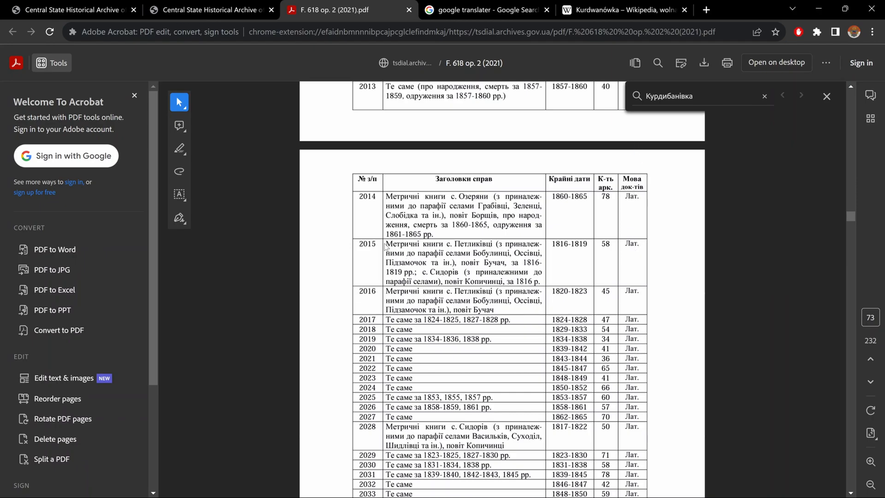
mouse_move(469, 221)
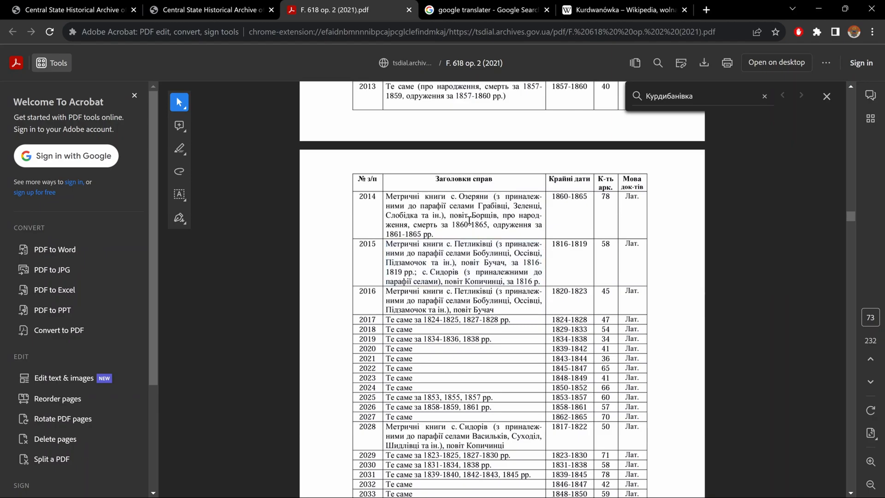
- Switch to the translator page to translate catalog entry 2015
left_click(484, 9)
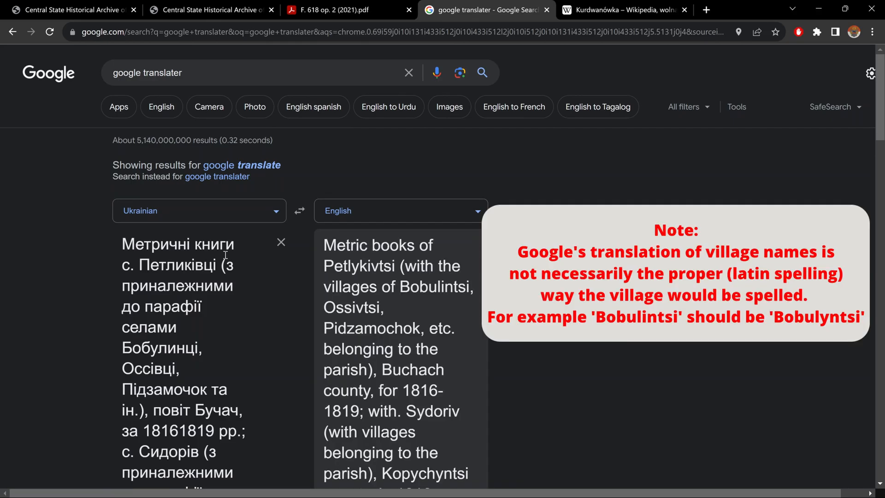
- Read entry 2015's translation: Petlykivtsi metric books, Buchach county, 1816–1819, then return to the PDF
scroll("down", 3)
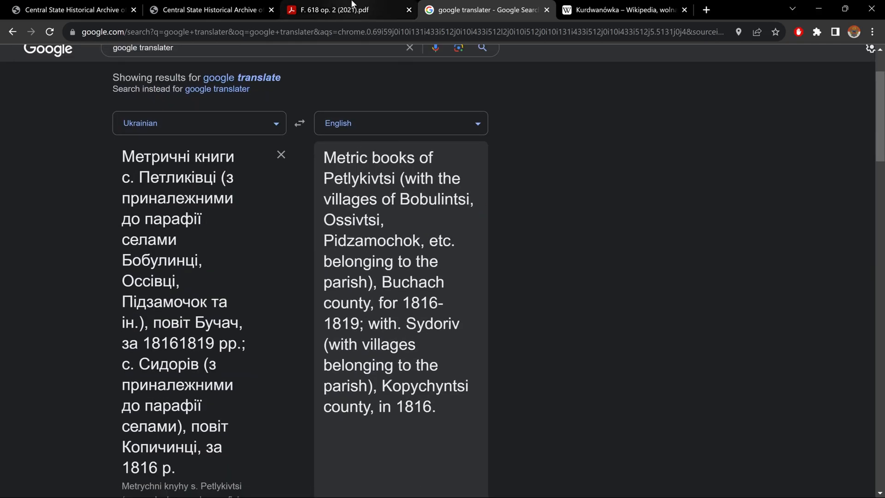
left_click(328, 10)
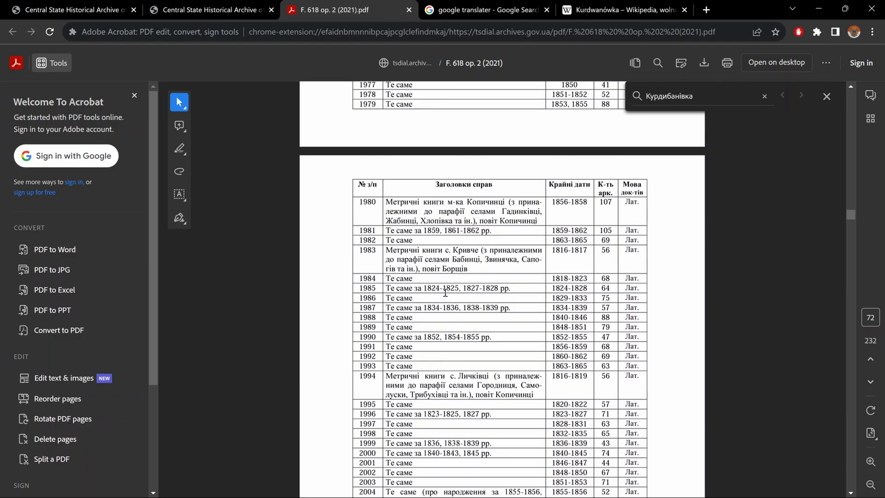
mouse_move(407, 10)
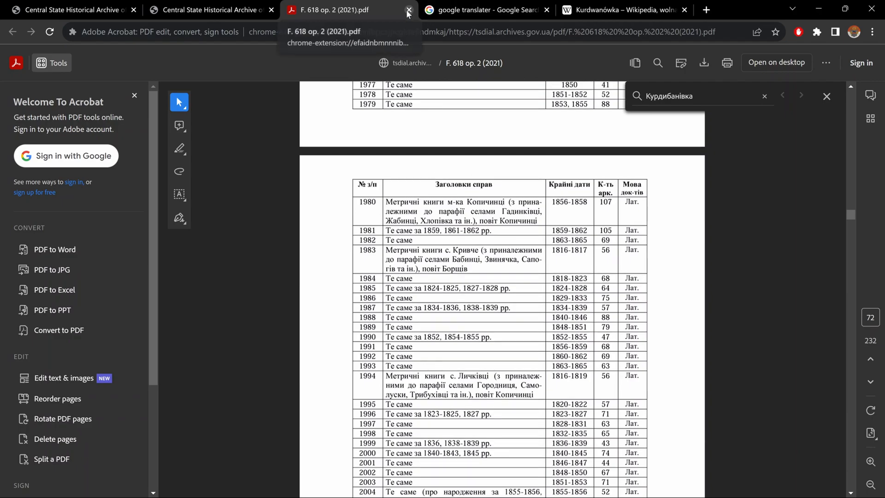
- Close the catalog PDF, open E-Archive, and search the fund list for Fund 7
left_click(408, 10)
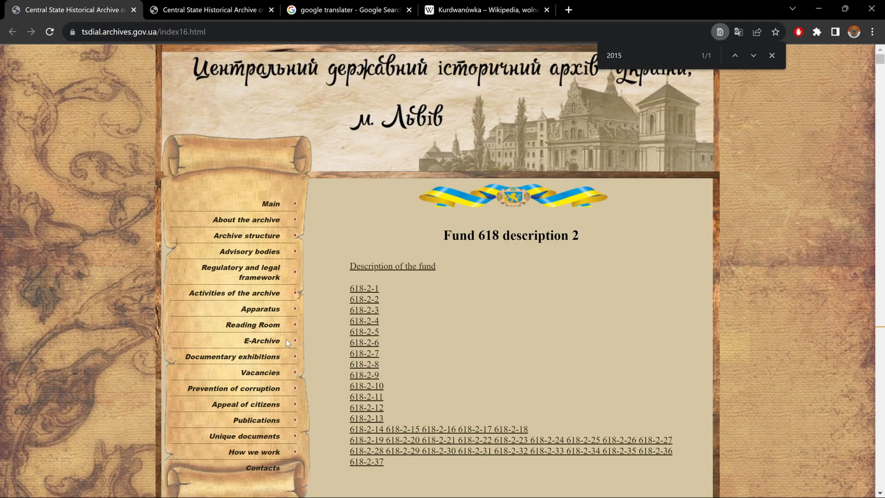
left_click(262, 340)
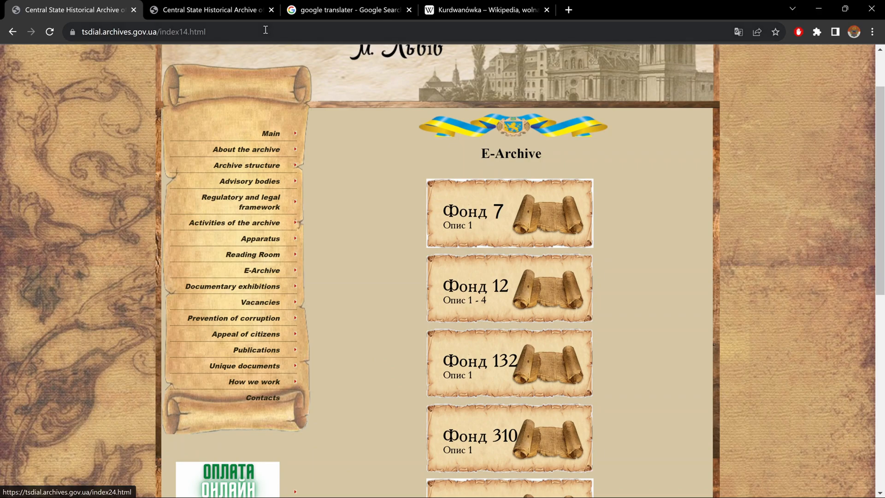
type("fund 61")
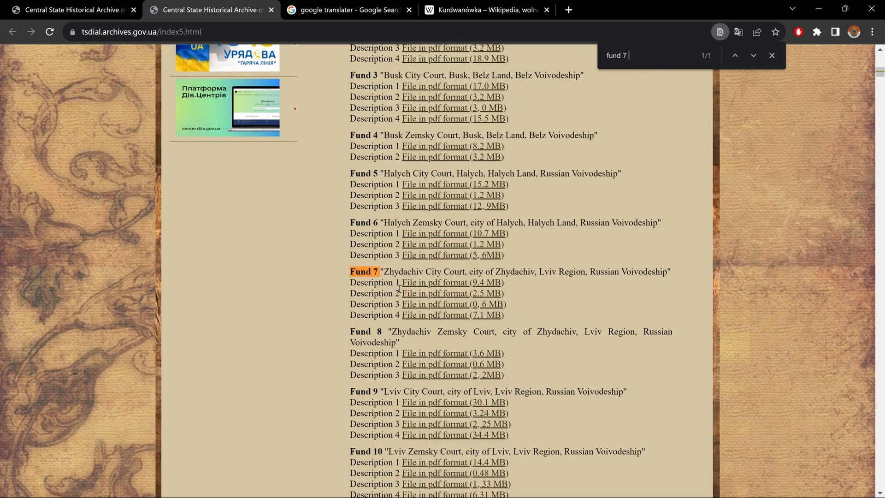
mouse_move(451, 282)
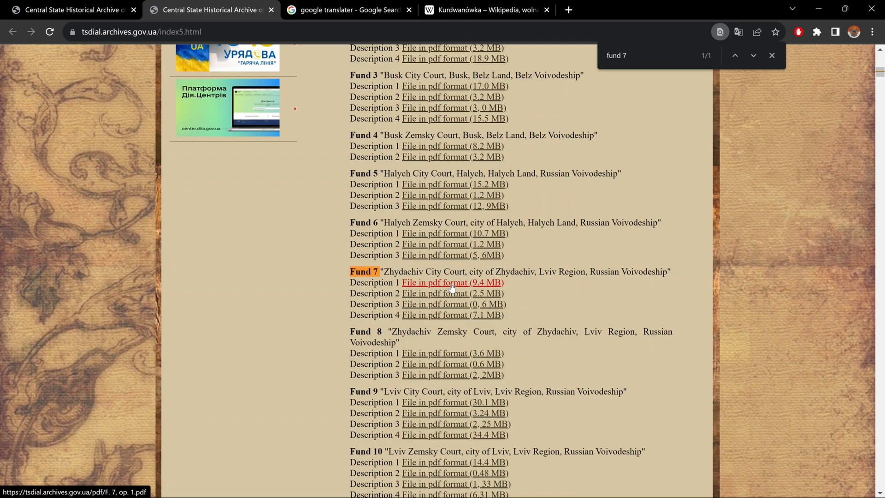
- Open the Fund 7 description 1 PDF and scroll to page 8's Inducta inscriptionum case table
left_click(451, 282)
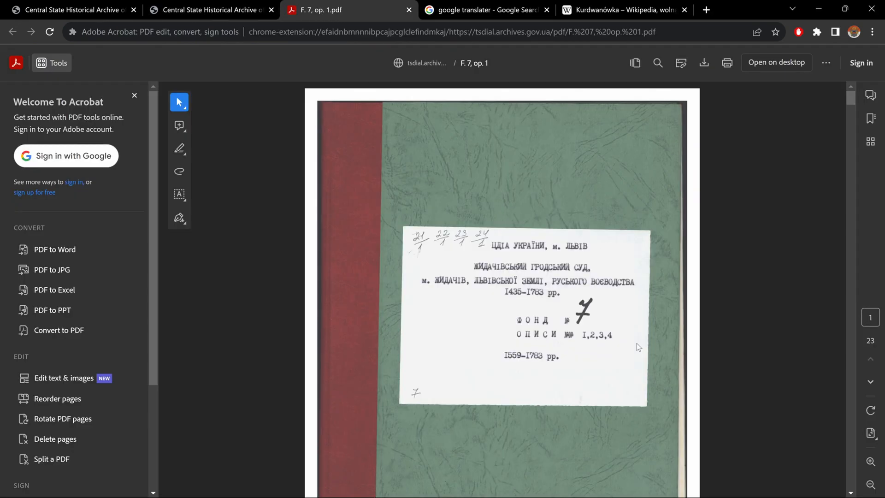
scroll("down", 3)
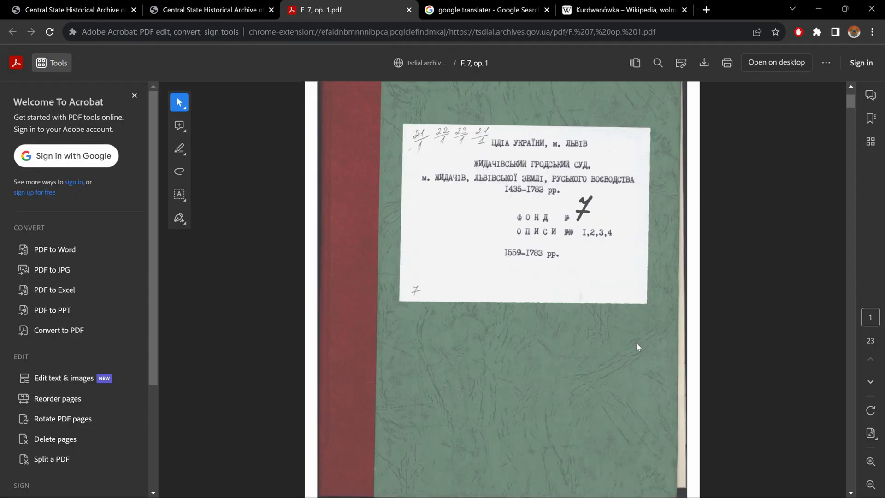
scroll("down", 3)
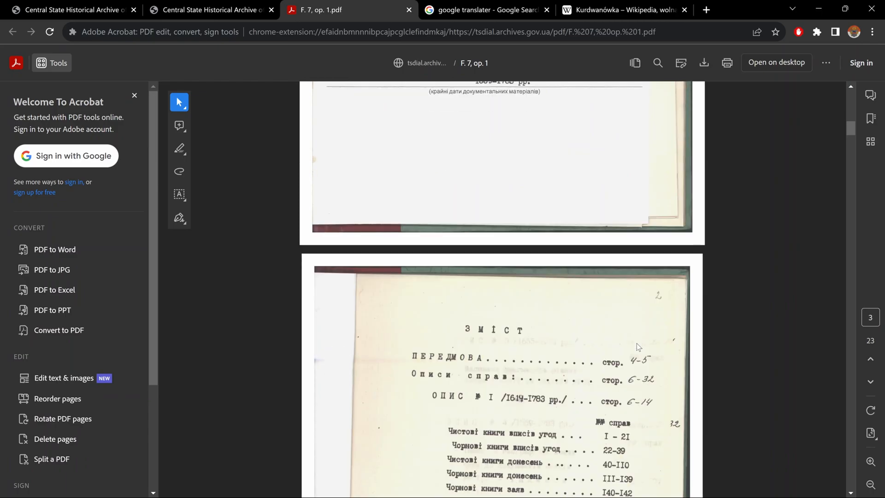
scroll("down", 3)
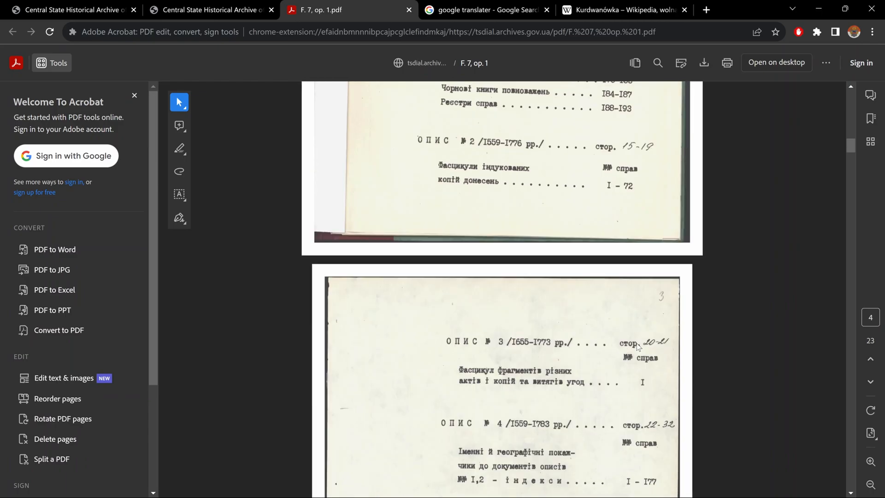
scroll("down", 3)
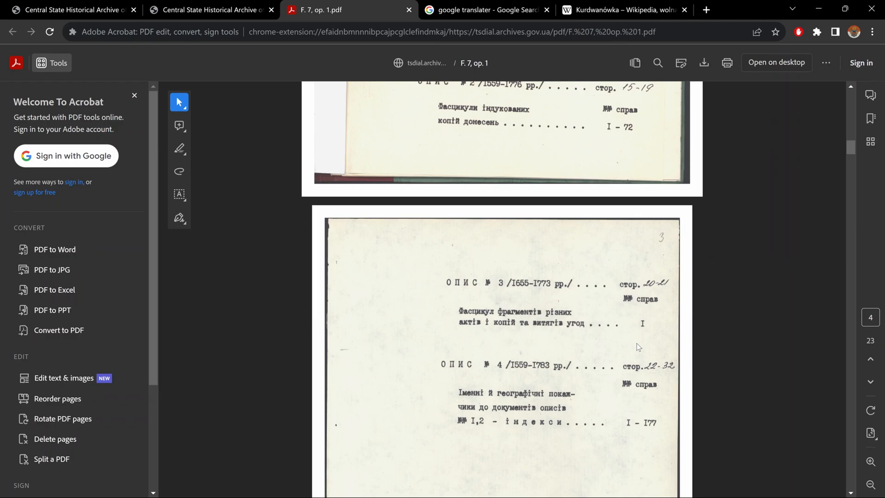
scroll("down", 3)
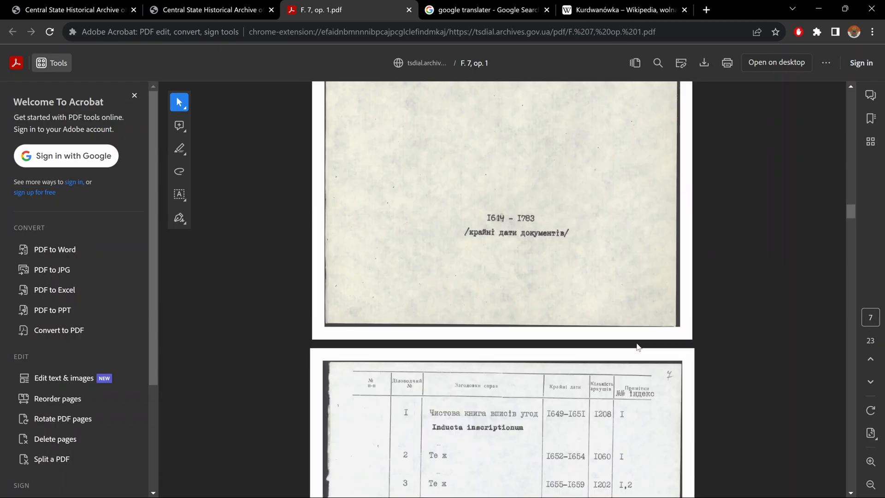
scroll("down", 3)
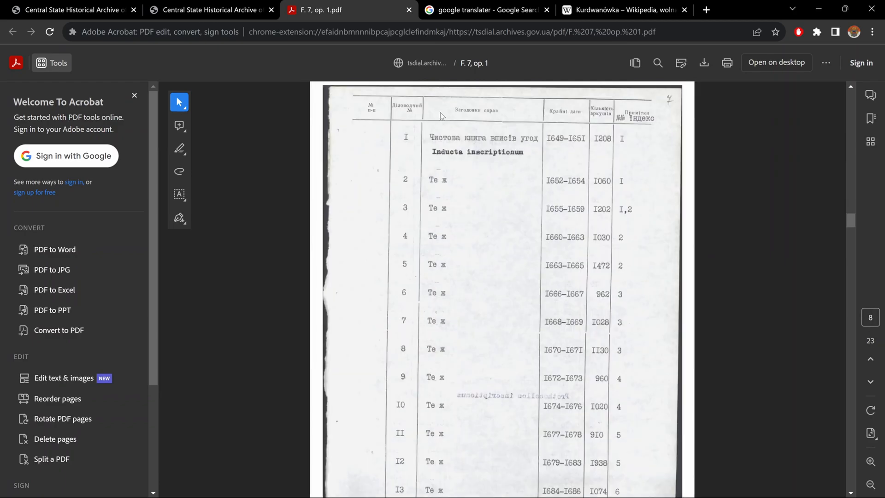
mouse_move(452, 177)
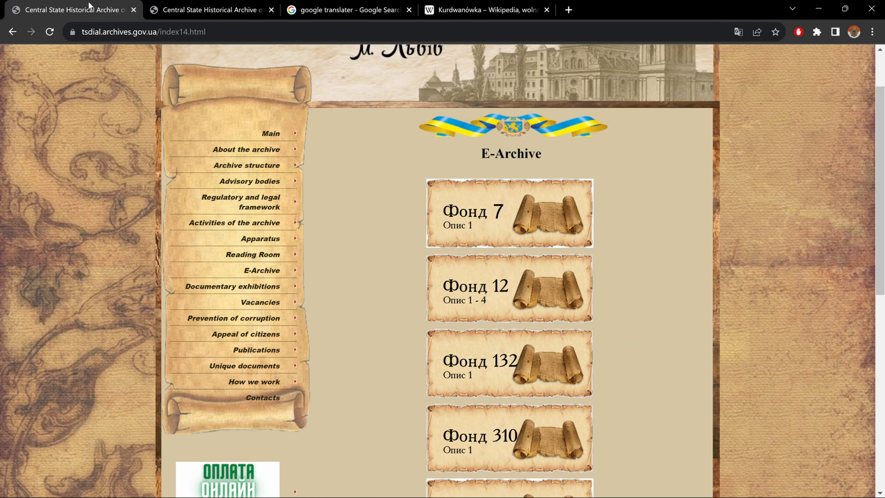
- Search the fund list for Fund 310 and open the Ukrainian University description PDF
scroll("down", 3)
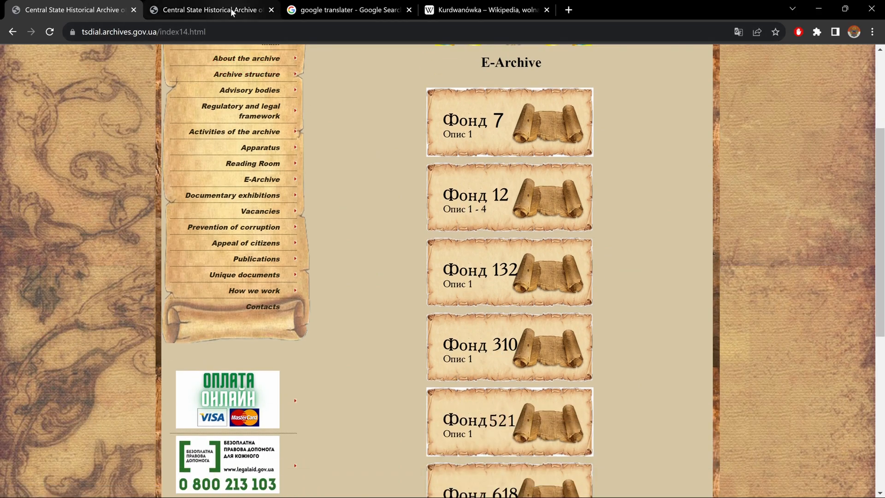
type("fund 310")
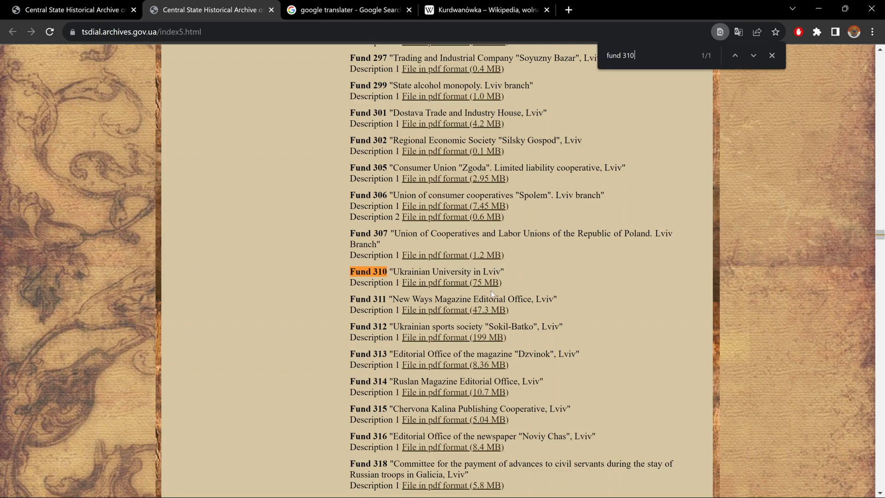
left_click(435, 282)
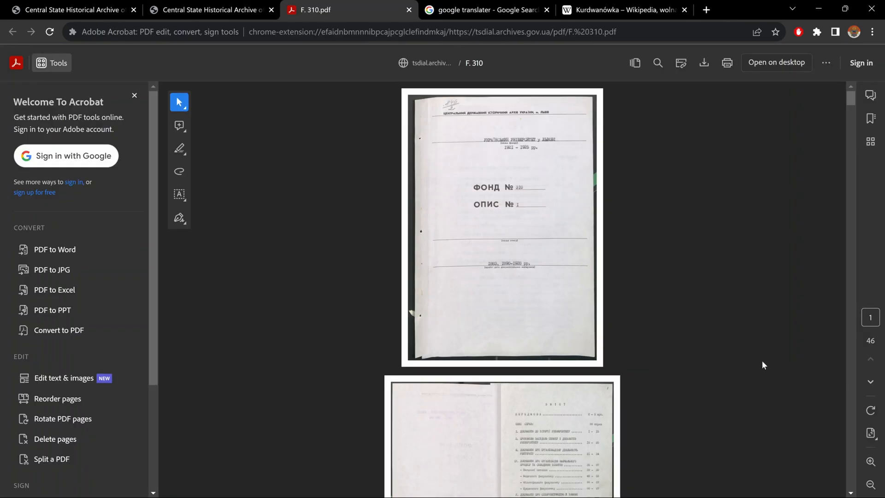
mouse_move(576, 284)
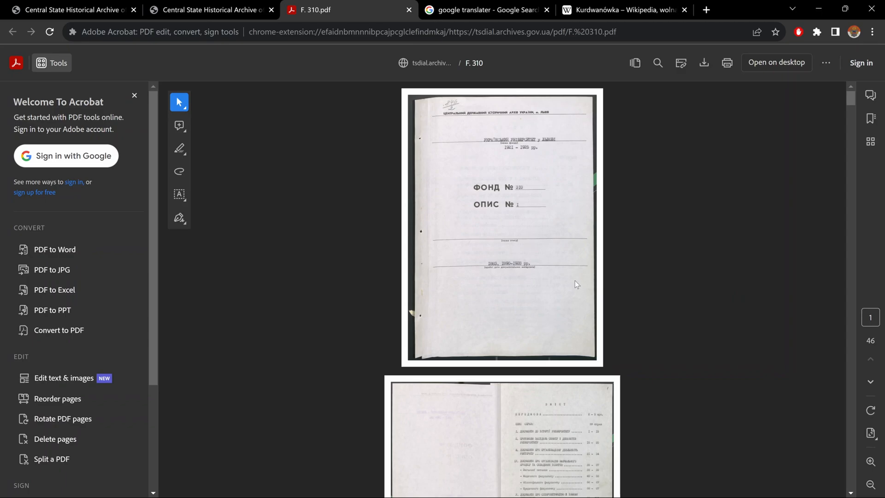
- Scroll the Fund 310 PDF to the page 7 inventory and zoom in
scroll("down", 3)
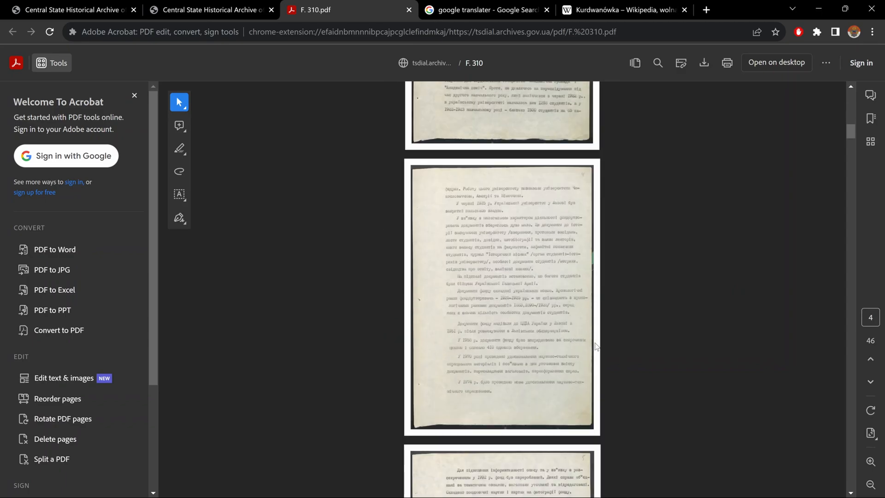
scroll("down", 3)
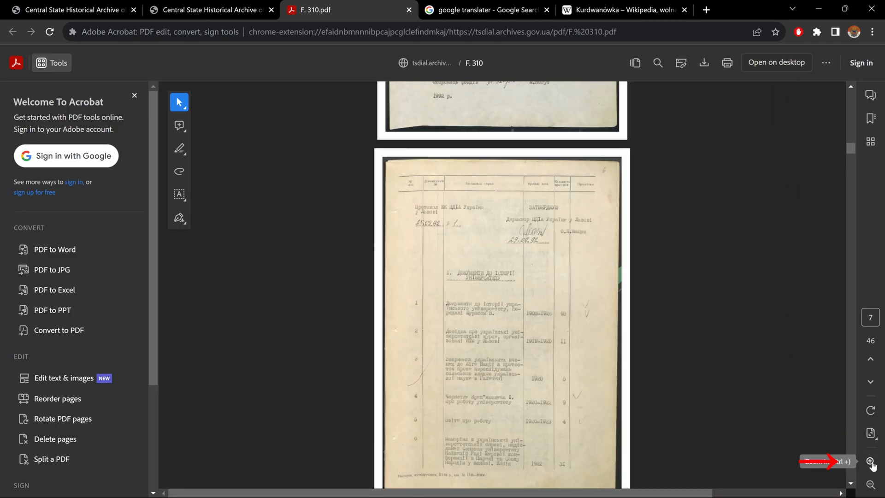
left_click(873, 461)
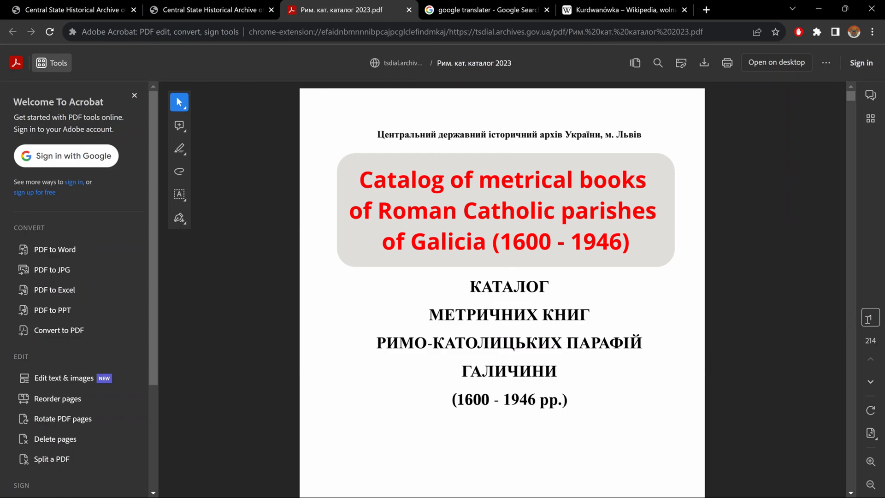
- Scroll the catalog to the page 4 record structure and abbreviation list
scroll("down", 3)
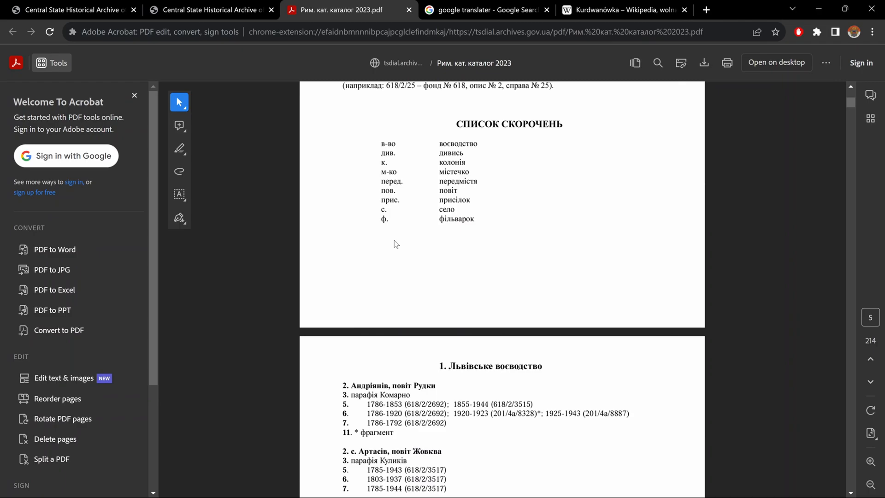
scroll("up", 3)
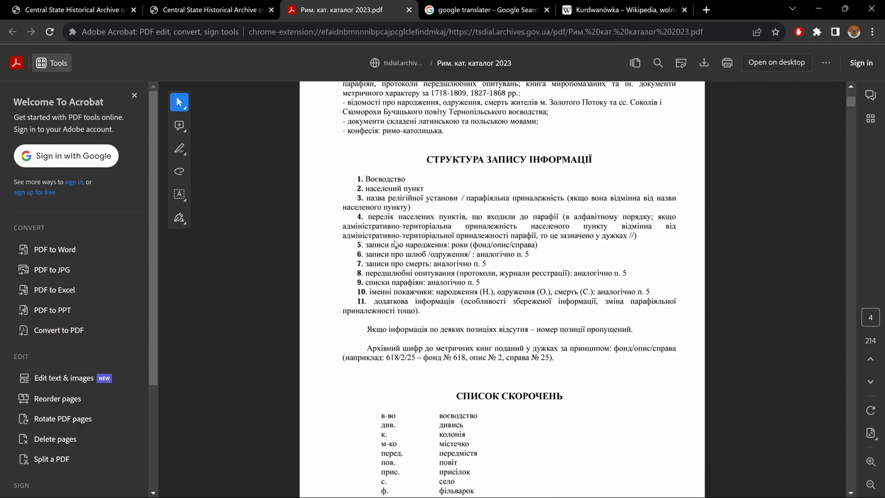
scroll("down", 3)
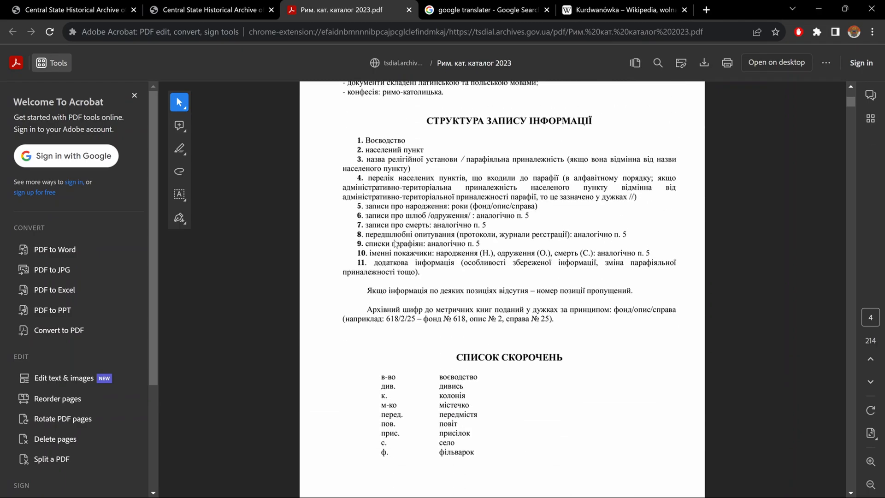
mouse_move(380, 137)
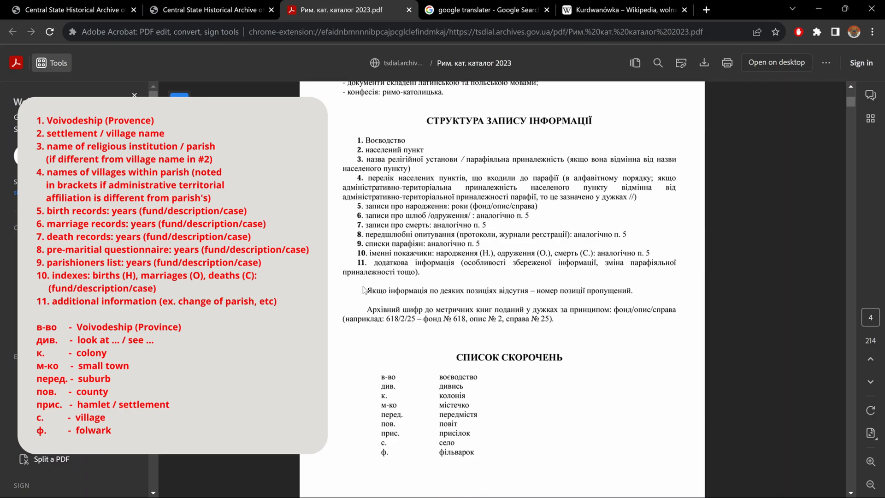
mouse_move(372, 476)
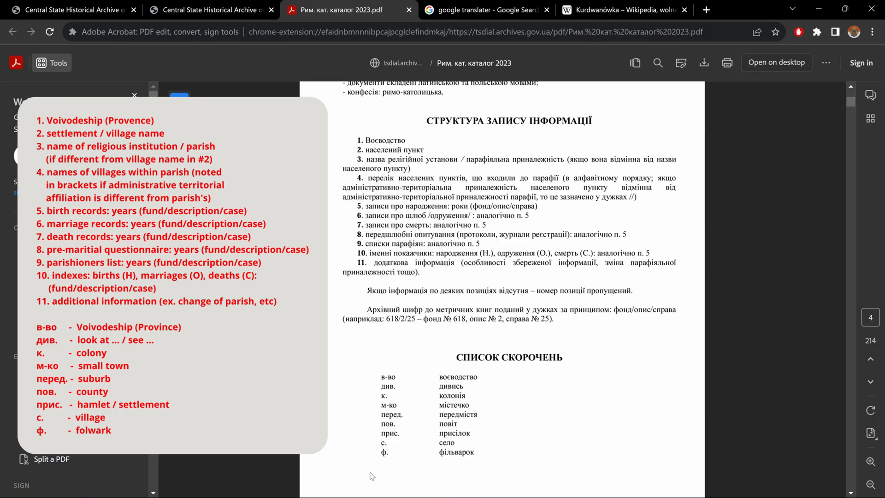
mouse_move(363, 446)
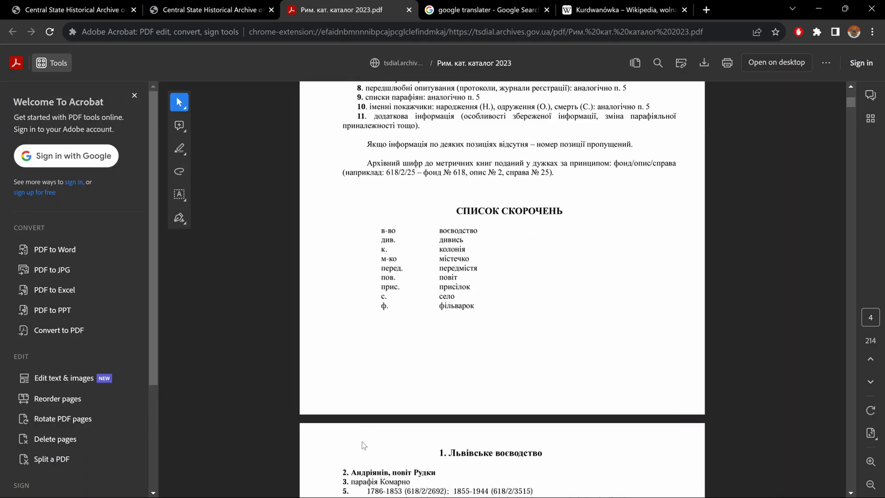
scroll("down", 3)
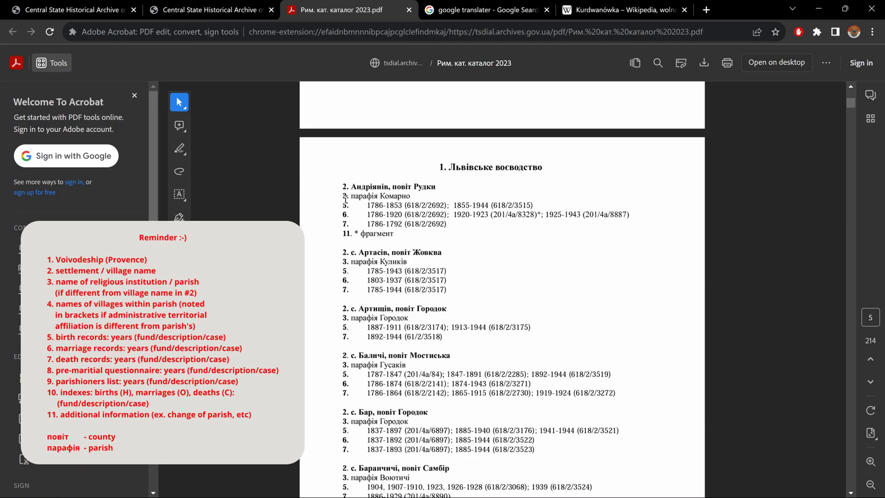
mouse_move(345, 198)
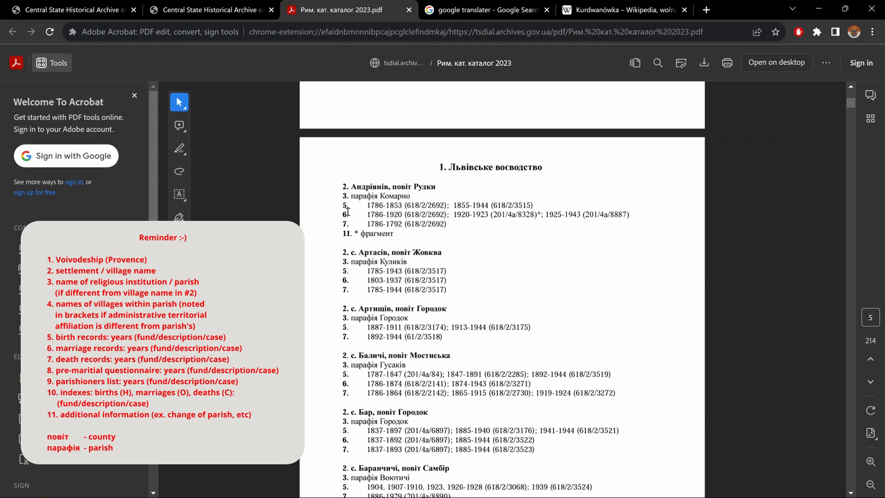
mouse_move(372, 209)
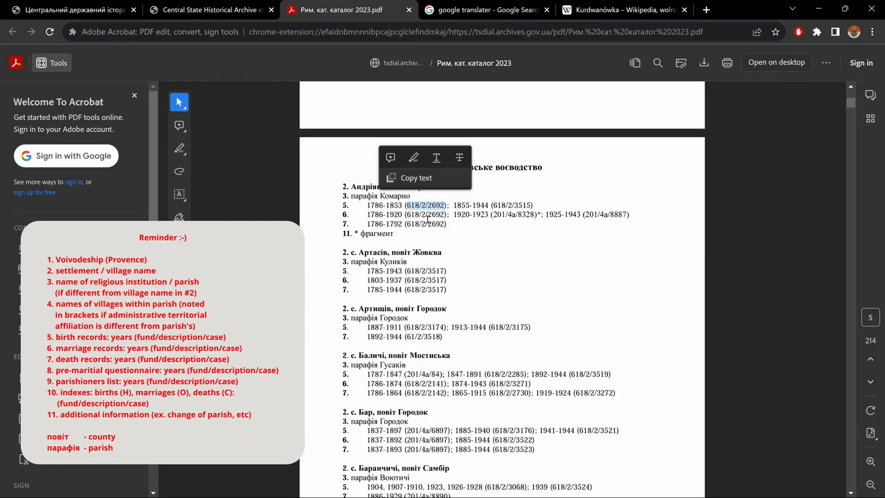
mouse_move(337, 220)
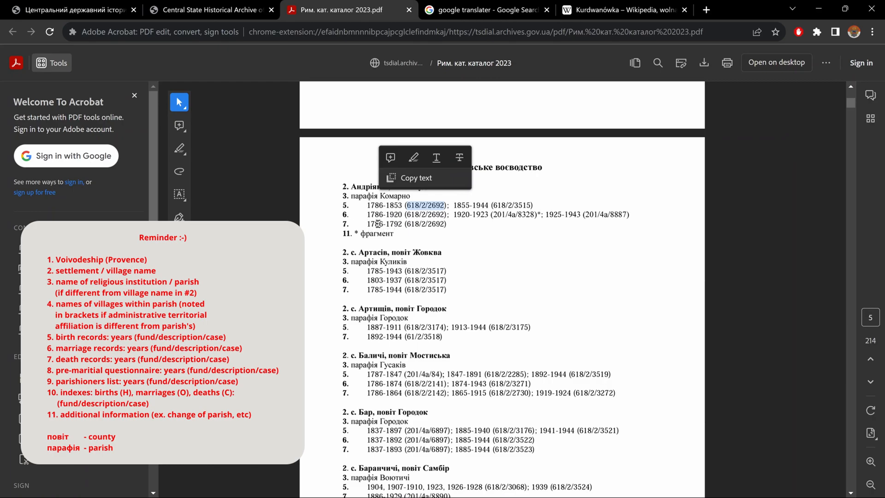
mouse_move(435, 236)
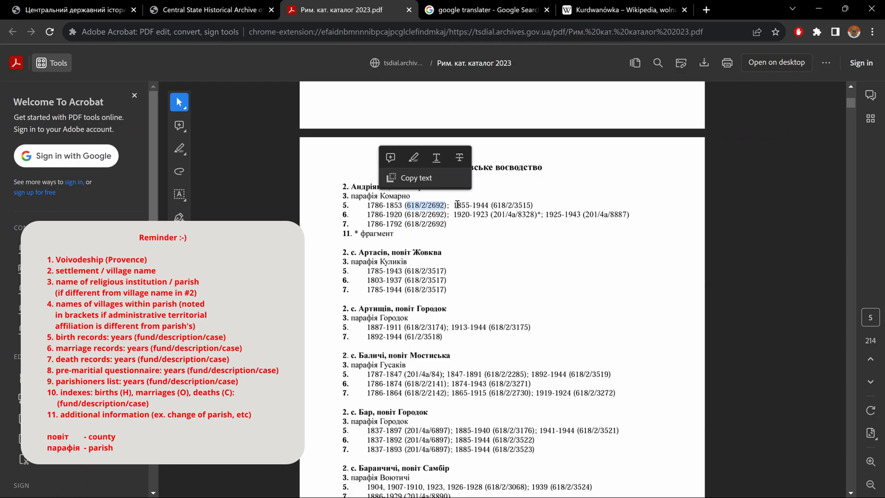
mouse_move(494, 204)
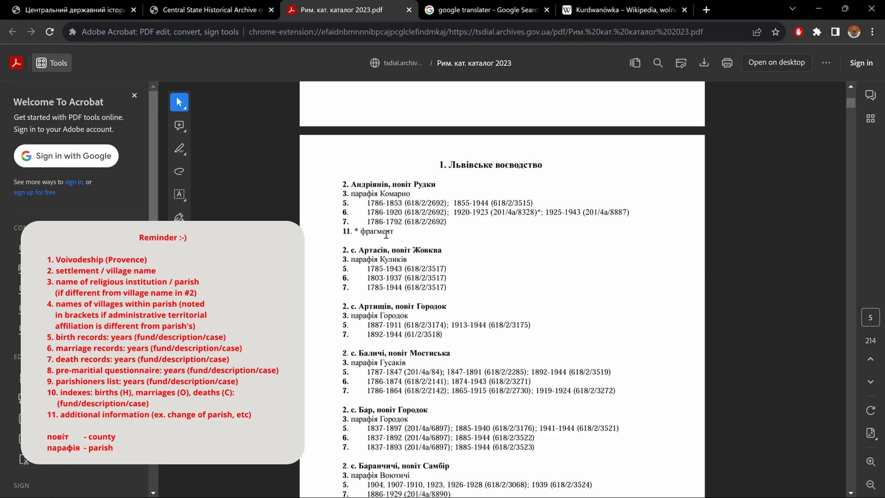
mouse_move(366, 241)
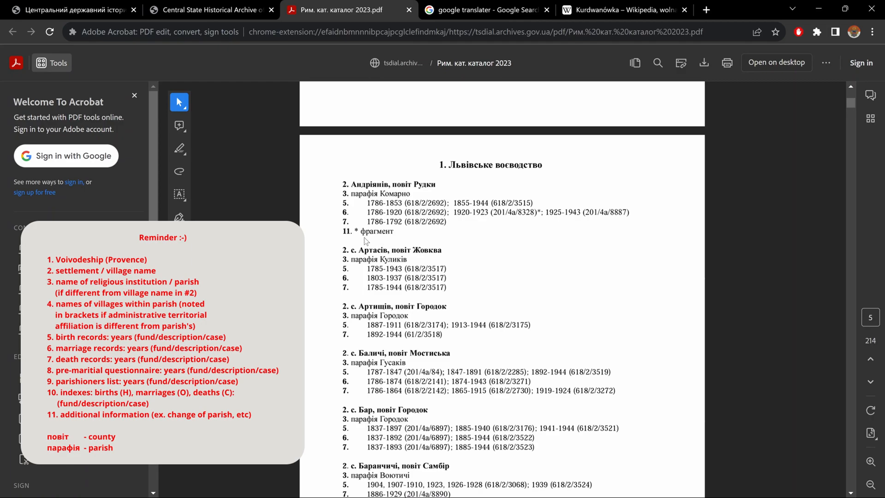
mouse_move(361, 232)
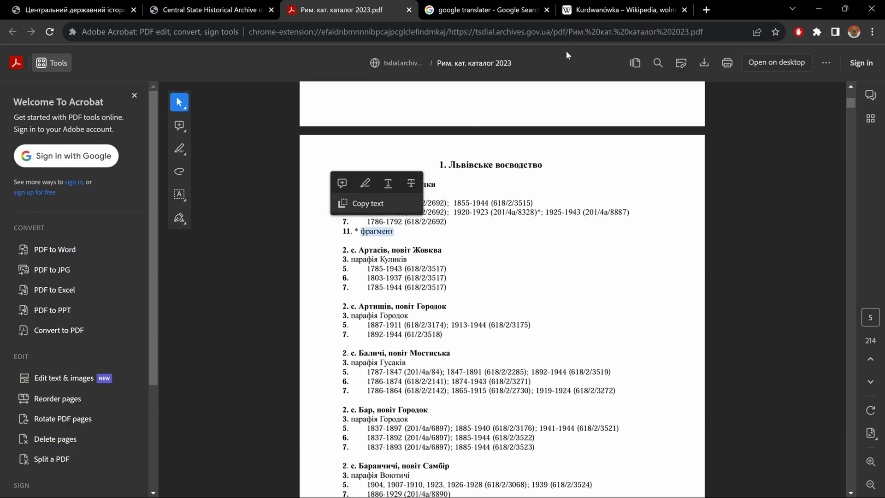
- Switch to the translator tab to translate the copied word фрагмент
left_click(486, 9)
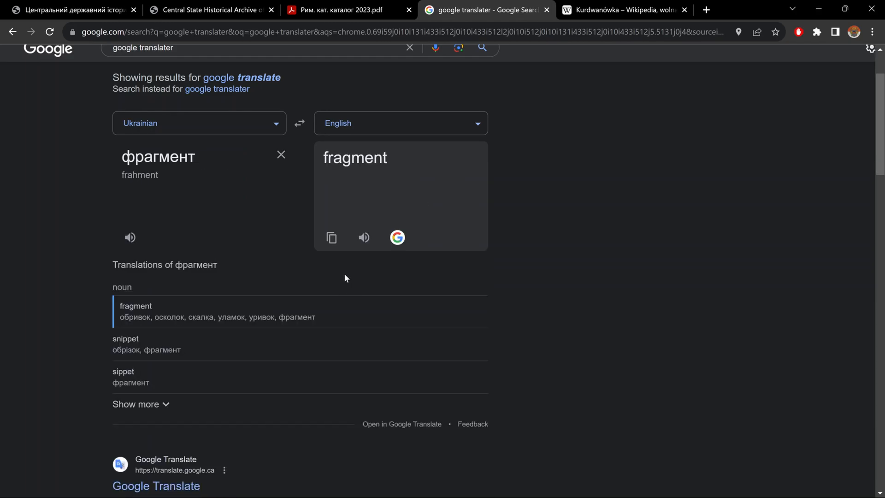
mouse_move(353, 176)
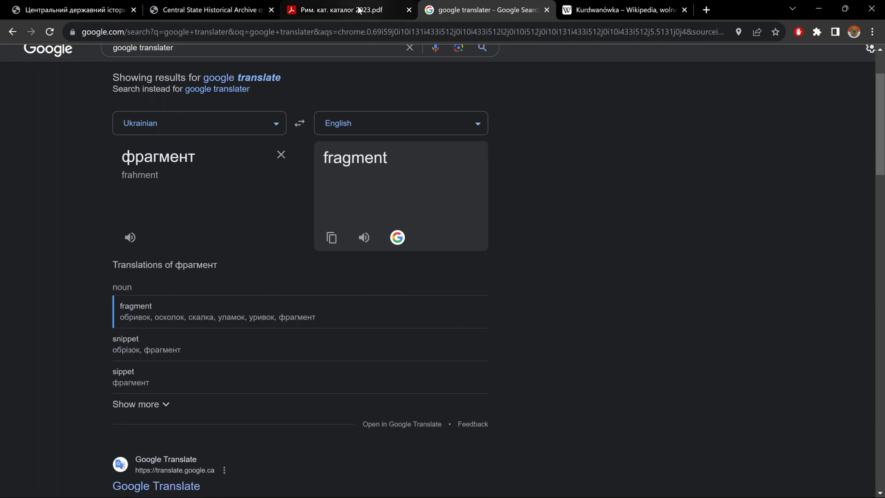
mouse_move(211, 10)
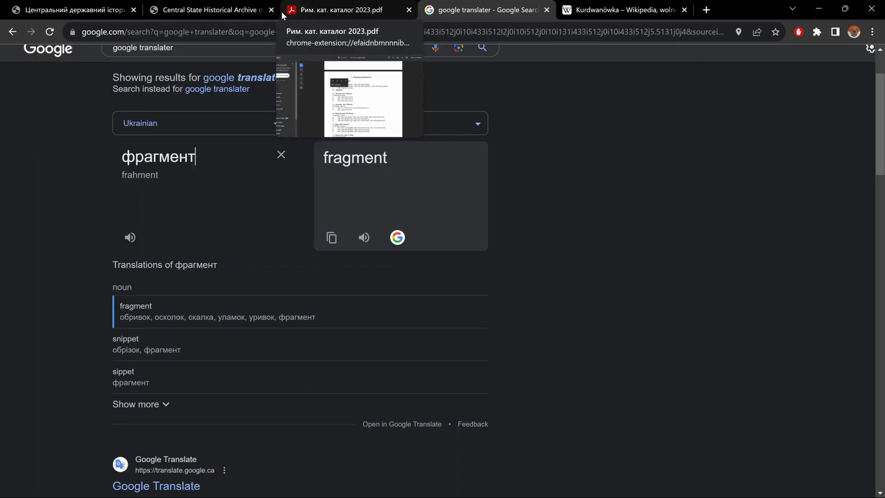
- Return to page 5 of the parish catalog PDF after seeing 'fragment'
left_click(343, 10)
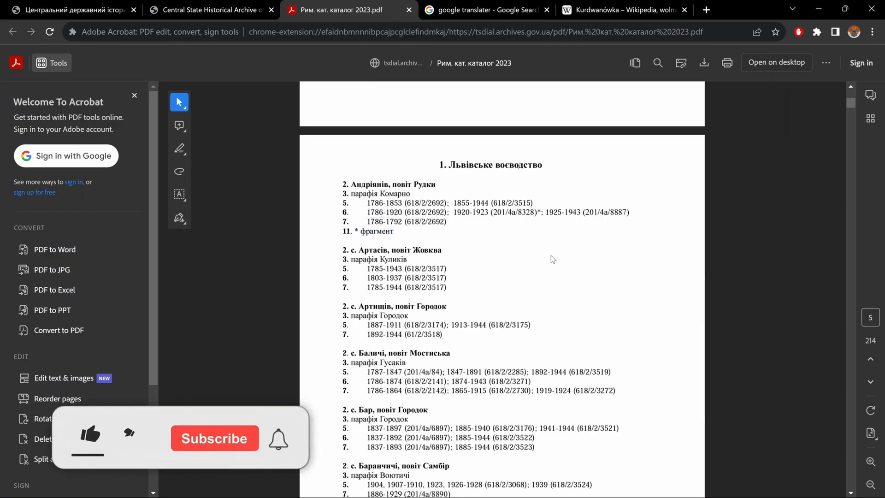
- Open Find in the Roman Catholic catalog, then bring up the Kurdwanówka Wikipedia article
left_click(89, 435)
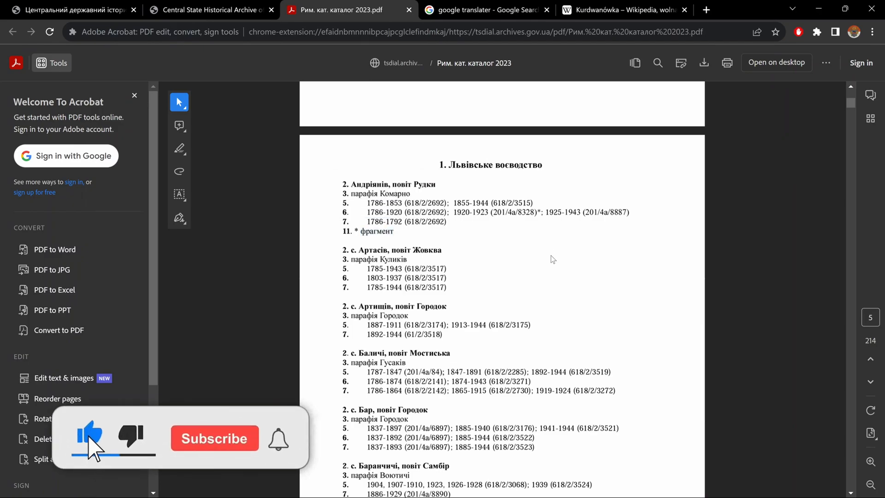
left_click(215, 438)
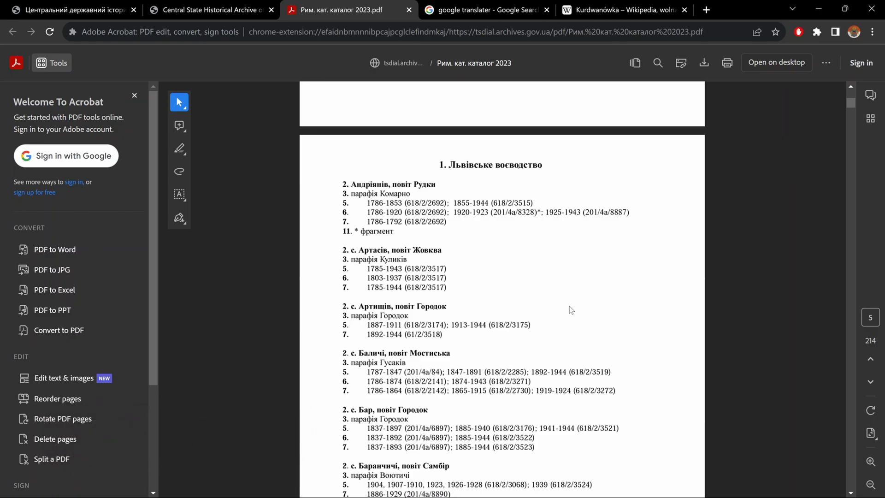
mouse_move(667, 194)
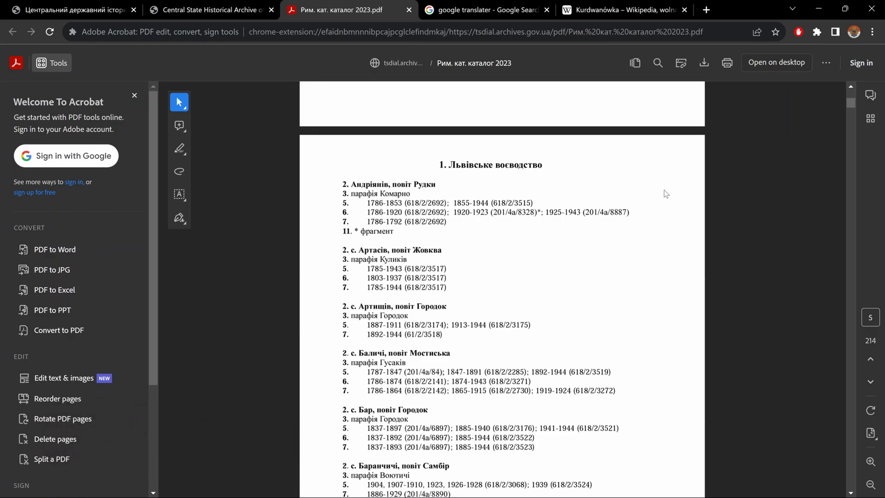
mouse_move(649, 212)
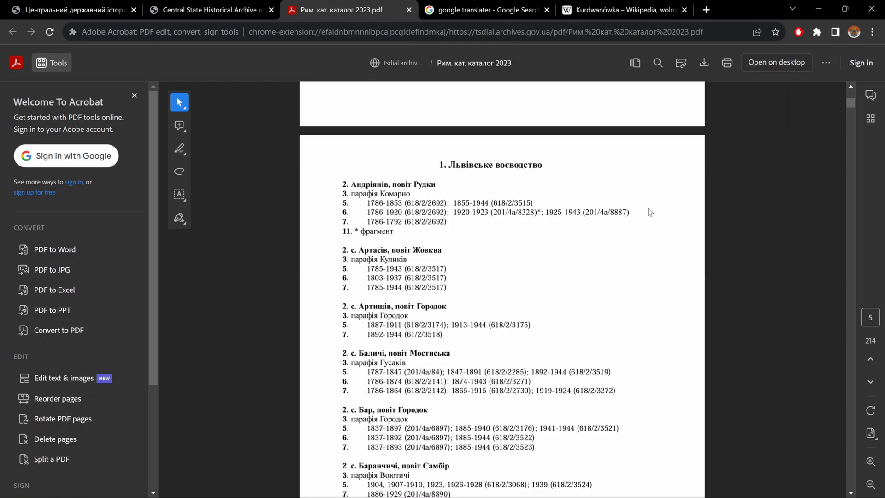
mouse_move(658, 63)
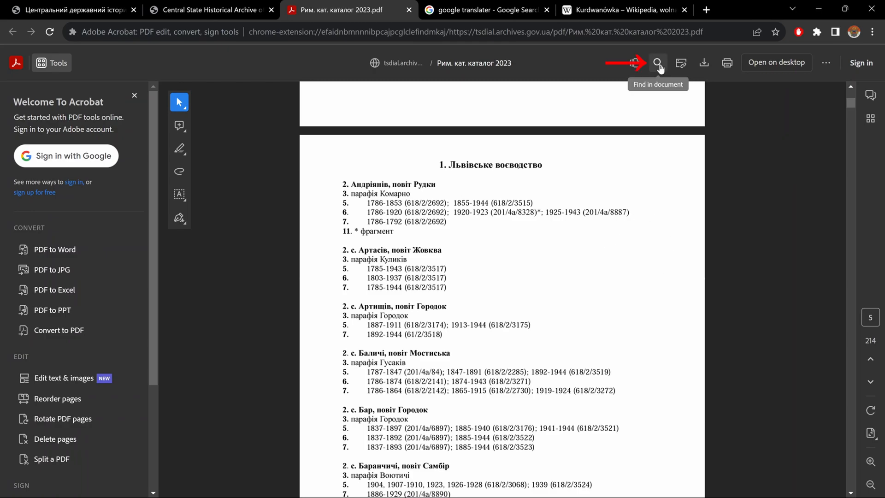
left_click(657, 63)
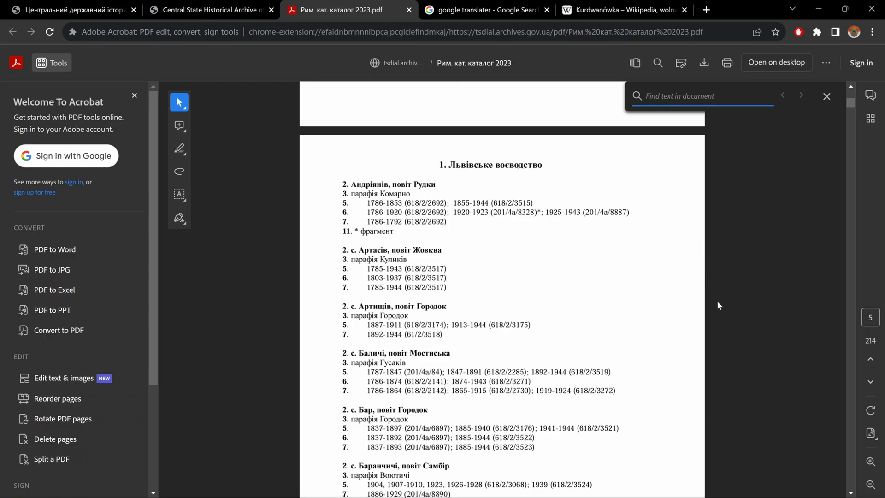
mouse_move(782, 147)
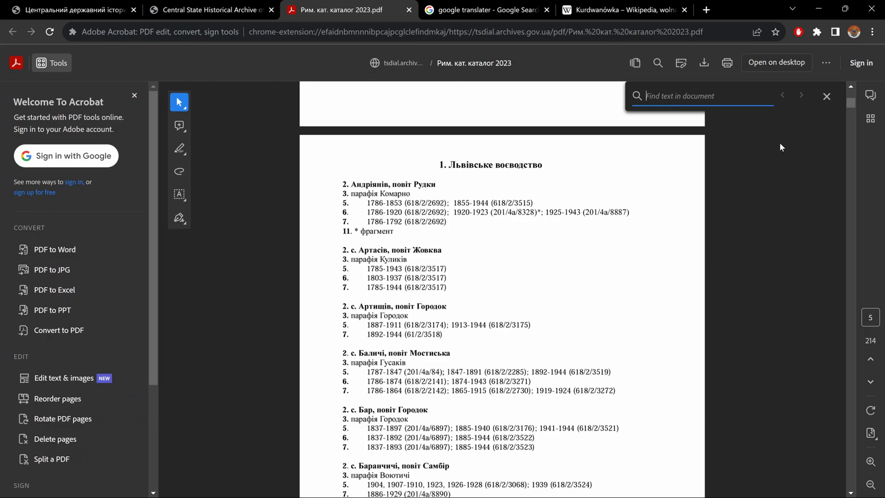
left_click(624, 10)
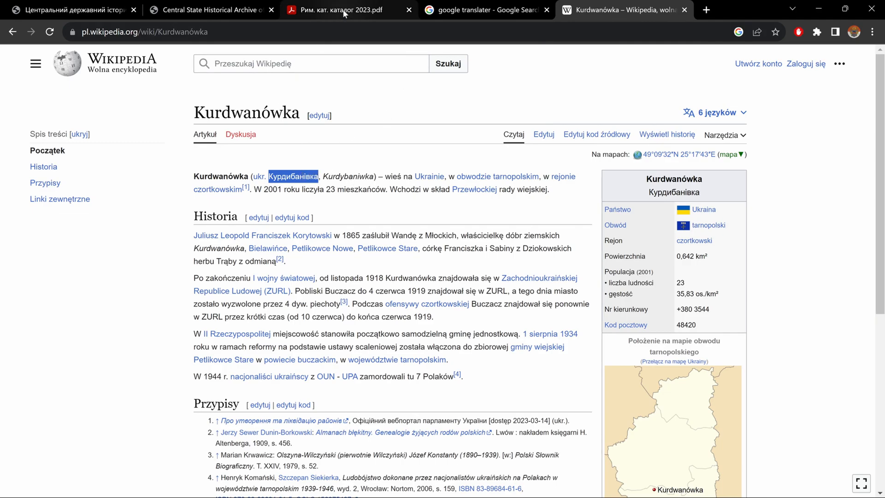
- Search the catalog for Курдибанівка, reaching match 1 of 2 on page 138
left_click(335, 10)
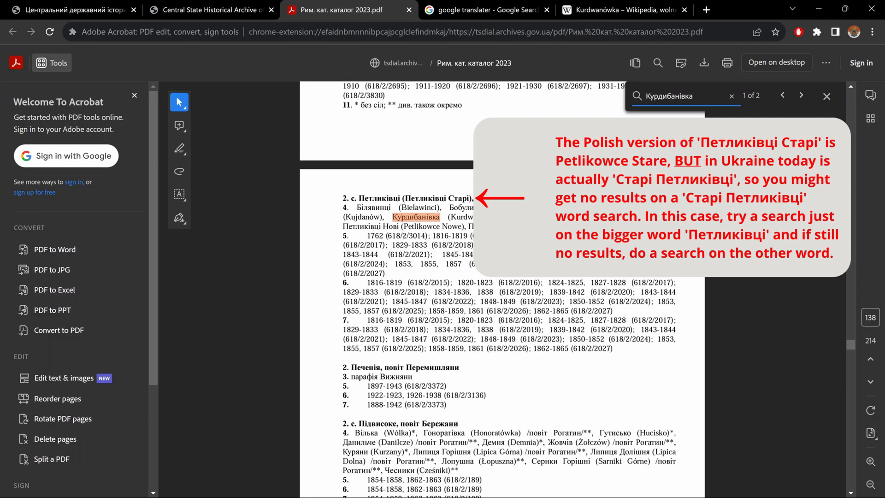
left_click(687, 95)
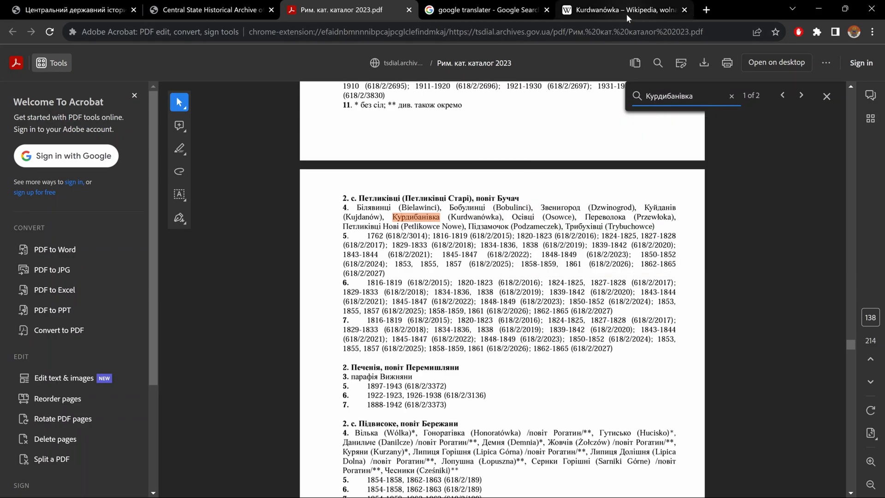
- Look up Kurdybanivka in Google Maps and select its Ukrainian name Курдибанівка
left_click(622, 10)
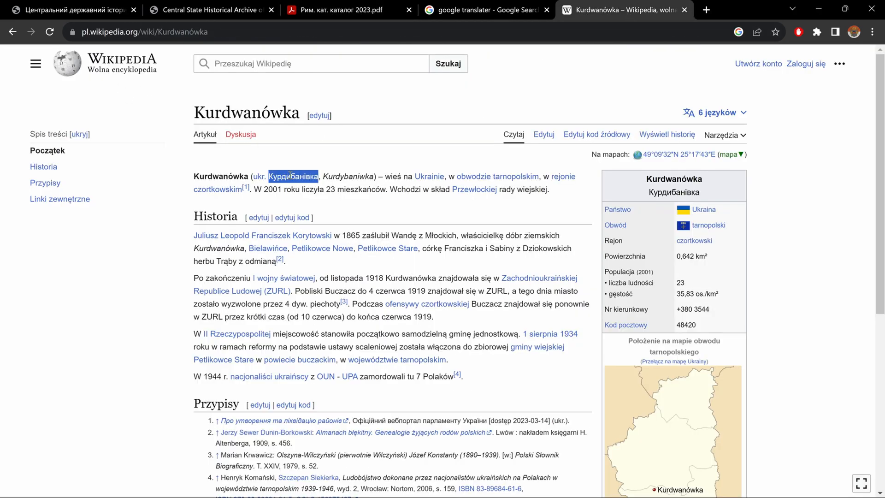
left_click(706, 9)
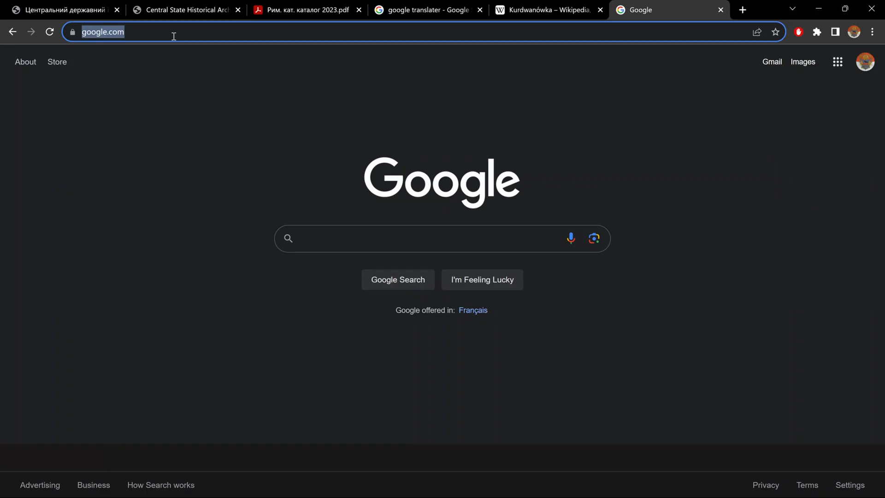
type("google maps")
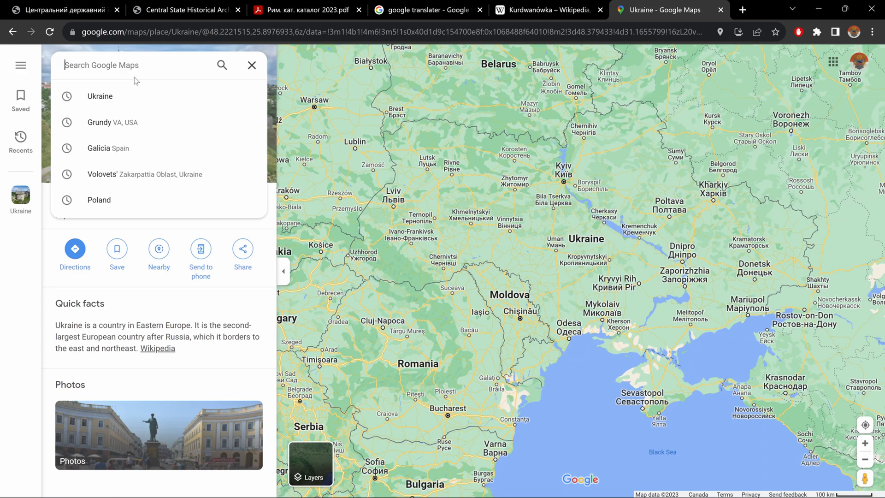
type("ku")
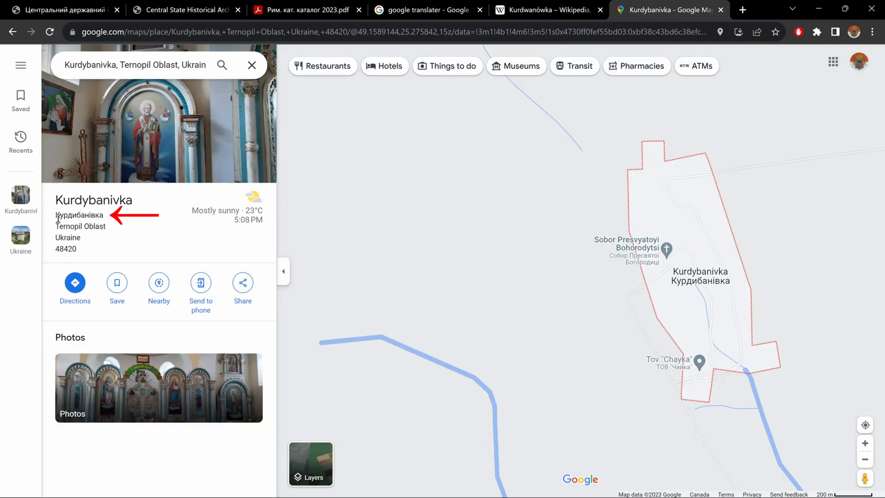
double_click(68, 216)
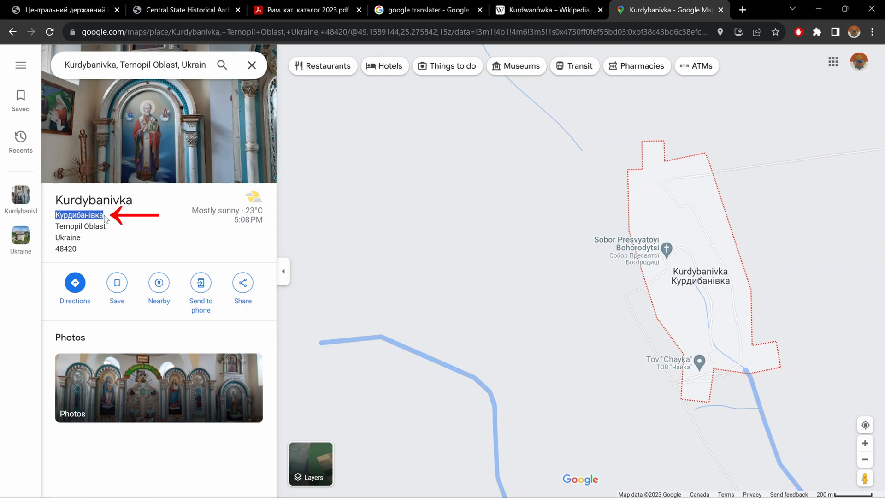
left_click(305, 10)
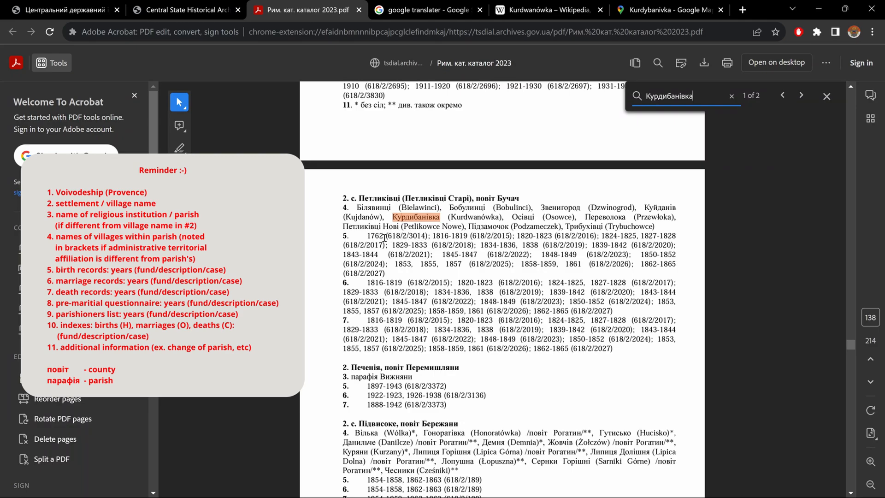
mouse_move(354, 284)
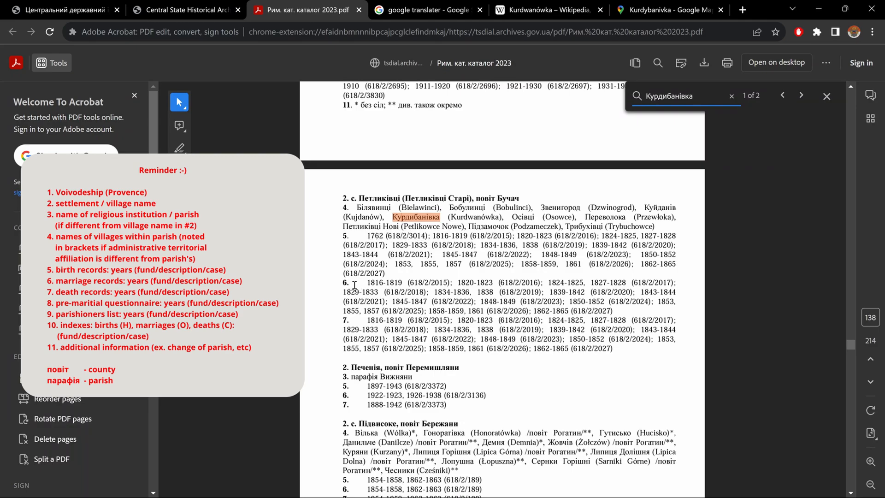
mouse_move(350, 326)
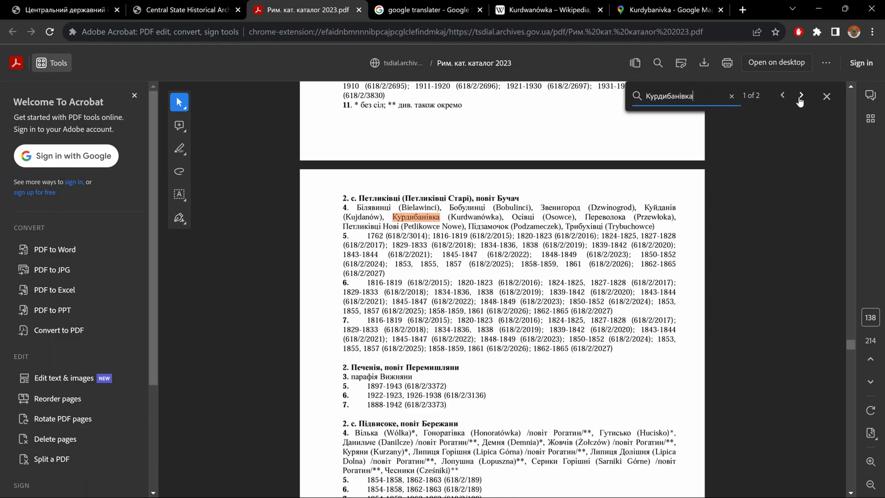
left_click(800, 95)
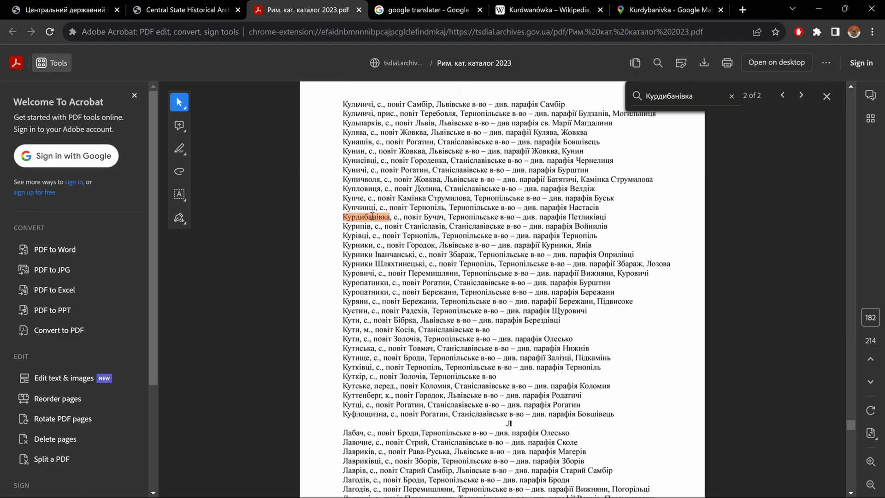
mouse_move(469, 237)
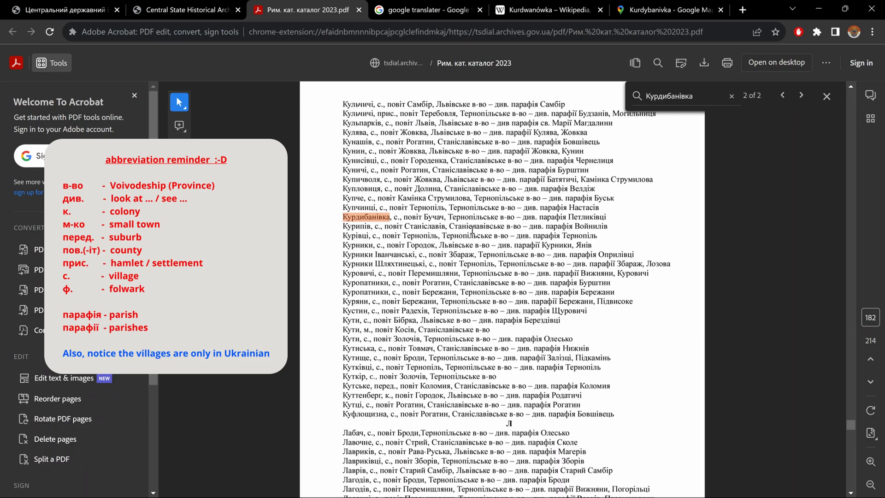
mouse_move(526, 217)
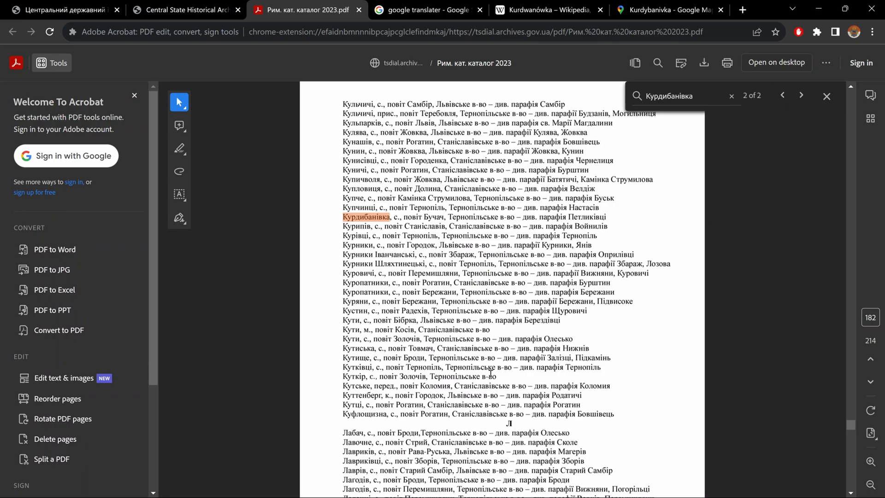
scroll("down", 3)
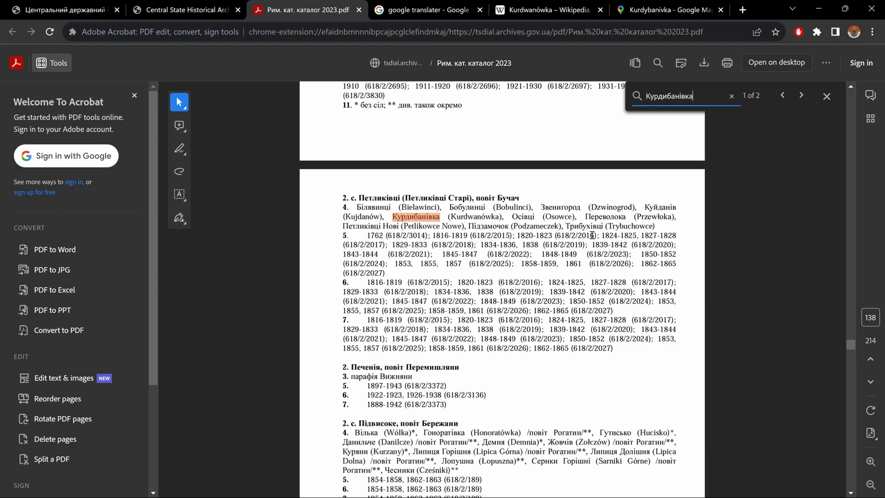
- Open and scroll through scan 618-2-2016, Петликівці's 1820–1823 metrical book
left_click(62, 9)
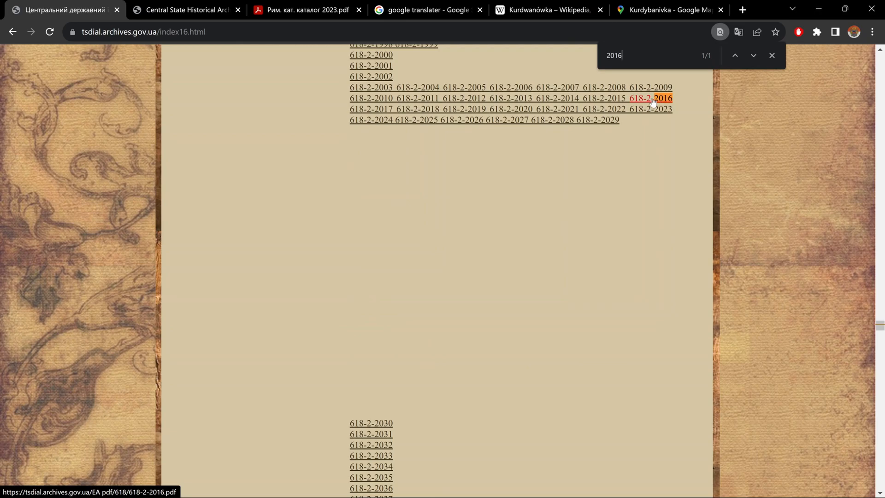
left_click(661, 98)
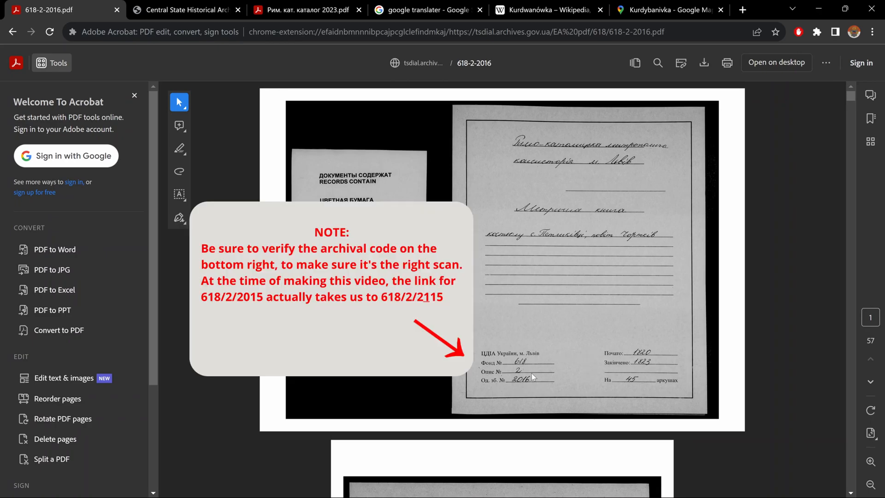
mouse_move(528, 372)
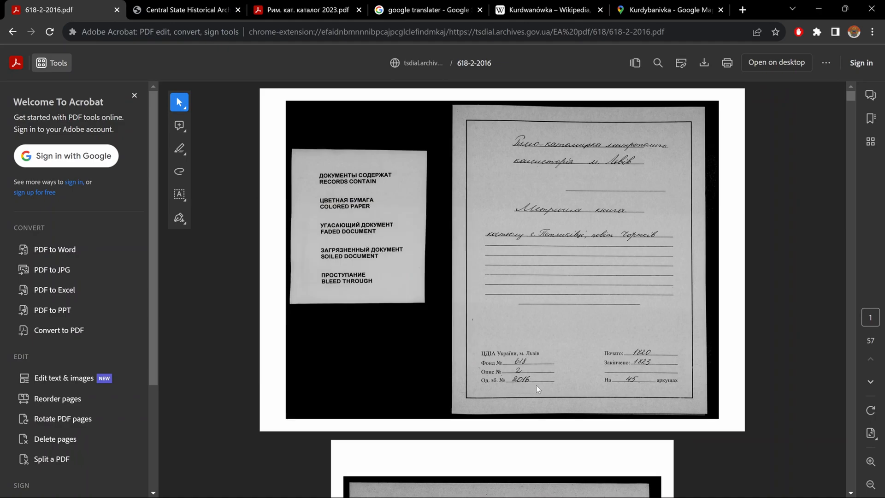
scroll("down", 3)
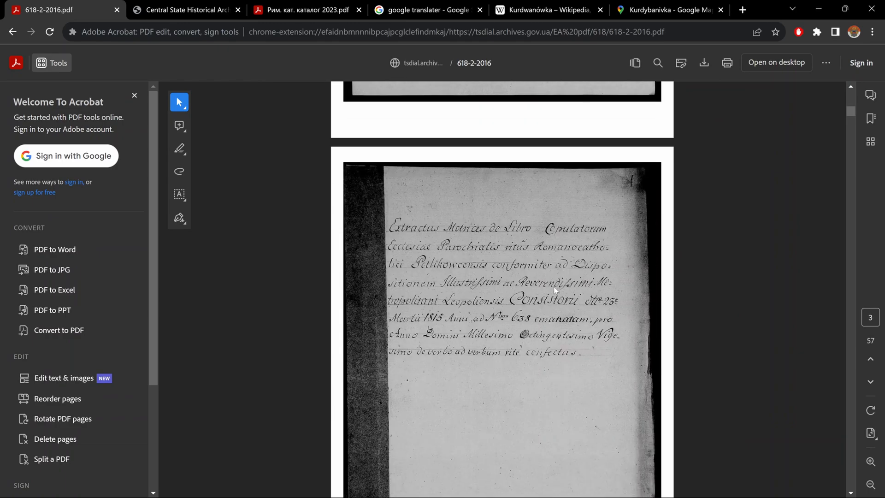
scroll("down", 3)
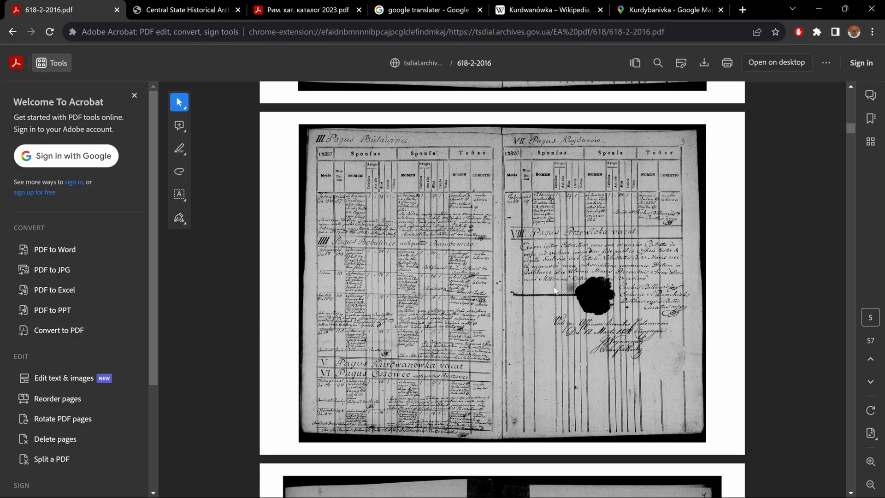
scroll("down", 3)
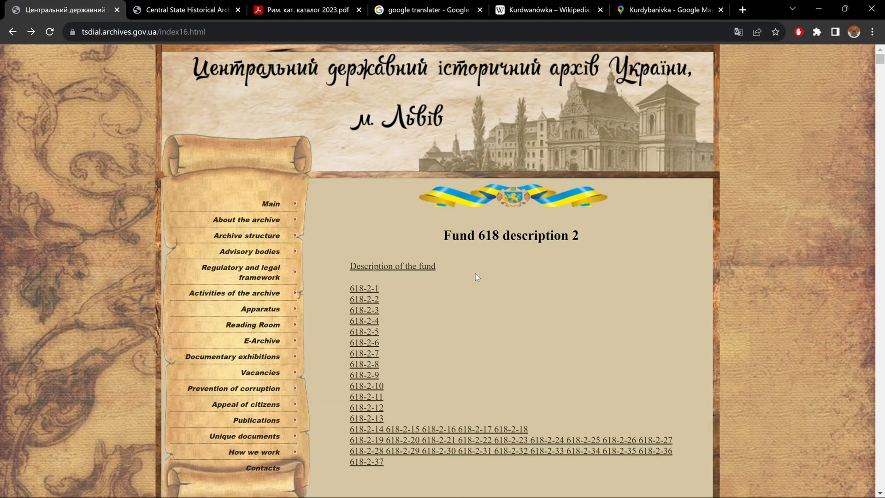
- Open the Greek Catholic parishes catalog PDF and scroll to page 8
left_click(186, 10)
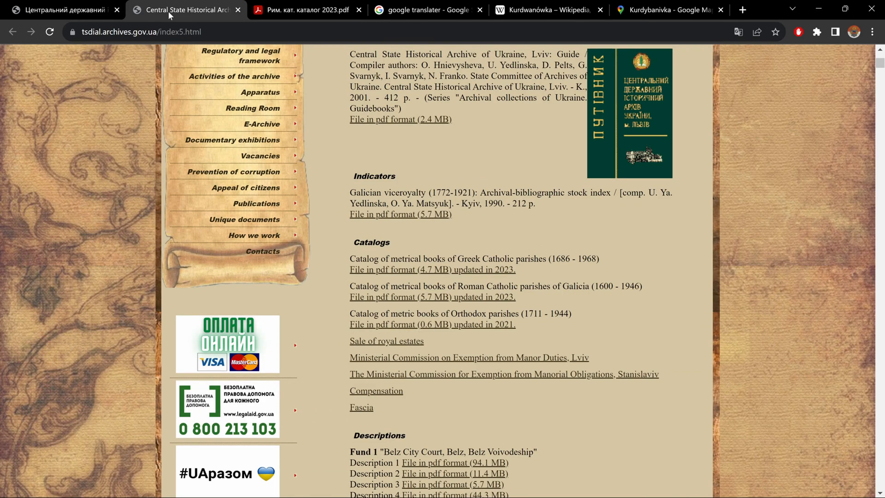
mouse_move(426, 281)
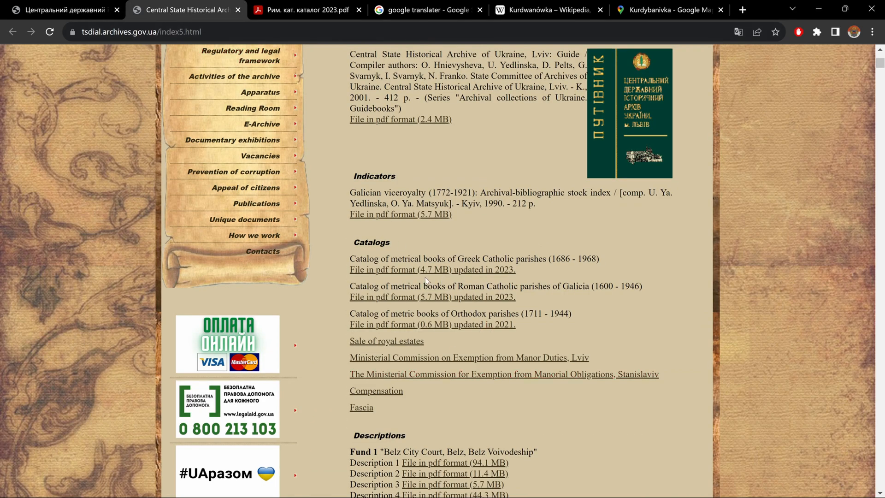
mouse_move(522, 266)
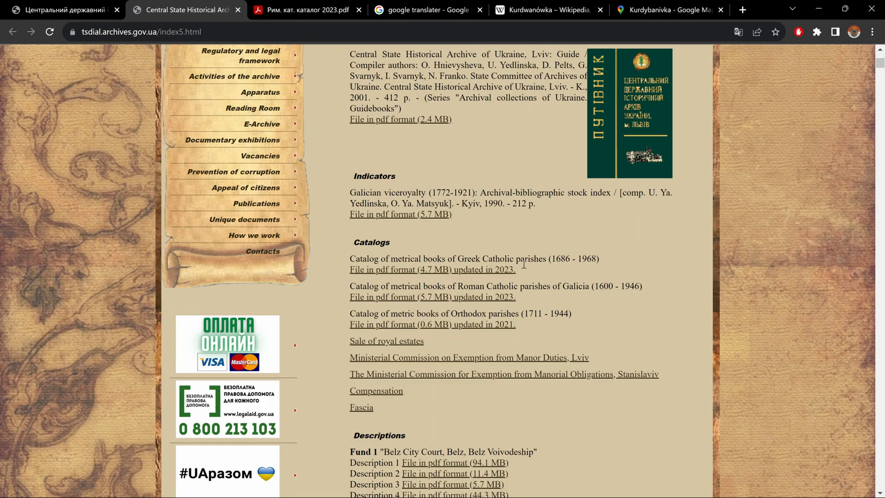
left_click(425, 270)
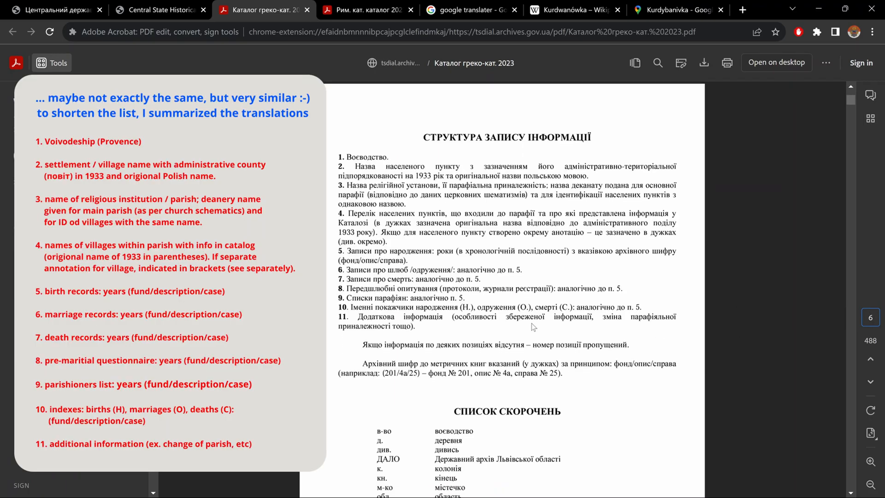
scroll("down", 3)
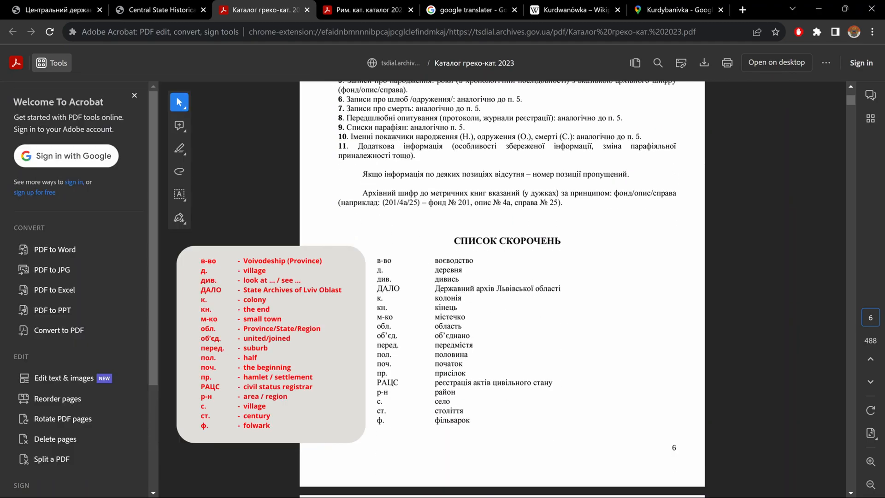
scroll("down", 3)
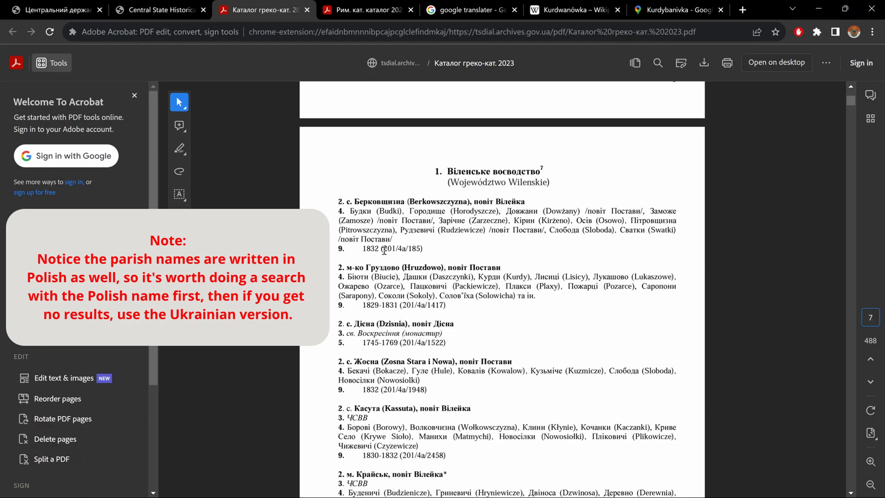
mouse_move(401, 386)
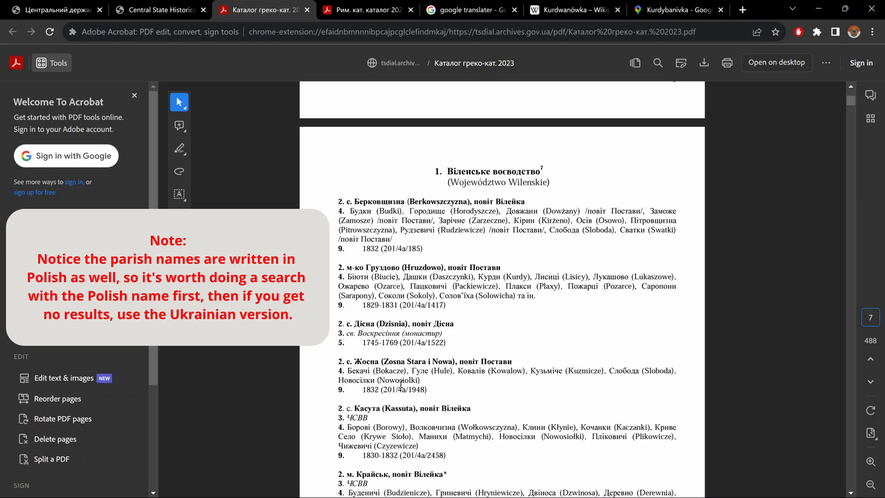
scroll("down", 3)
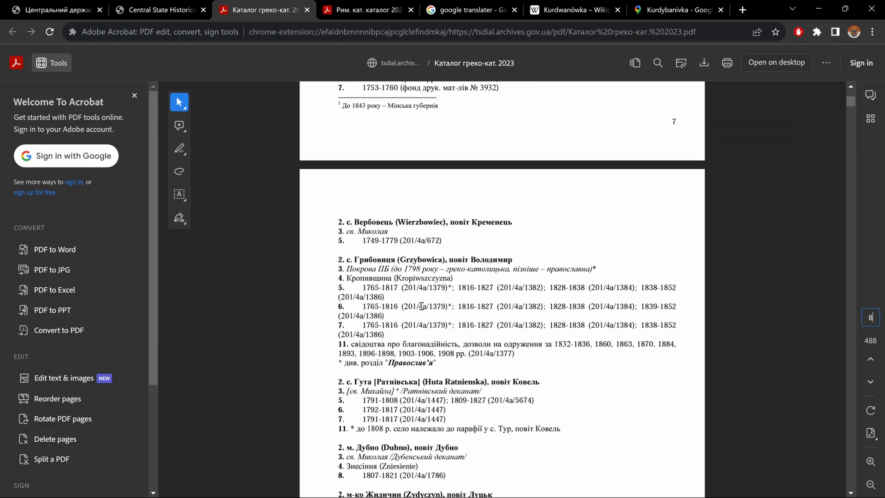
- Return to the E-Archive fund list and close the Greek Catholic catalog tab
left_click(54, 9)
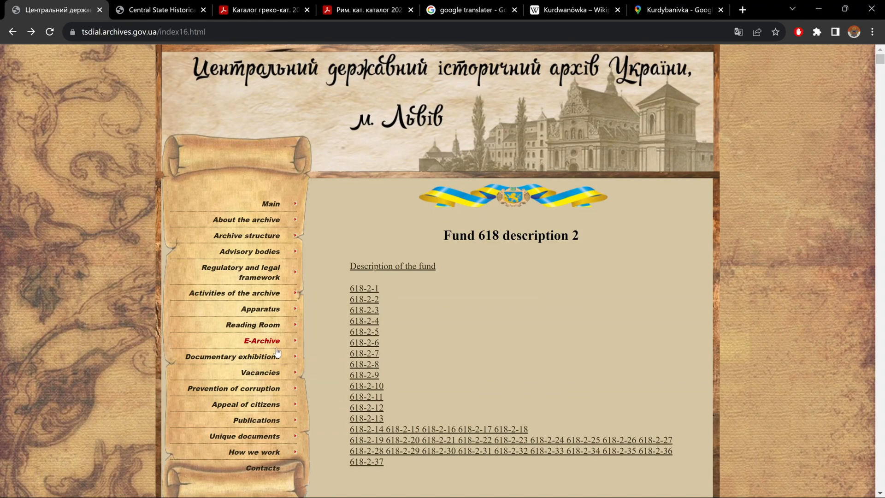
left_click(262, 340)
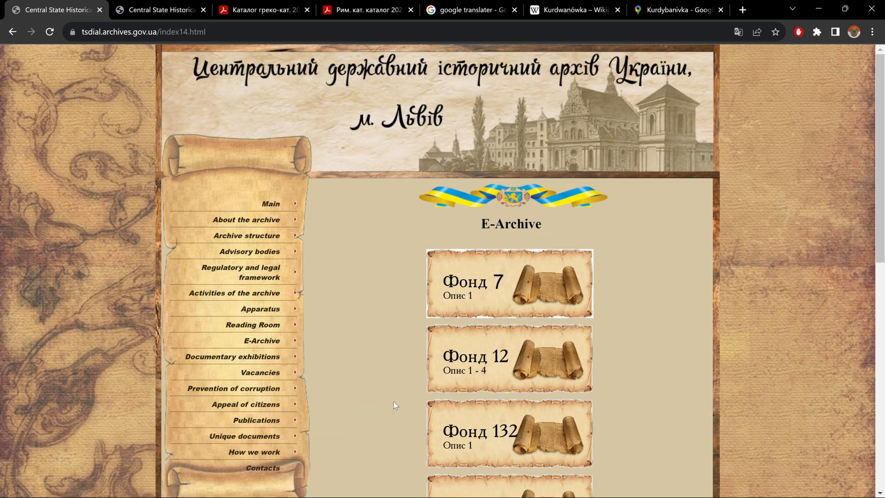
scroll("down", 3)
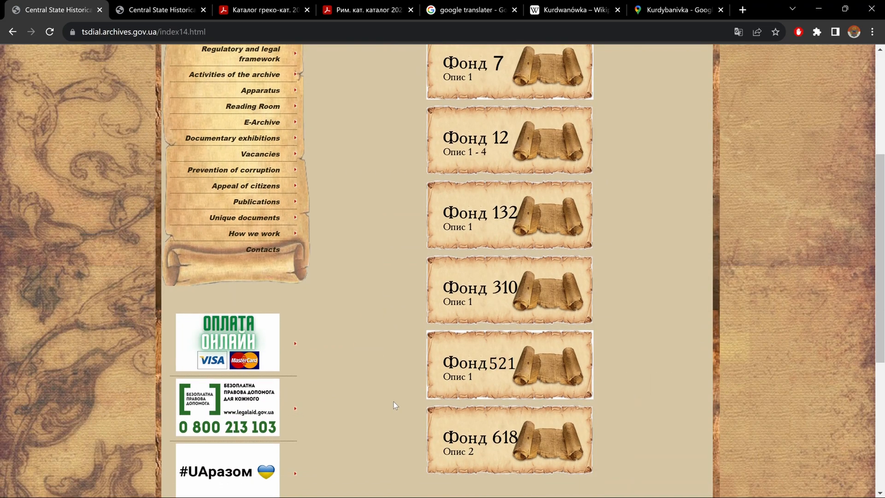
scroll("down", 3)
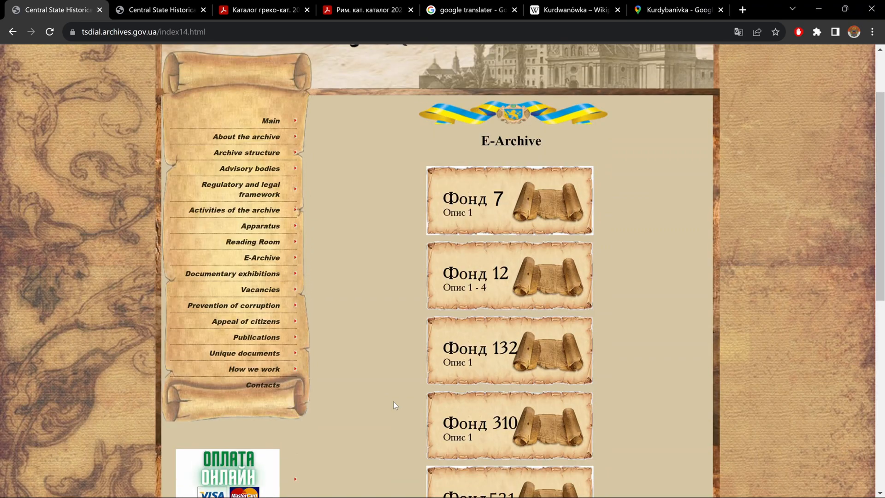
left_click(264, 10)
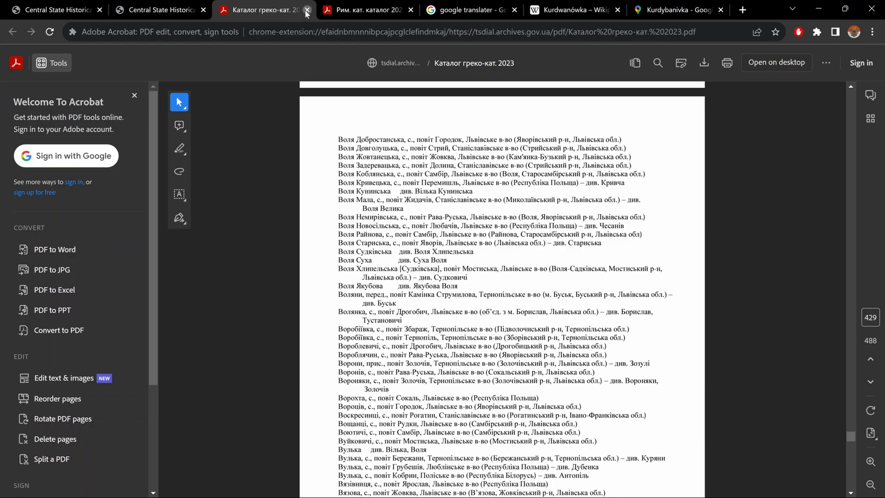
left_click(307, 10)
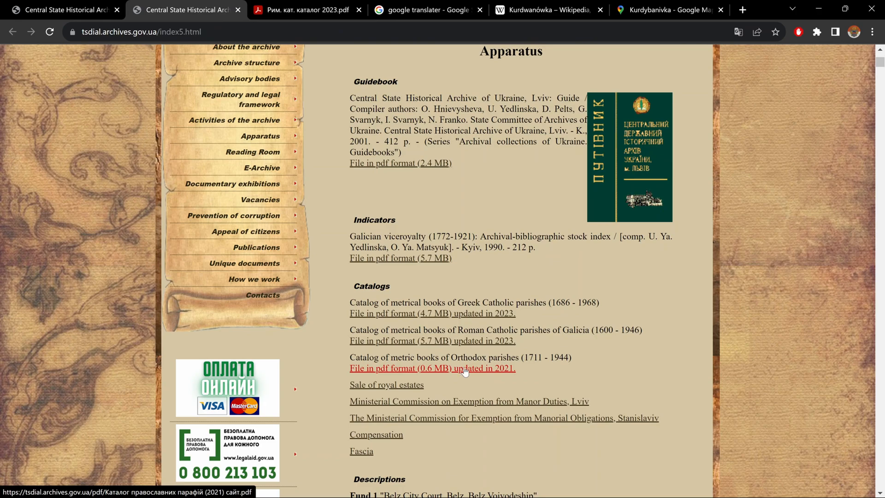
- Open the Orthodox parishes catalog (1711–1945) and scroll through pages 4–6
left_click(432, 368)
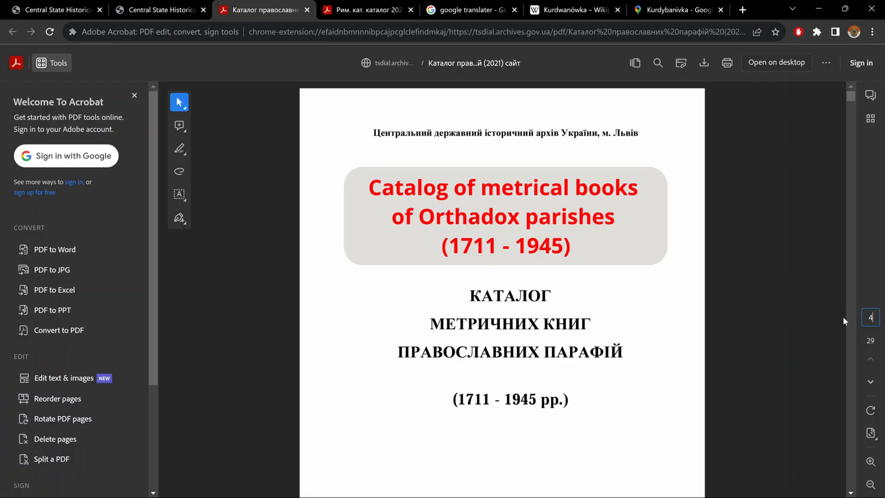
scroll("down", 3)
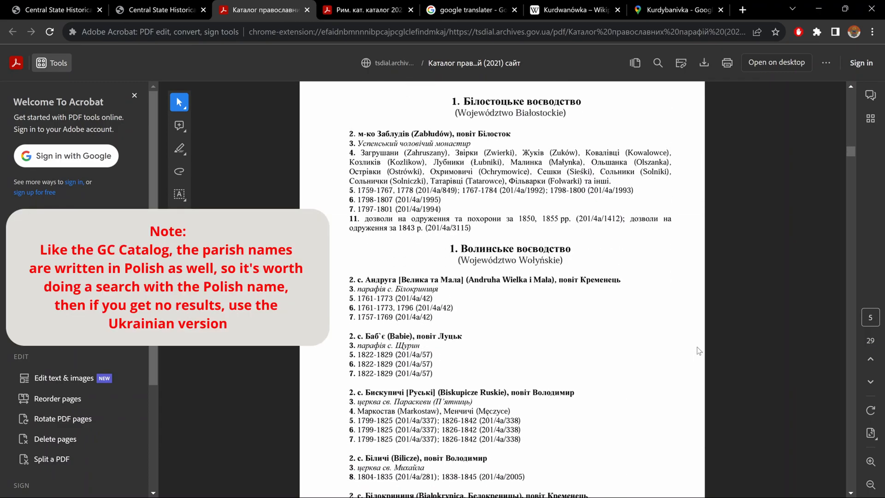
scroll("down", 3)
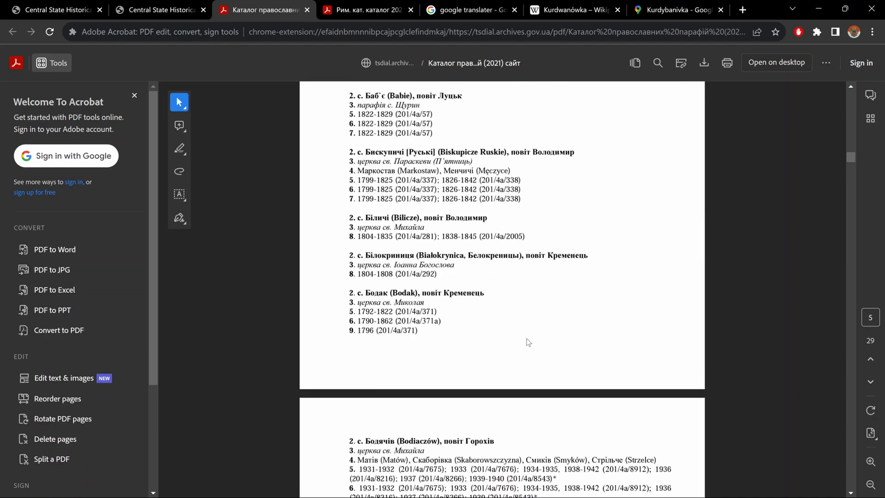
scroll("down", 3)
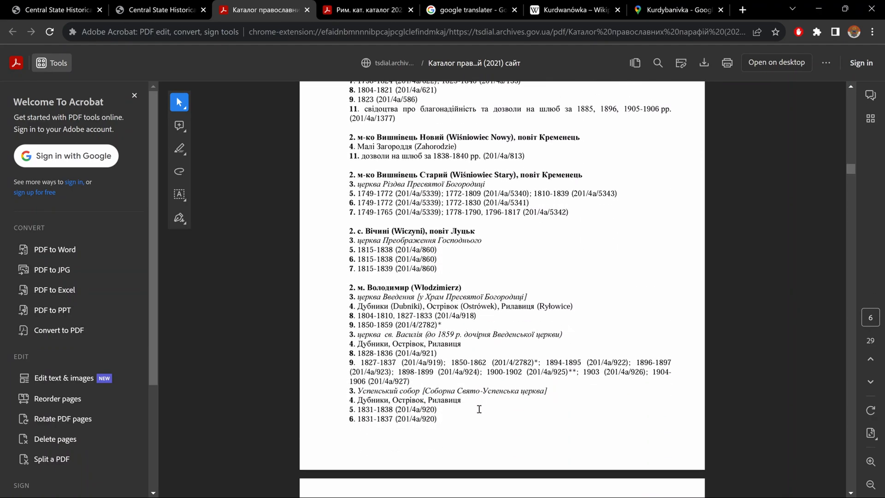
scroll("down", 3)
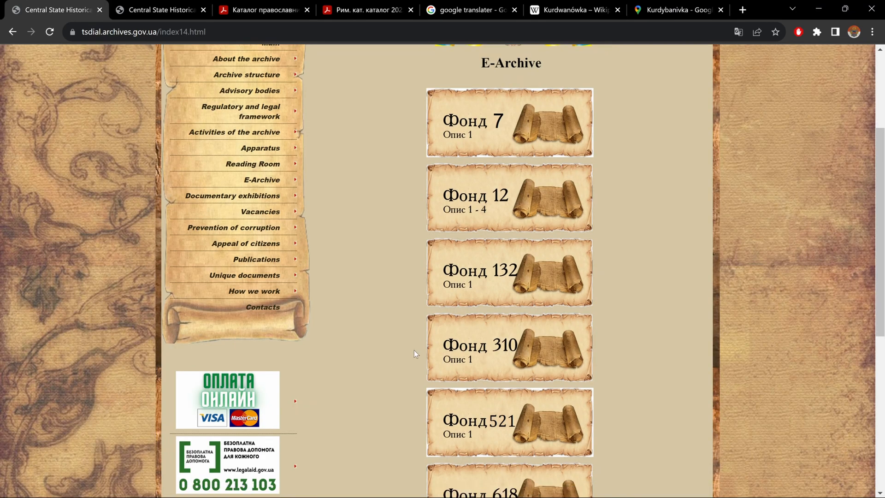
- Scroll the Roman Catholic catalog at Курдибанівка's match in the Петликівці entry, page 138
scroll("down", 3)
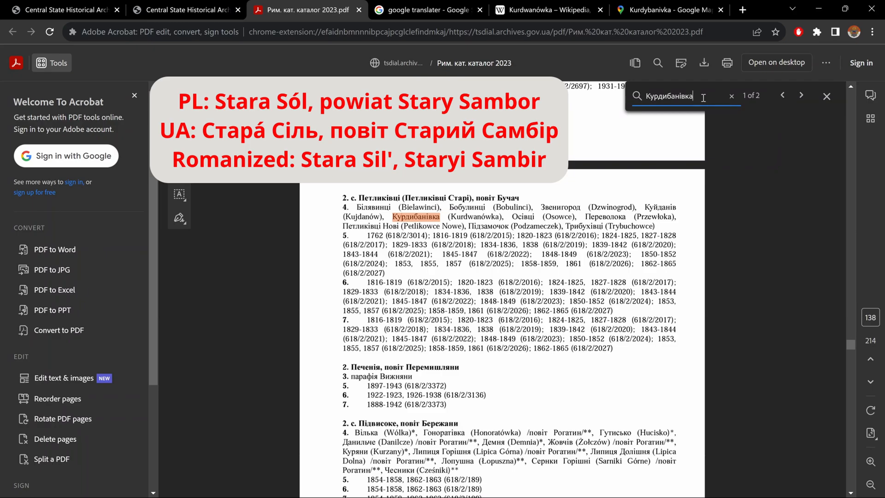
mouse_move(742, 10)
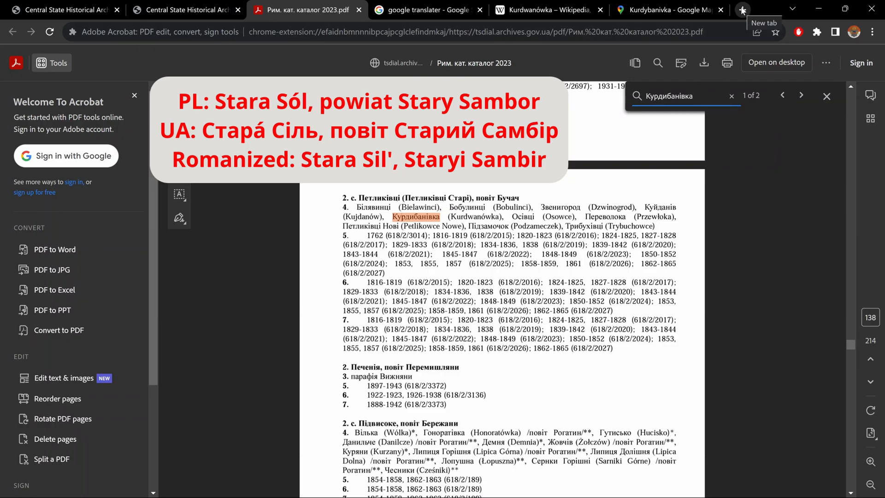
- Search Google for 'stara sol' in a new tab
left_click(742, 9)
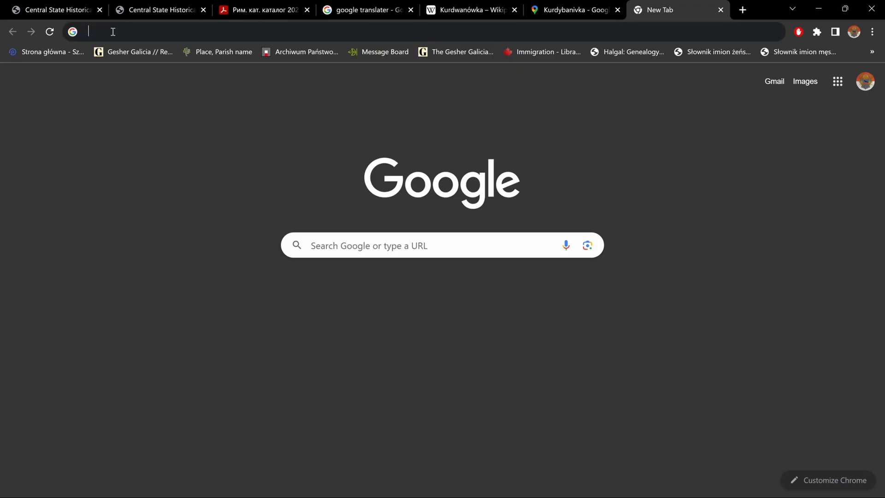
type("stara sol")
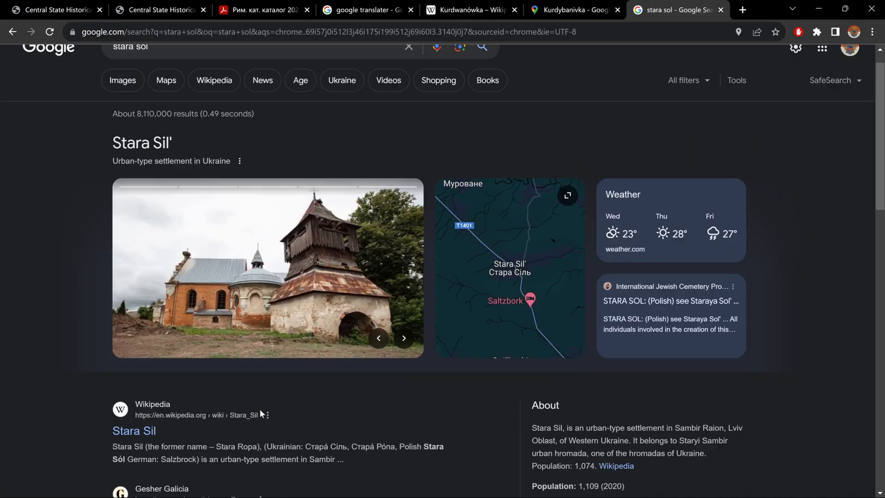
mouse_move(282, 382)
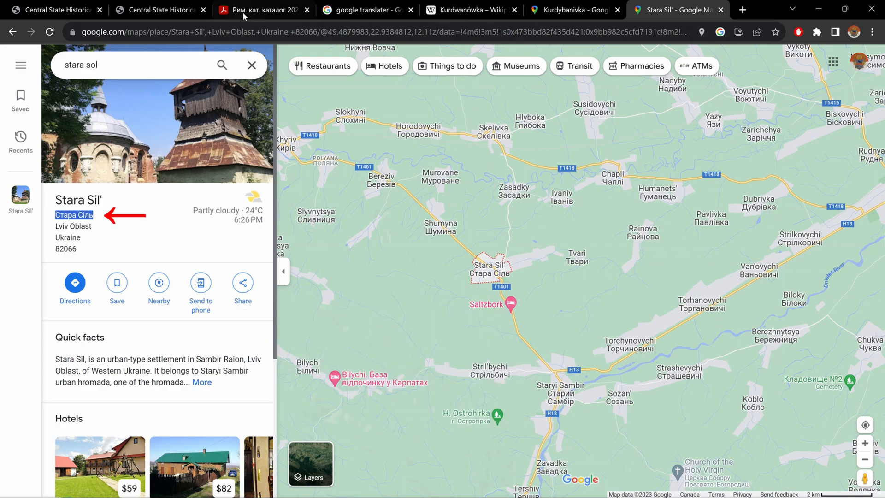
- Step through Стара Сіль matches to its Старий Самбір parish entry, then return to E-Archive
left_click(259, 9)
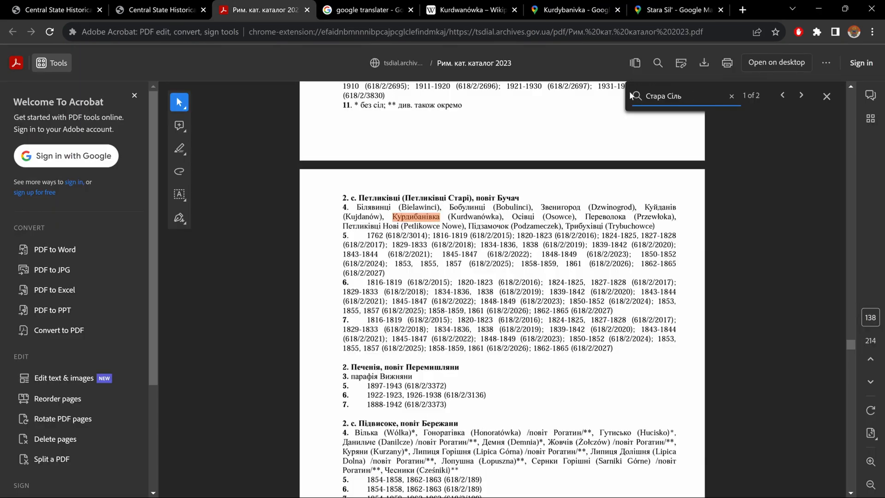
left_click(802, 95)
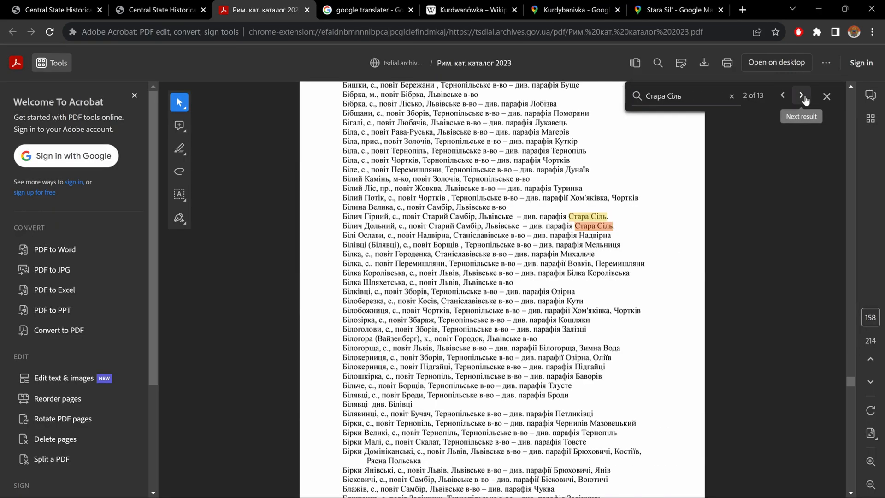
left_click(802, 95)
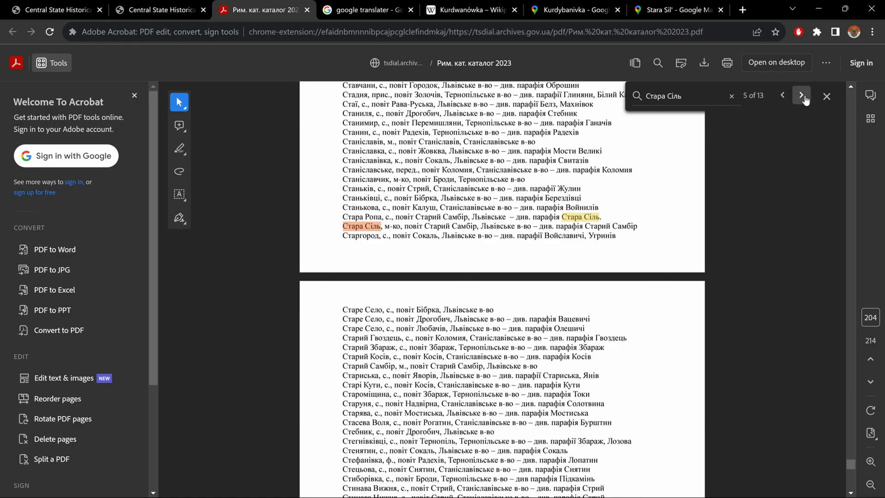
left_click(802, 95)
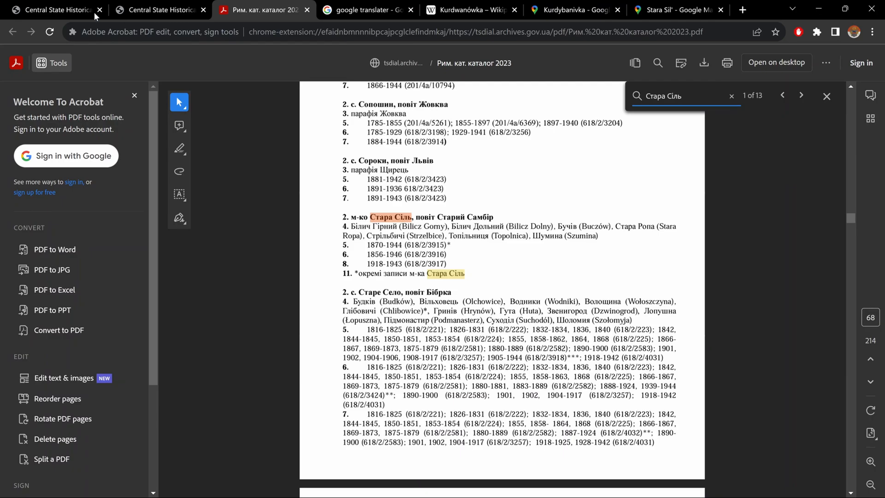
left_click(53, 9)
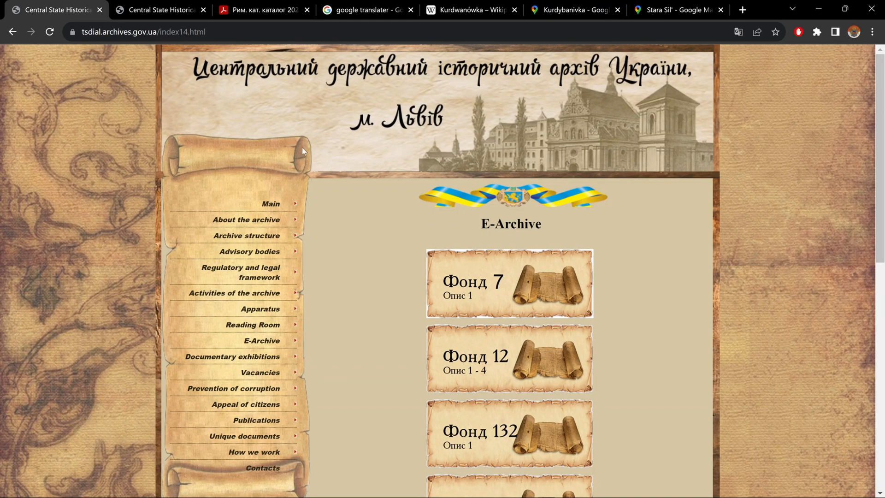
mouse_move(356, 193)
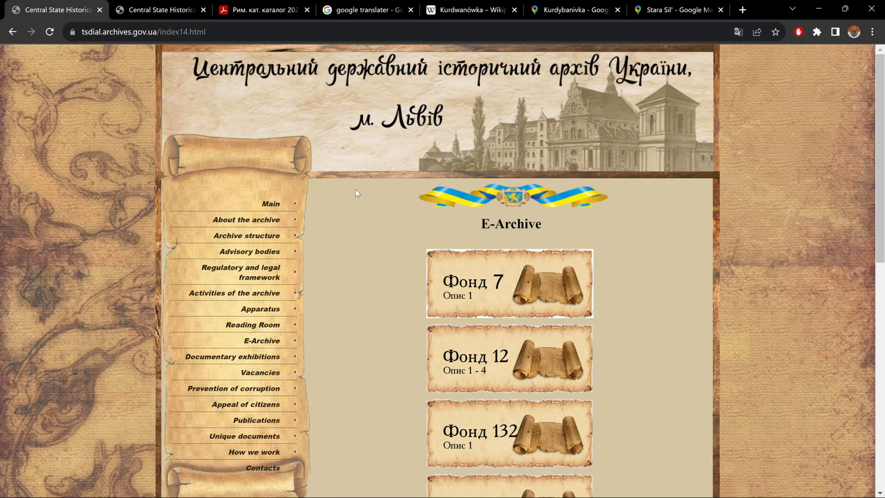